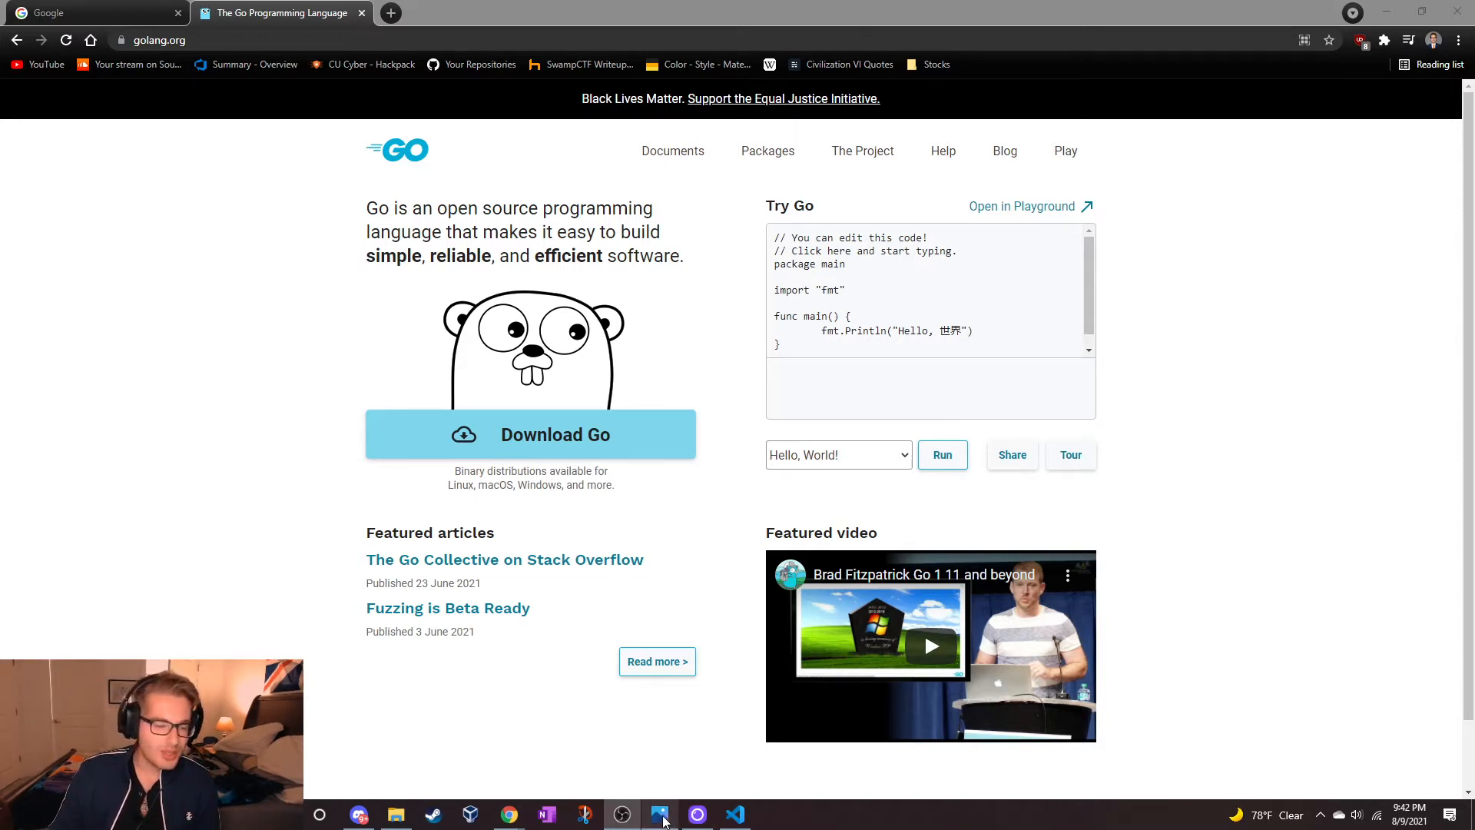
# Step: Open diagram.png in Windows Photos from the taskbar to view the project flowchart
pyautogui.click(661, 814)
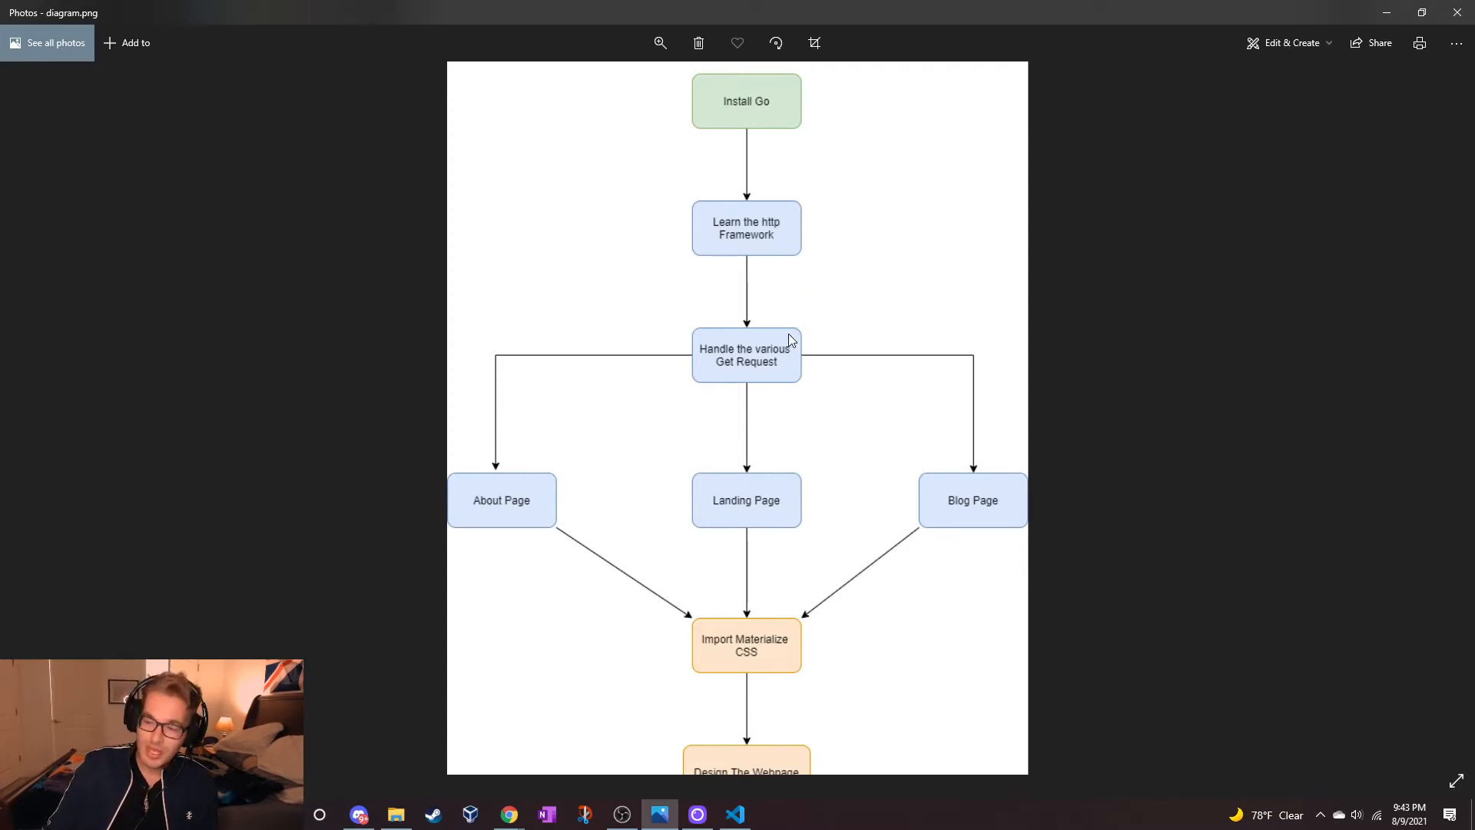
pyautogui.moveTo(782, 333)
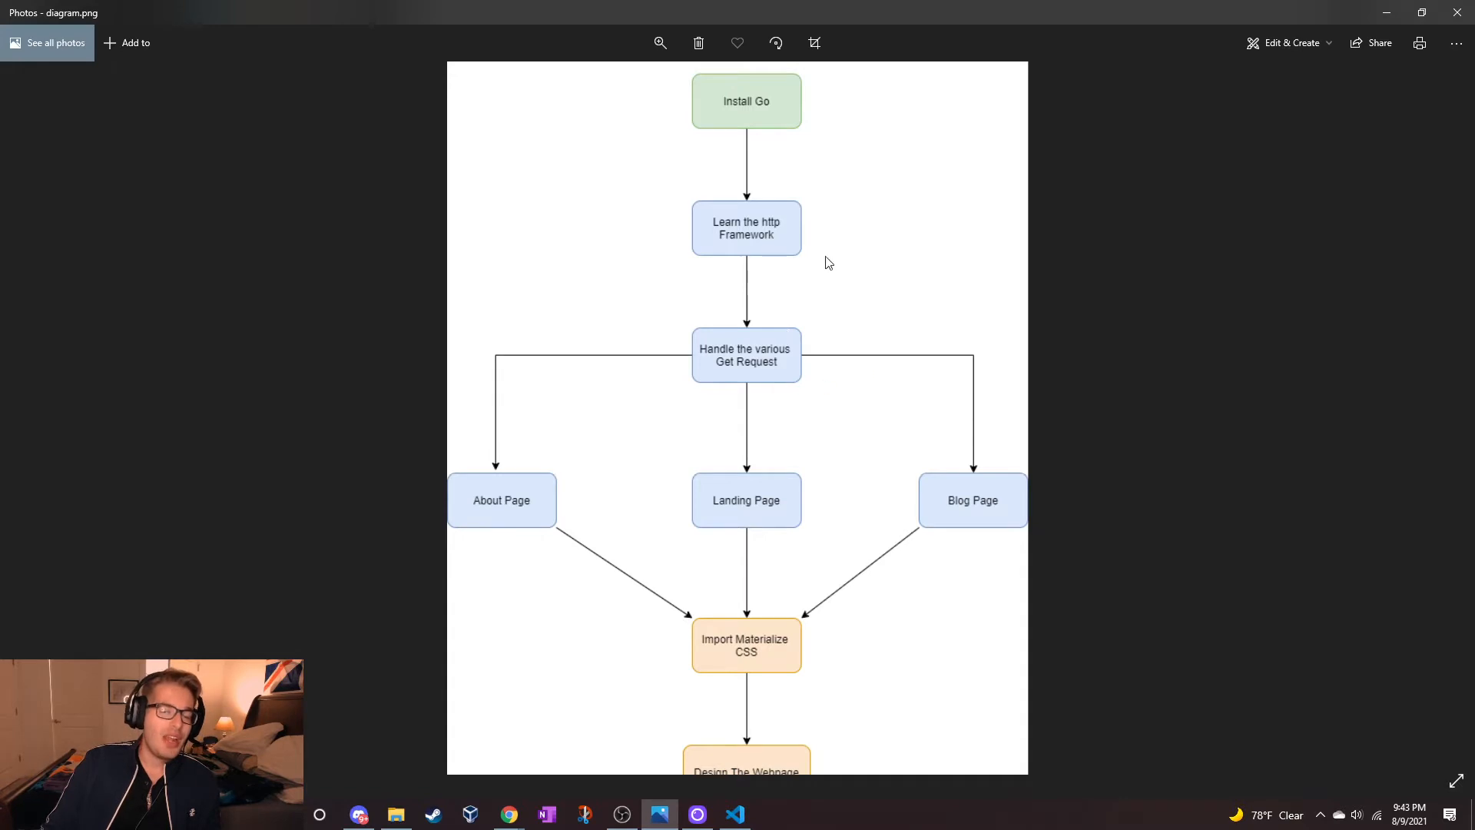
pyautogui.moveTo(746, 365)
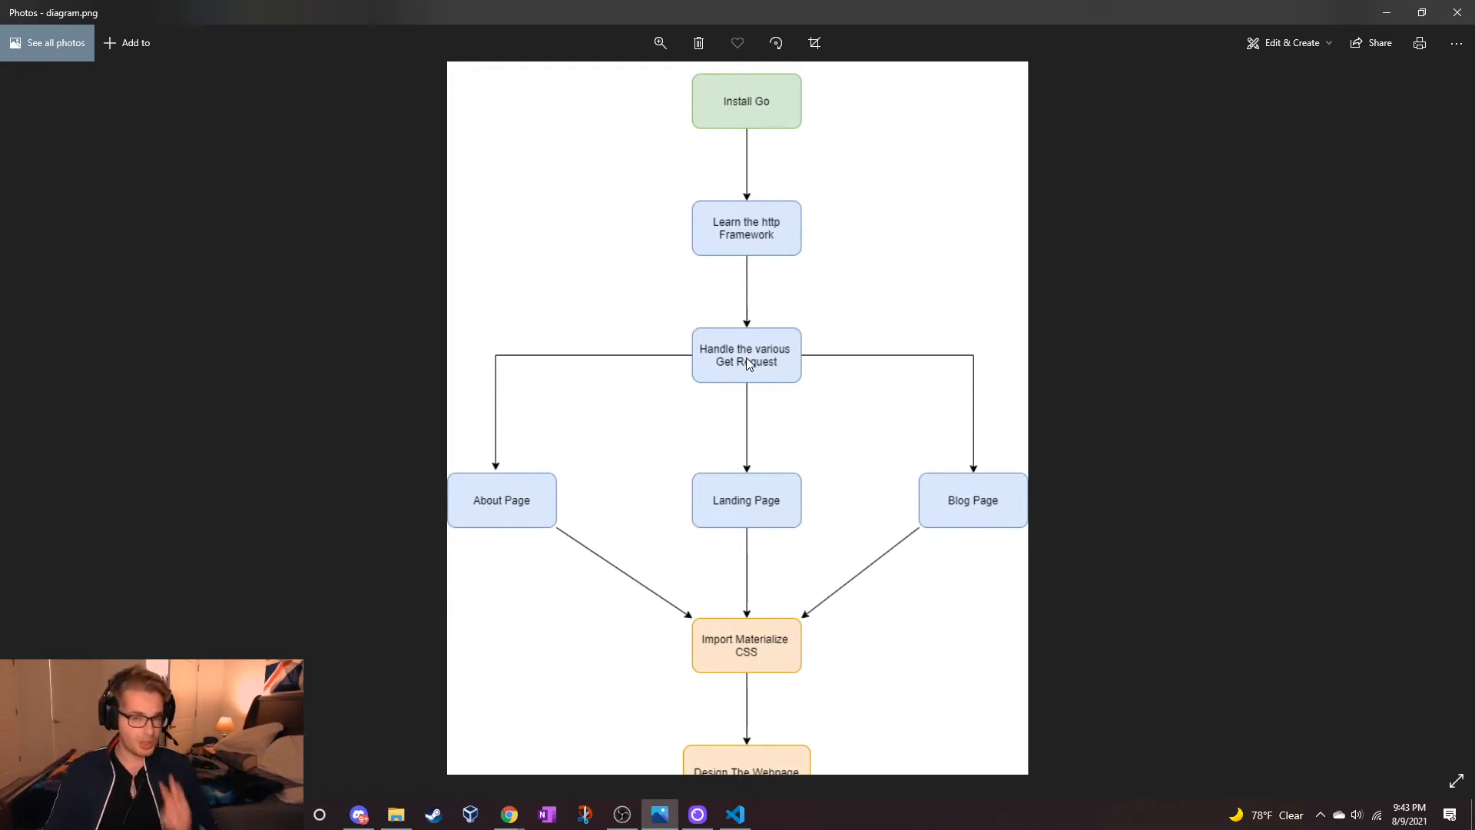
pyautogui.moveTo(527, 524)
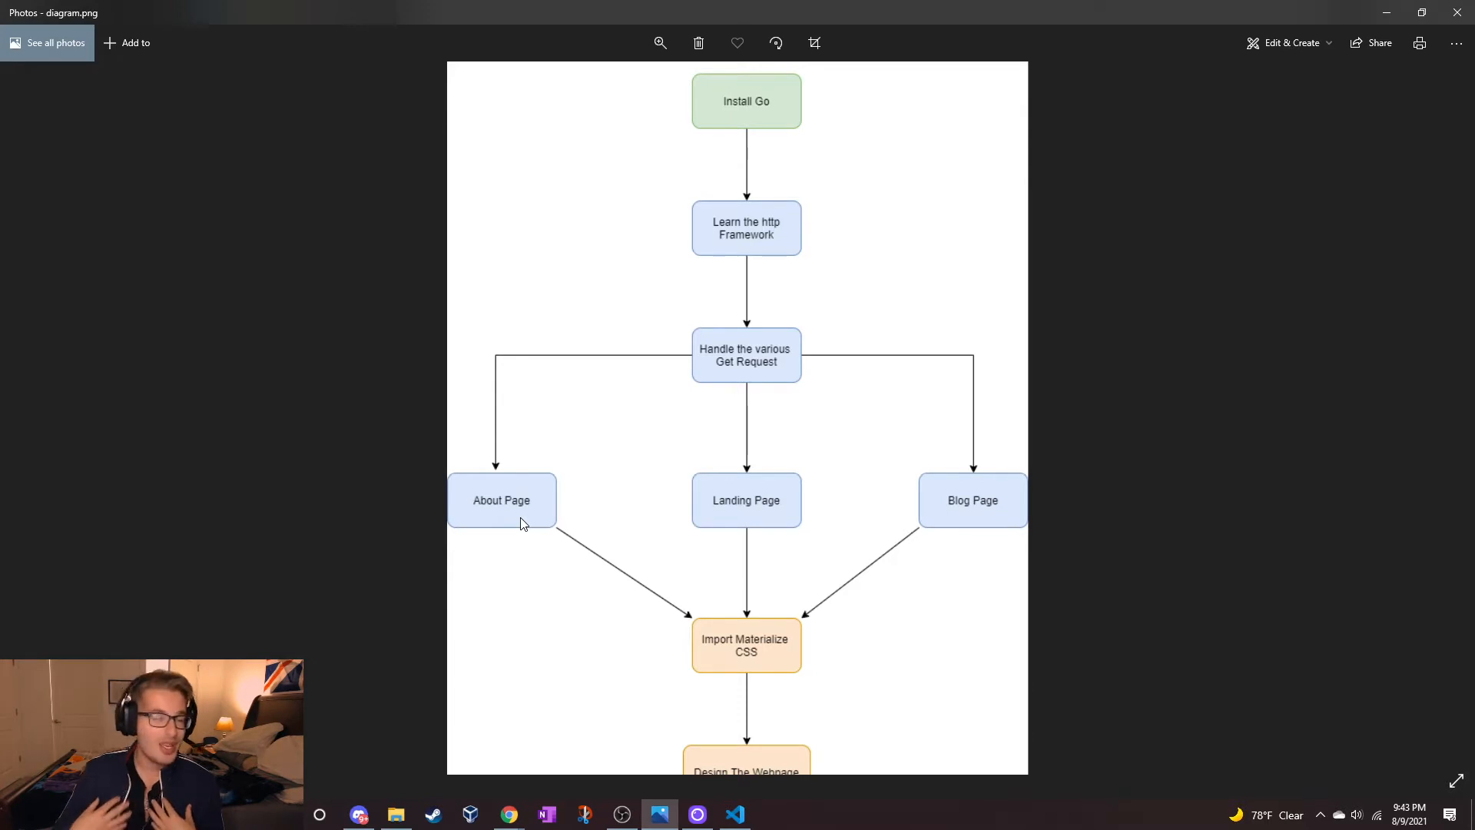
pyautogui.moveTo(716, 520)
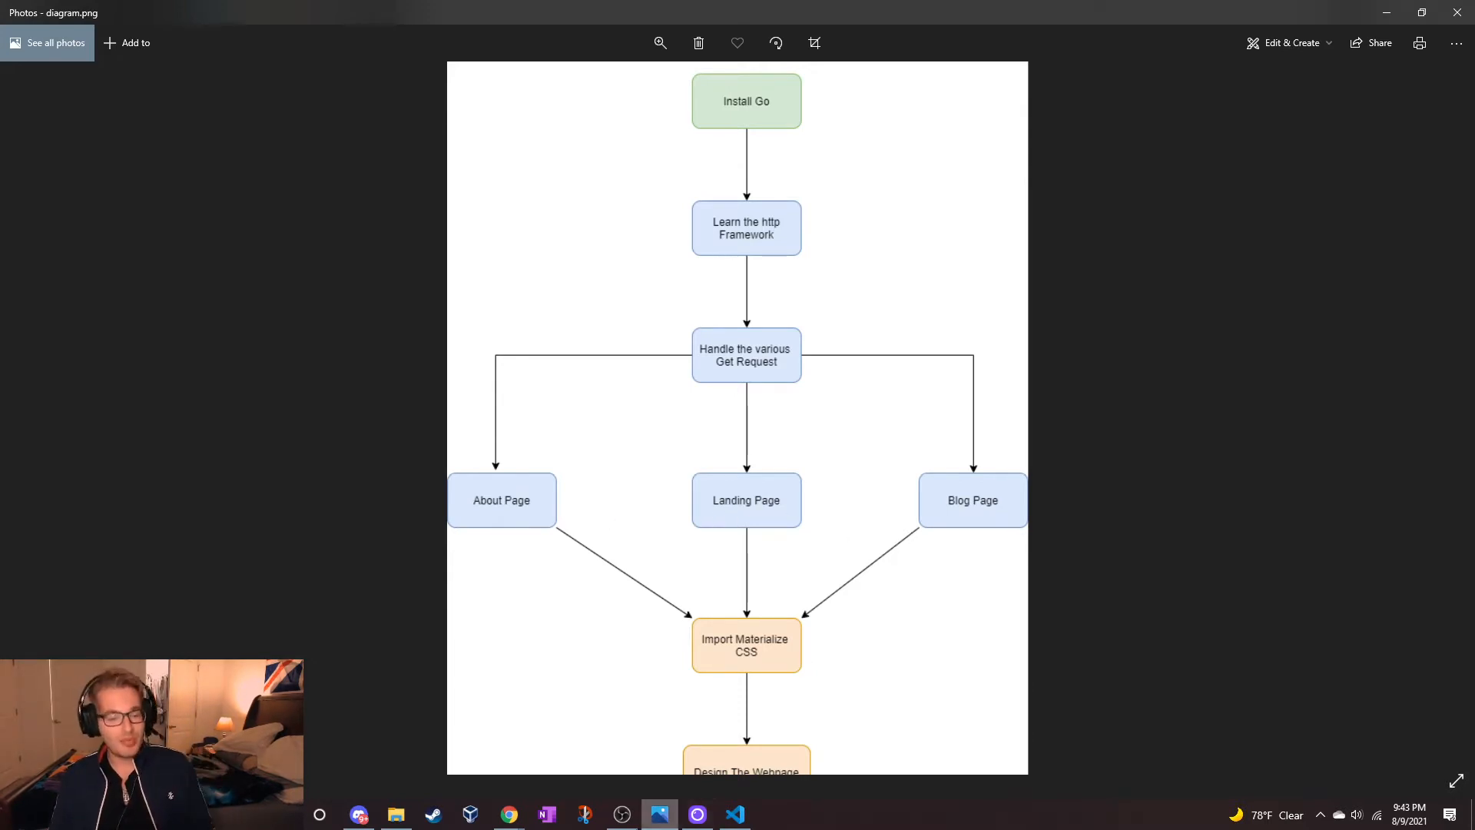
# Step: Open projectstar.io in Chrome and scroll through About, Blog and Consulting, then back up
pyautogui.click(507, 815)
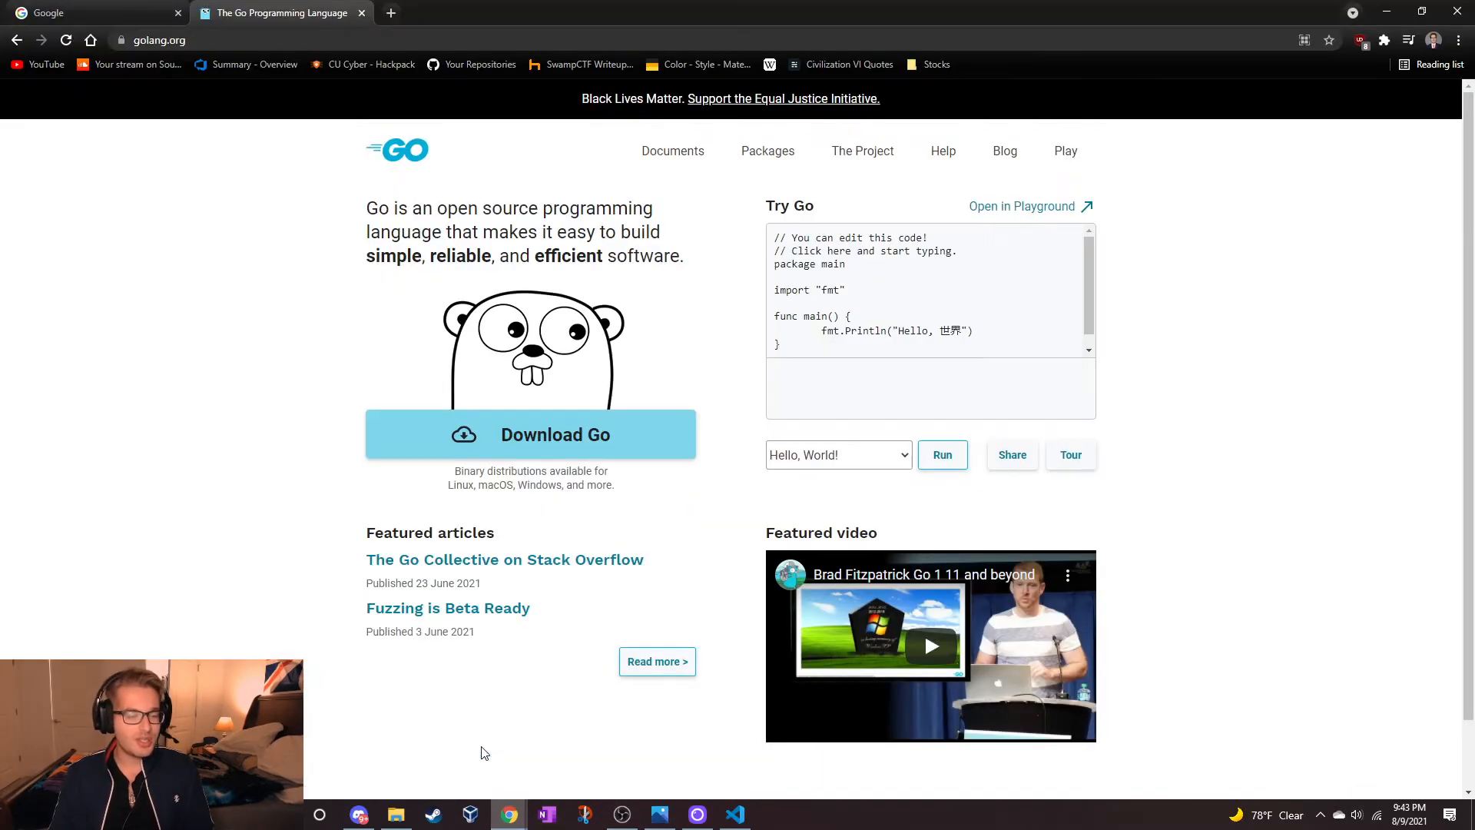
pyautogui.click(189, 39)
pyautogui.write('projectstar.io')
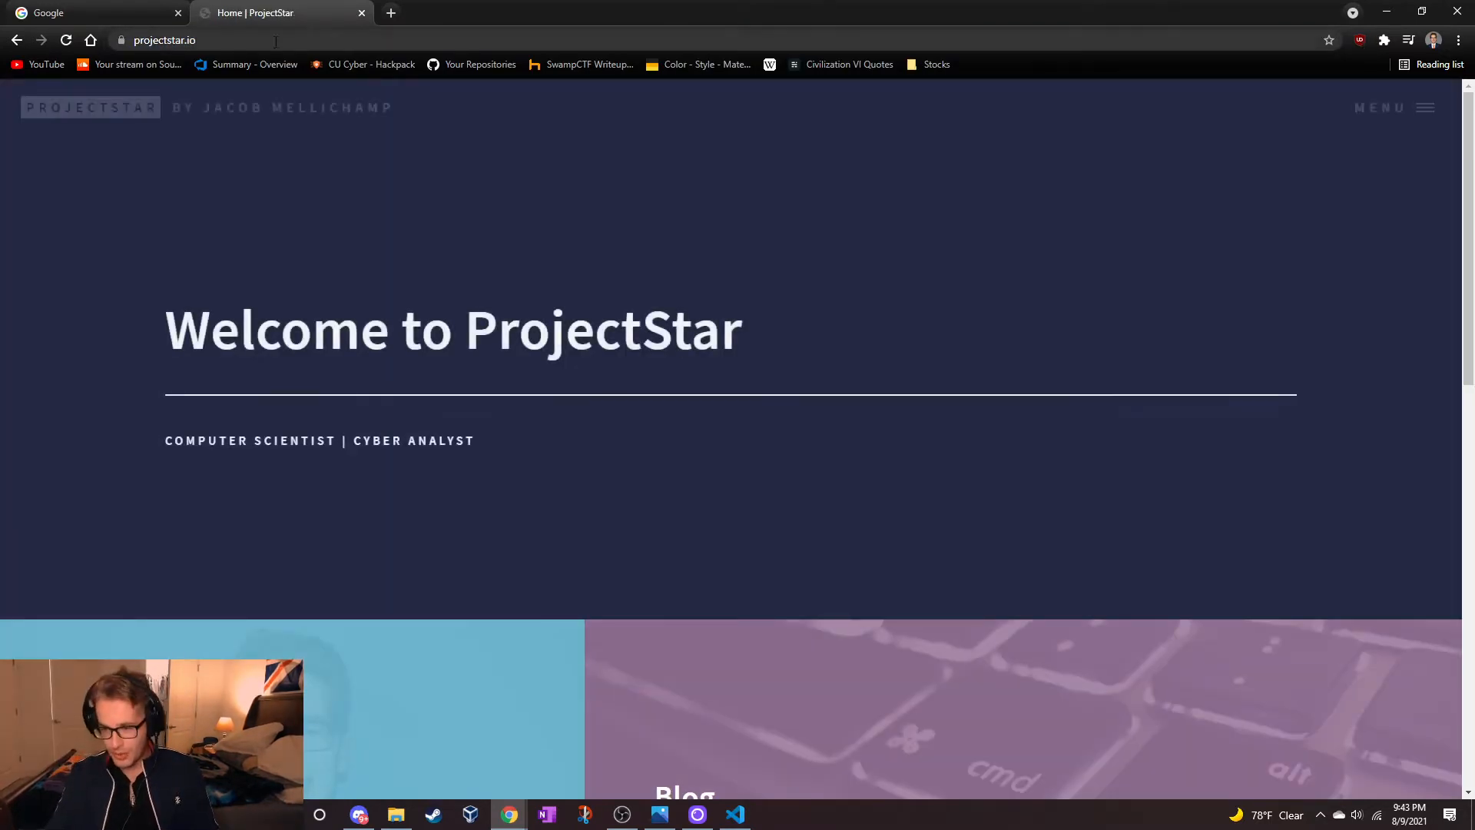
pyautogui.scroll(-3)
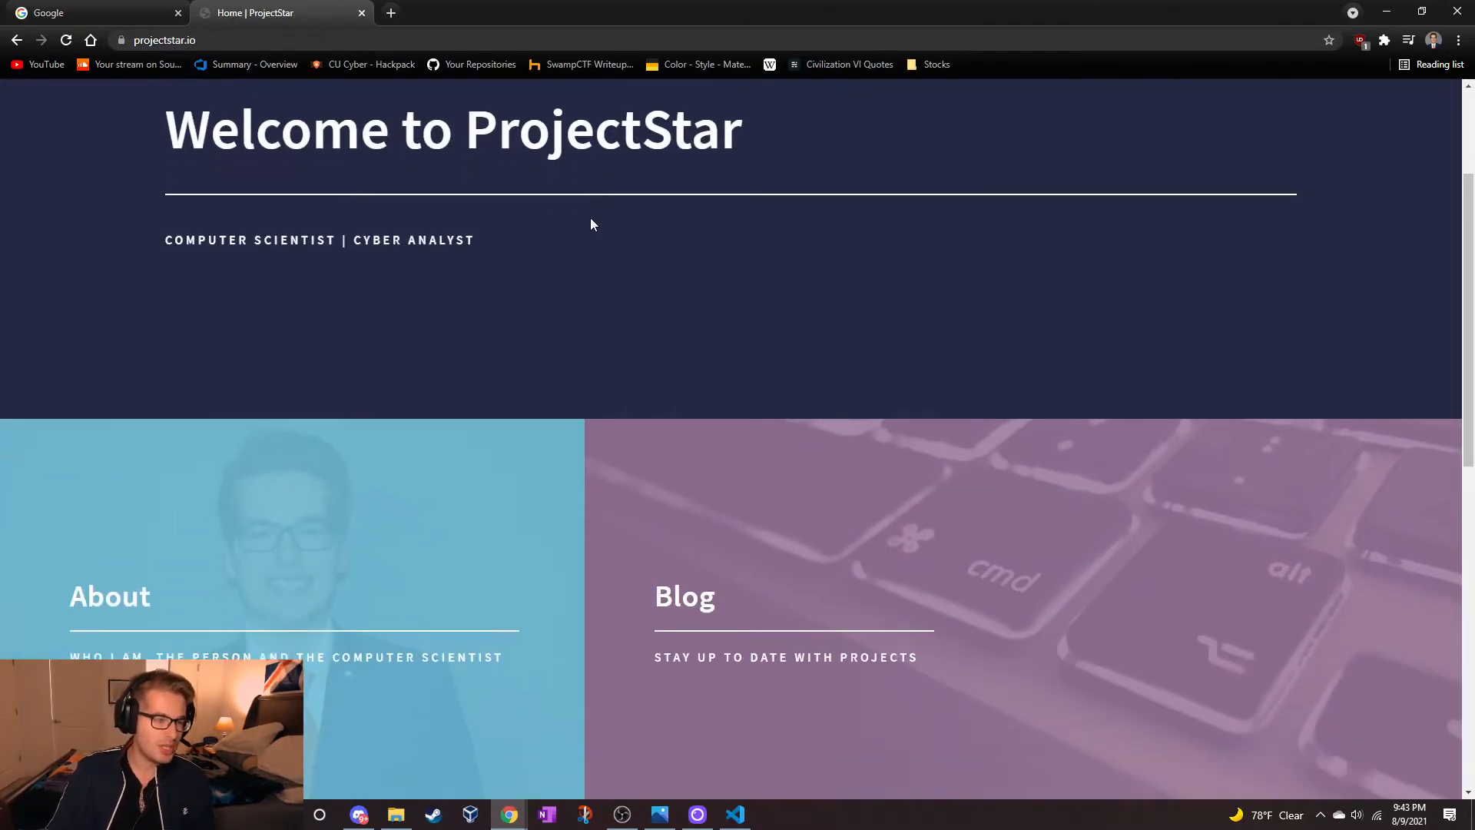
pyautogui.scroll(-3)
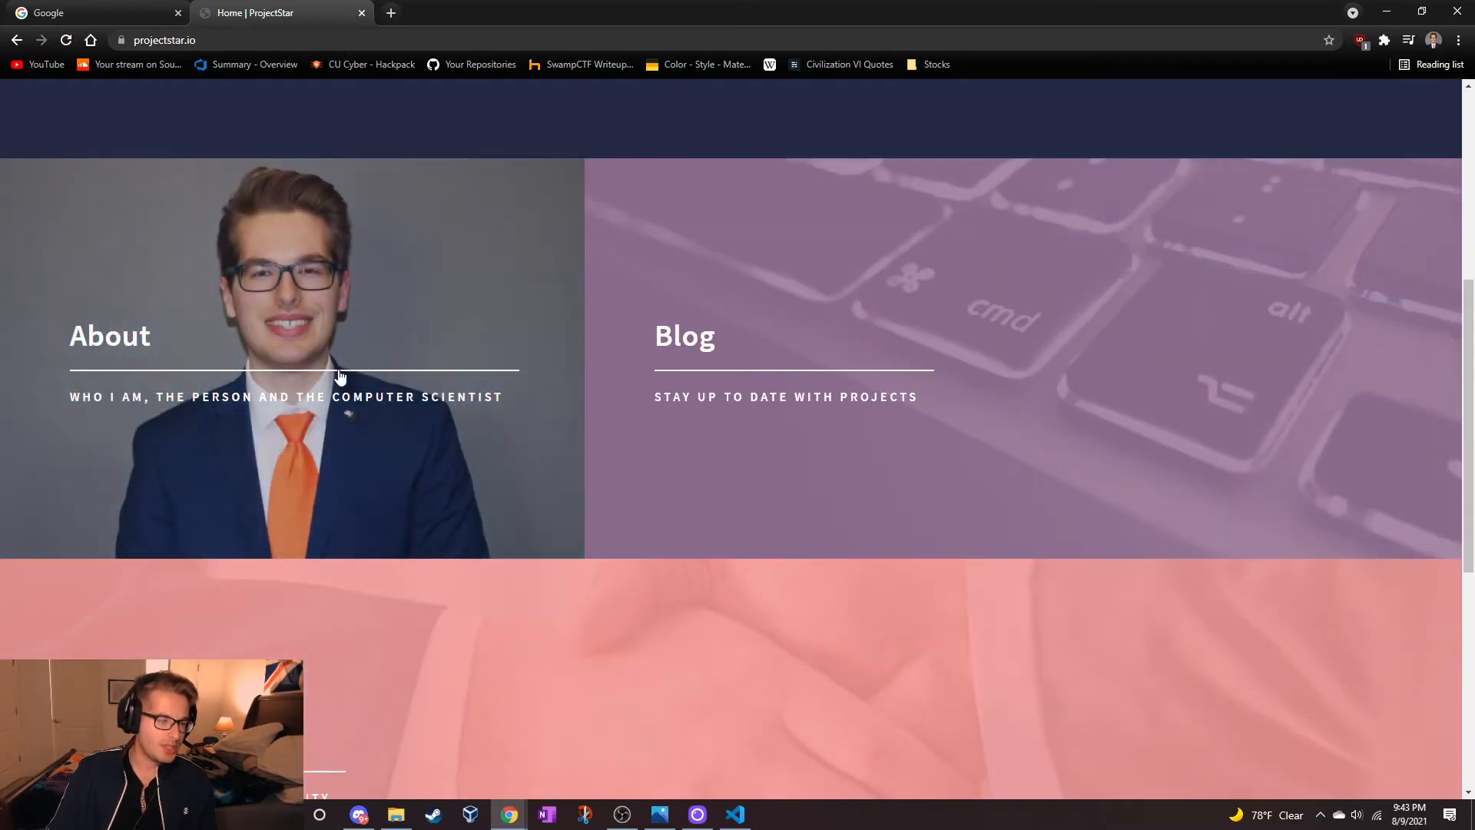
pyautogui.scroll(-3)
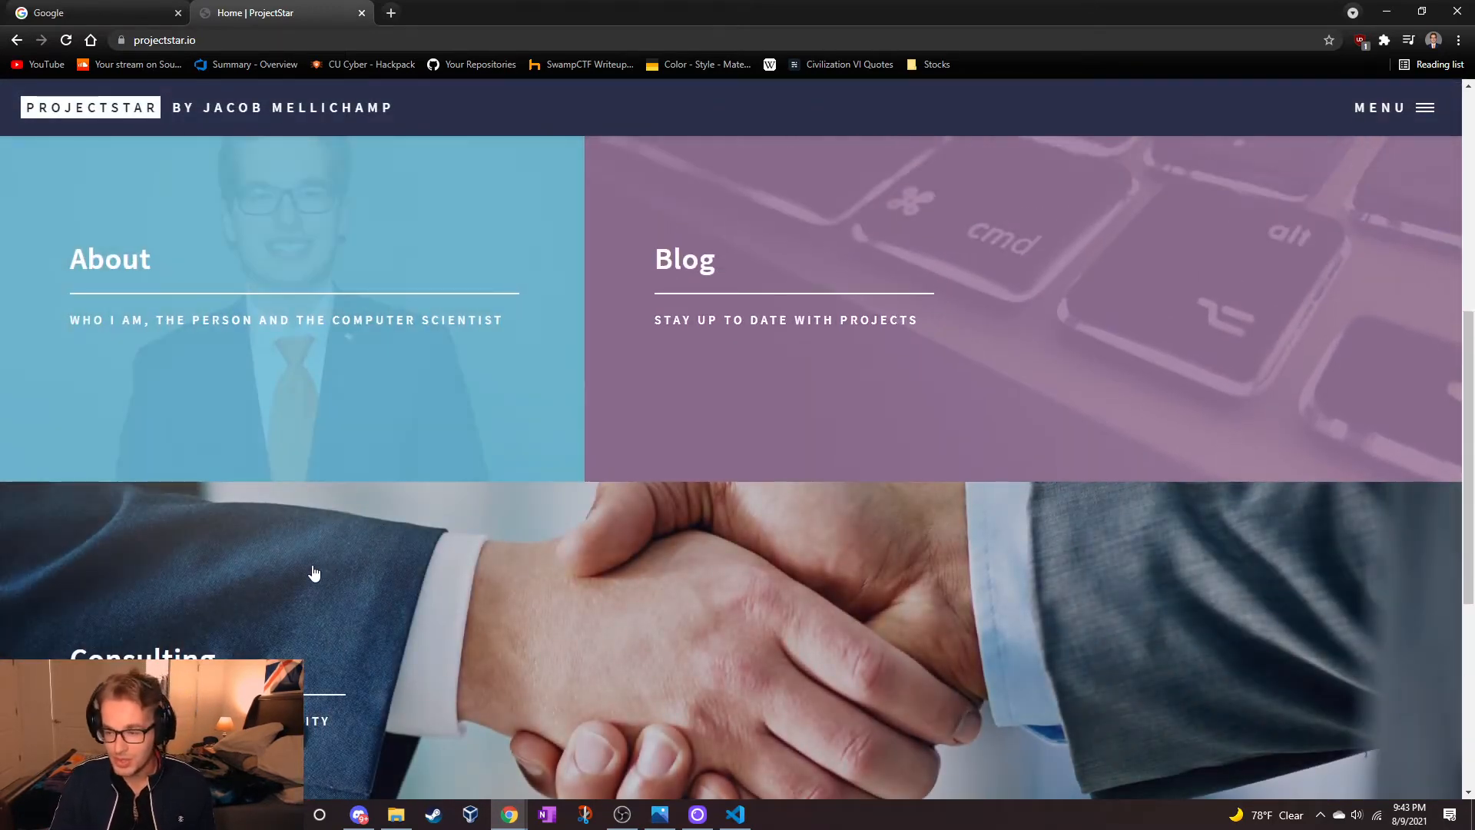
pyautogui.scroll(-3)
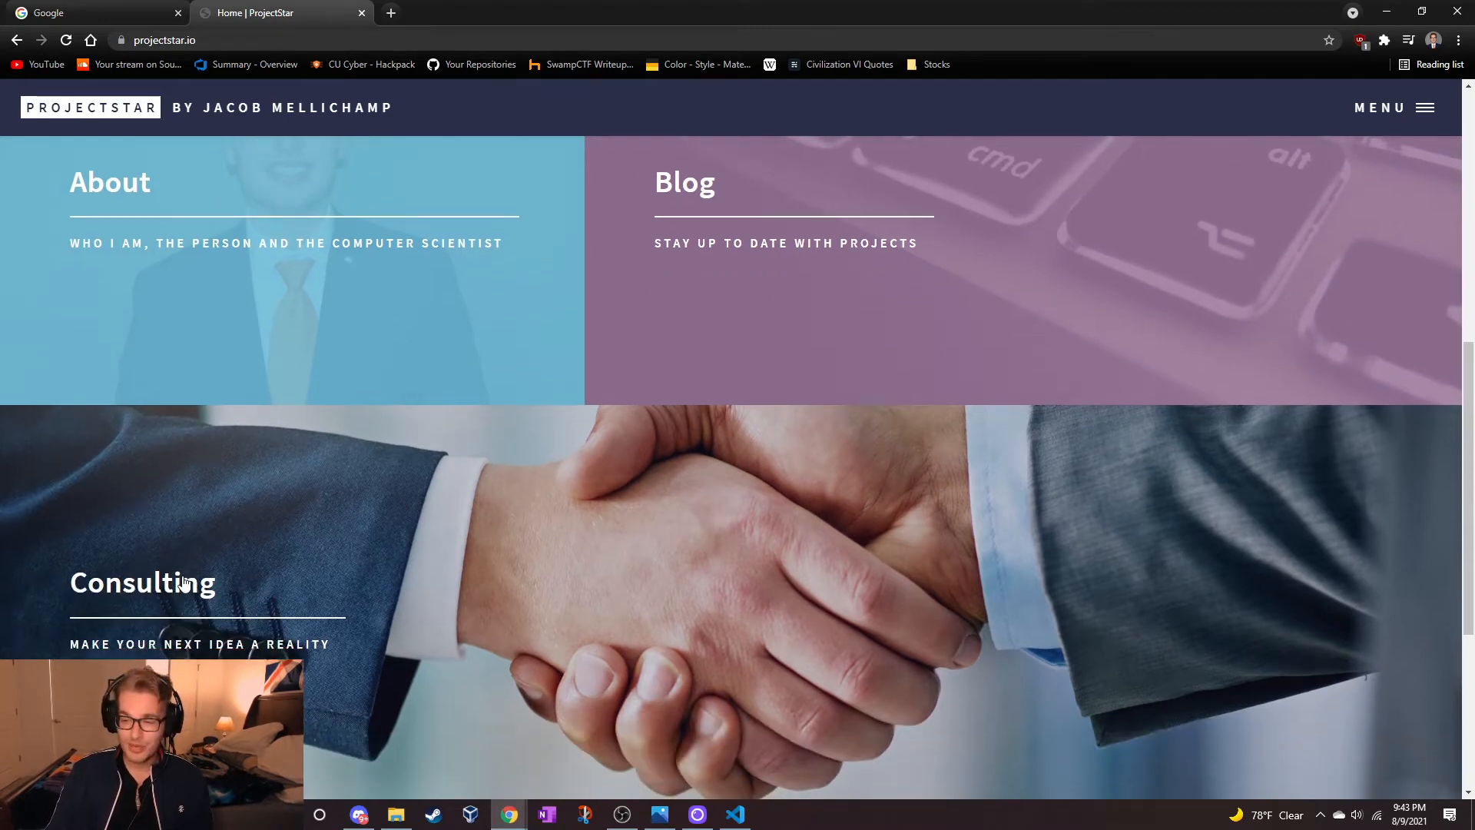
pyautogui.scroll(3)
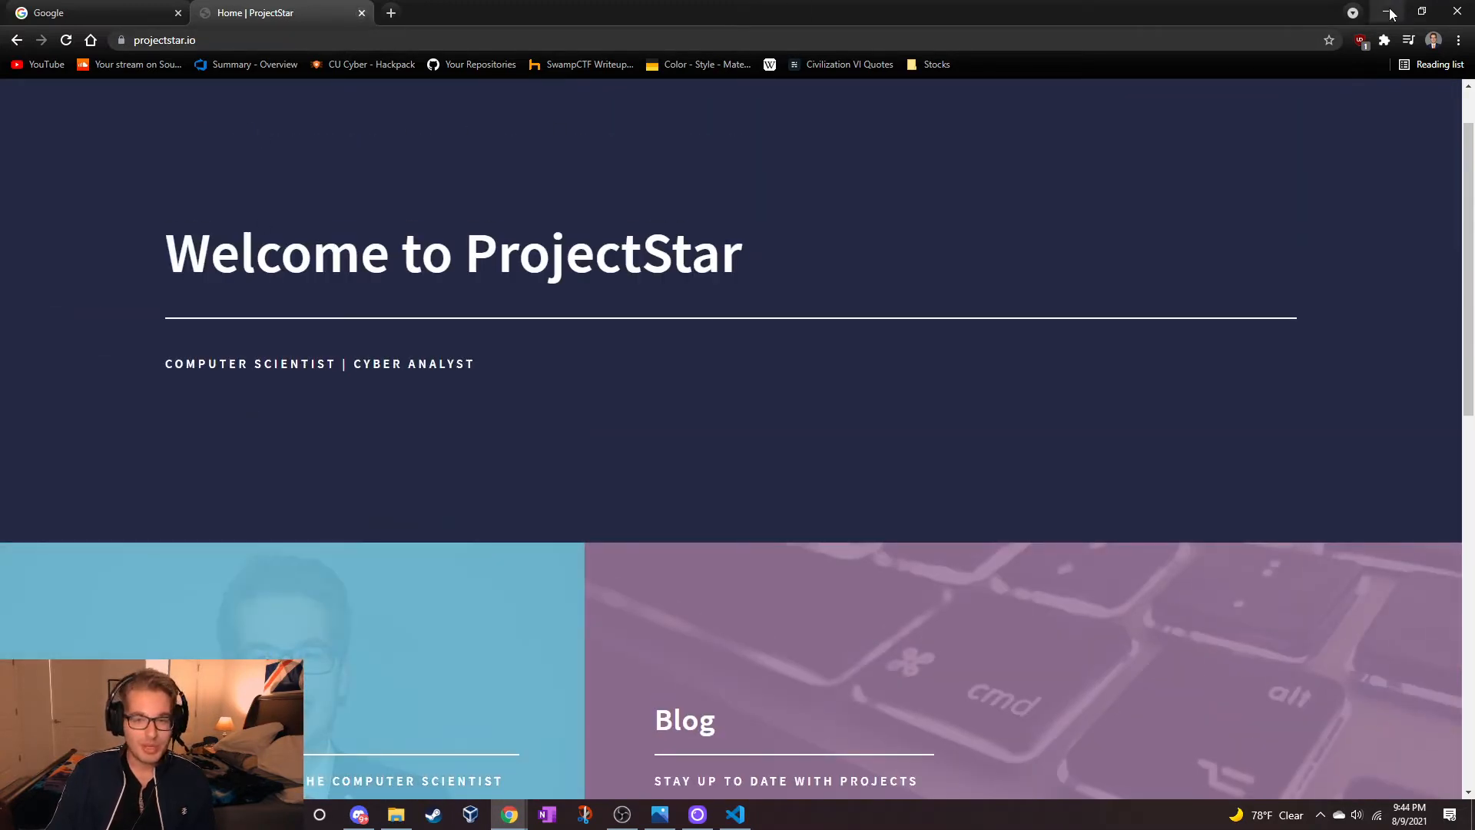
pyautogui.moveTo(1391, 13)
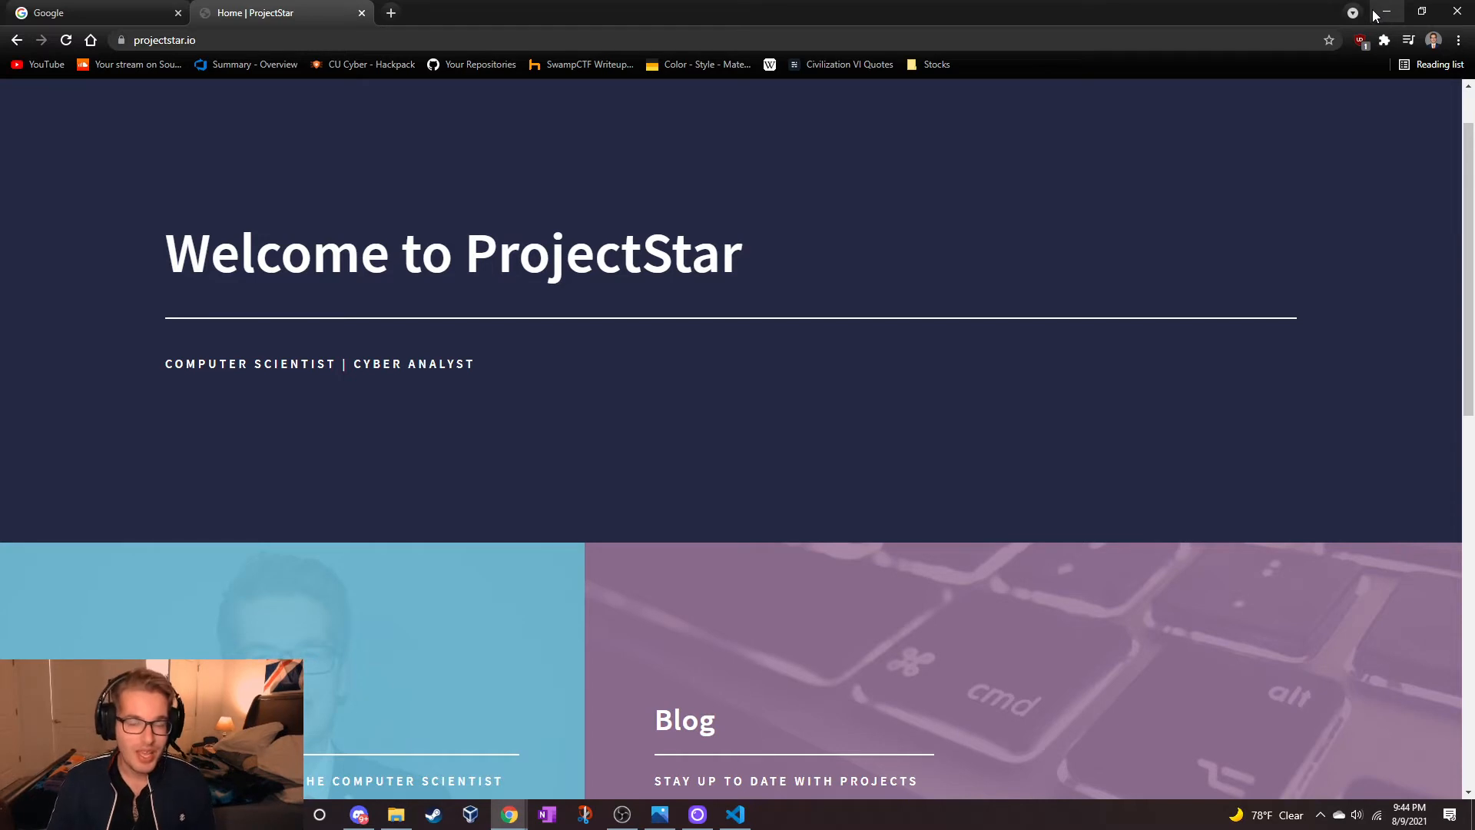
pyautogui.moveTo(728, 12)
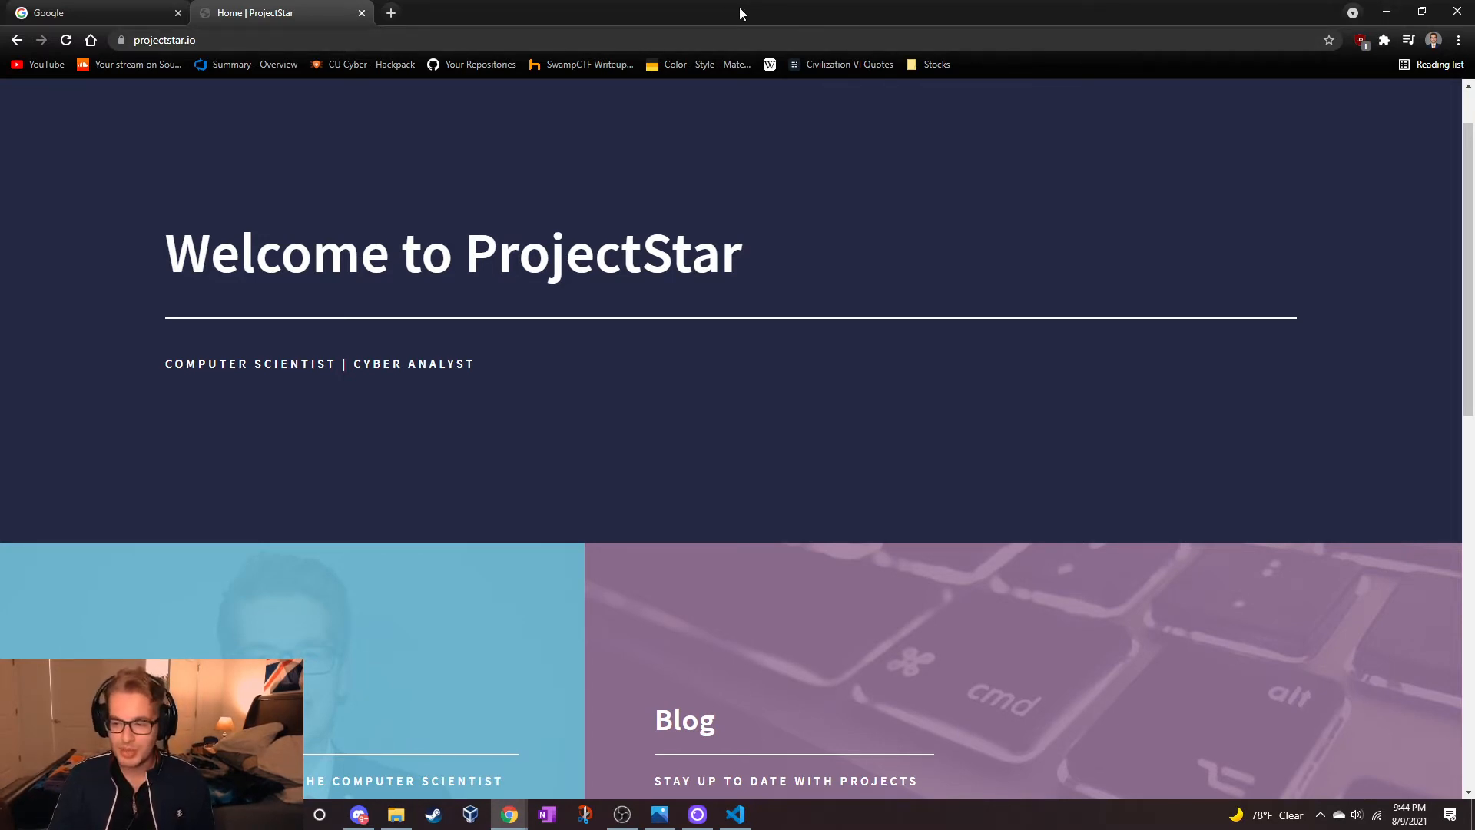
# Step: Open the Go Web Examples HTTP Server tutorial and read down to Accept connections
pyautogui.click(735, 813)
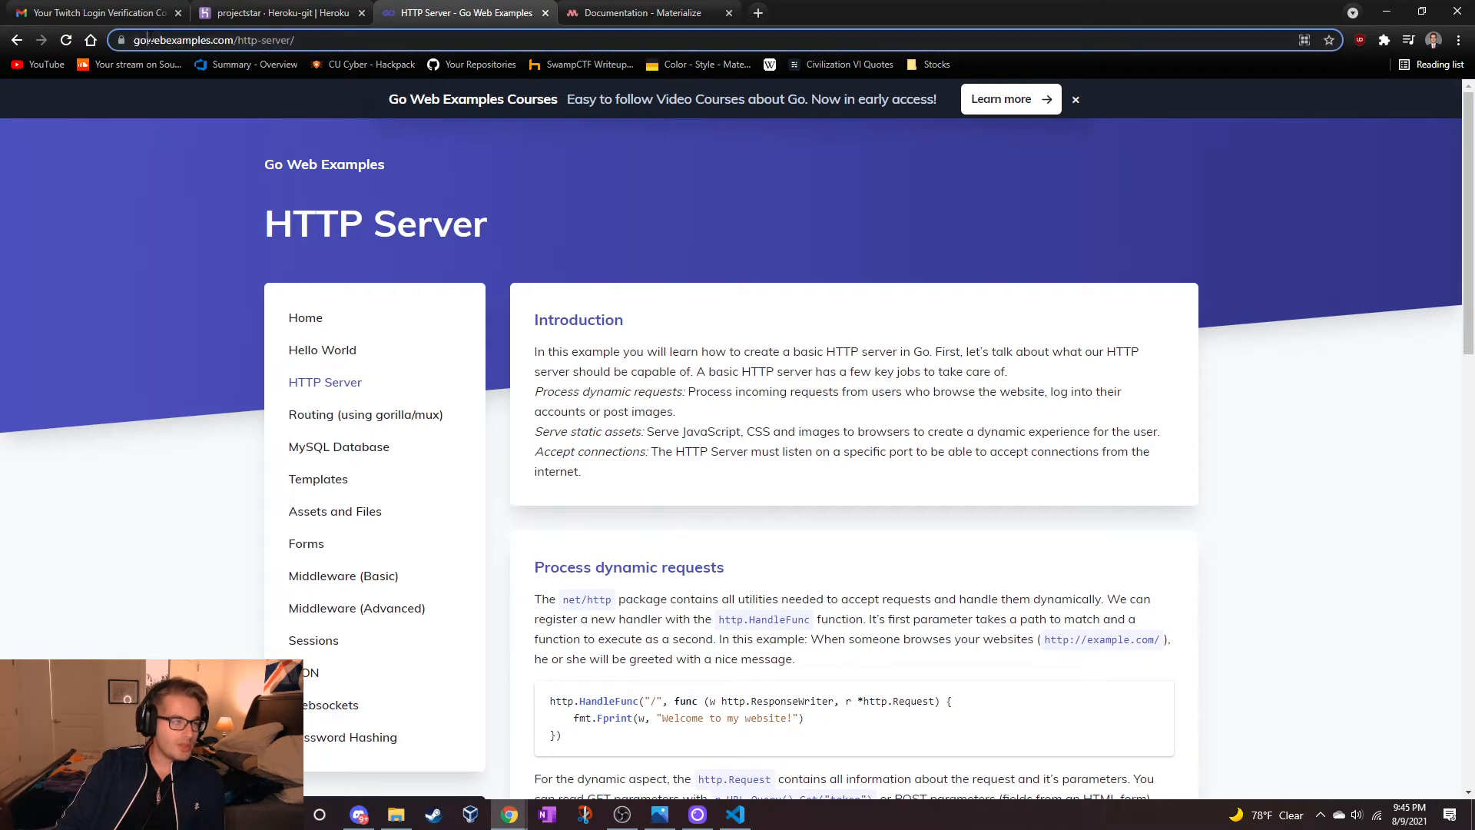
pyautogui.click(217, 39)
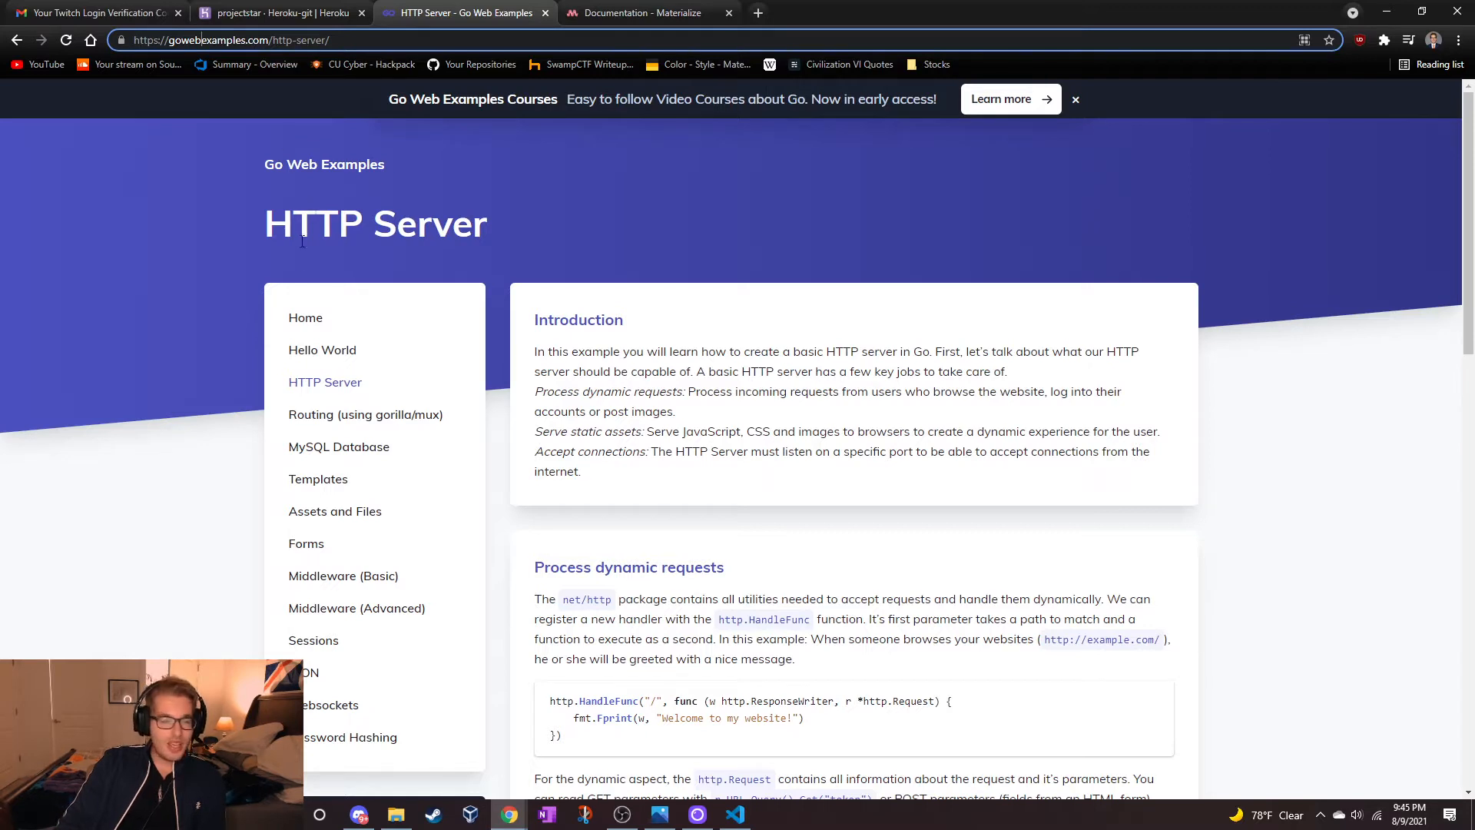
pyautogui.click(321, 348)
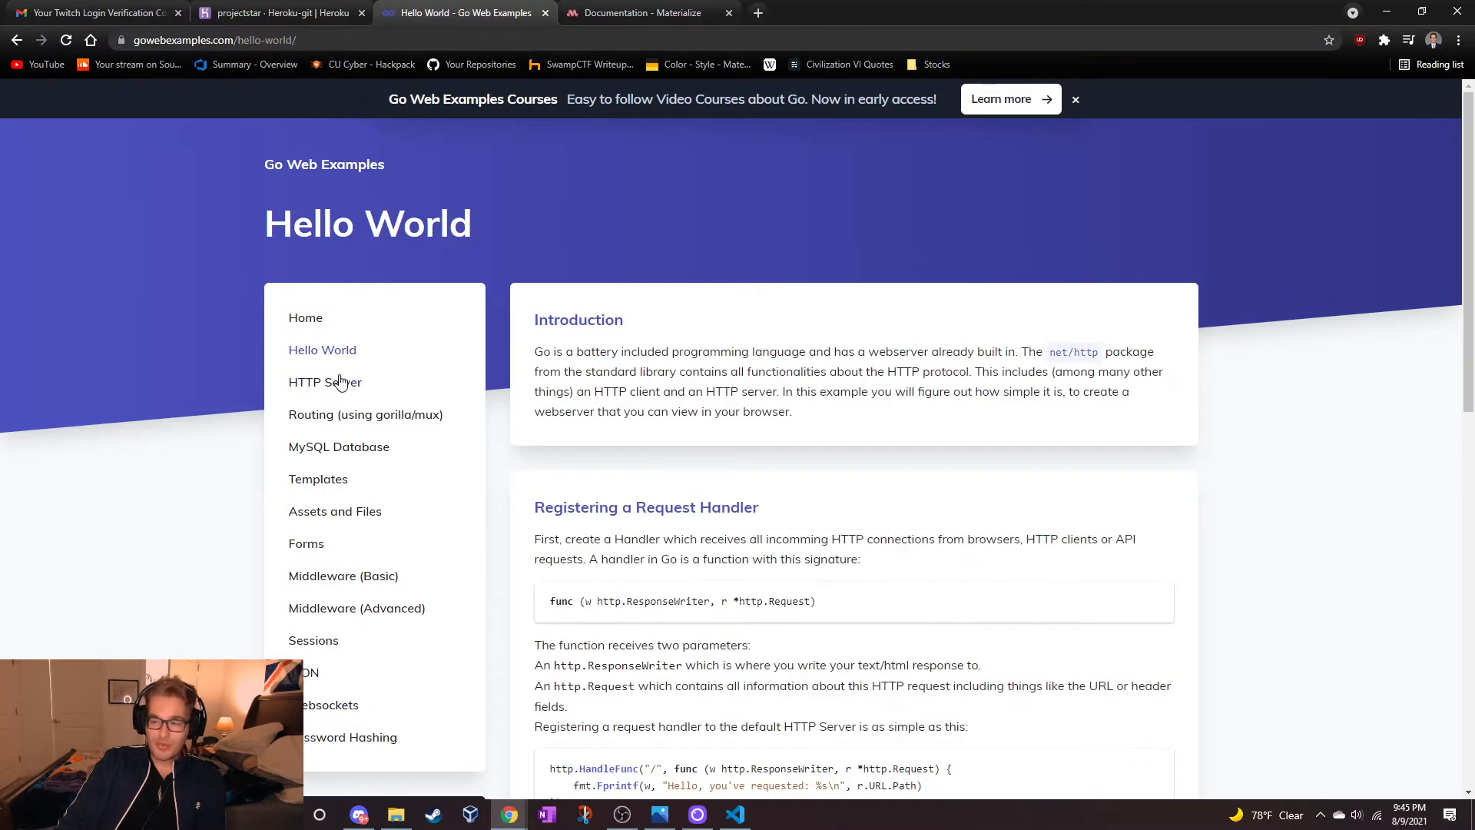
pyautogui.click(324, 382)
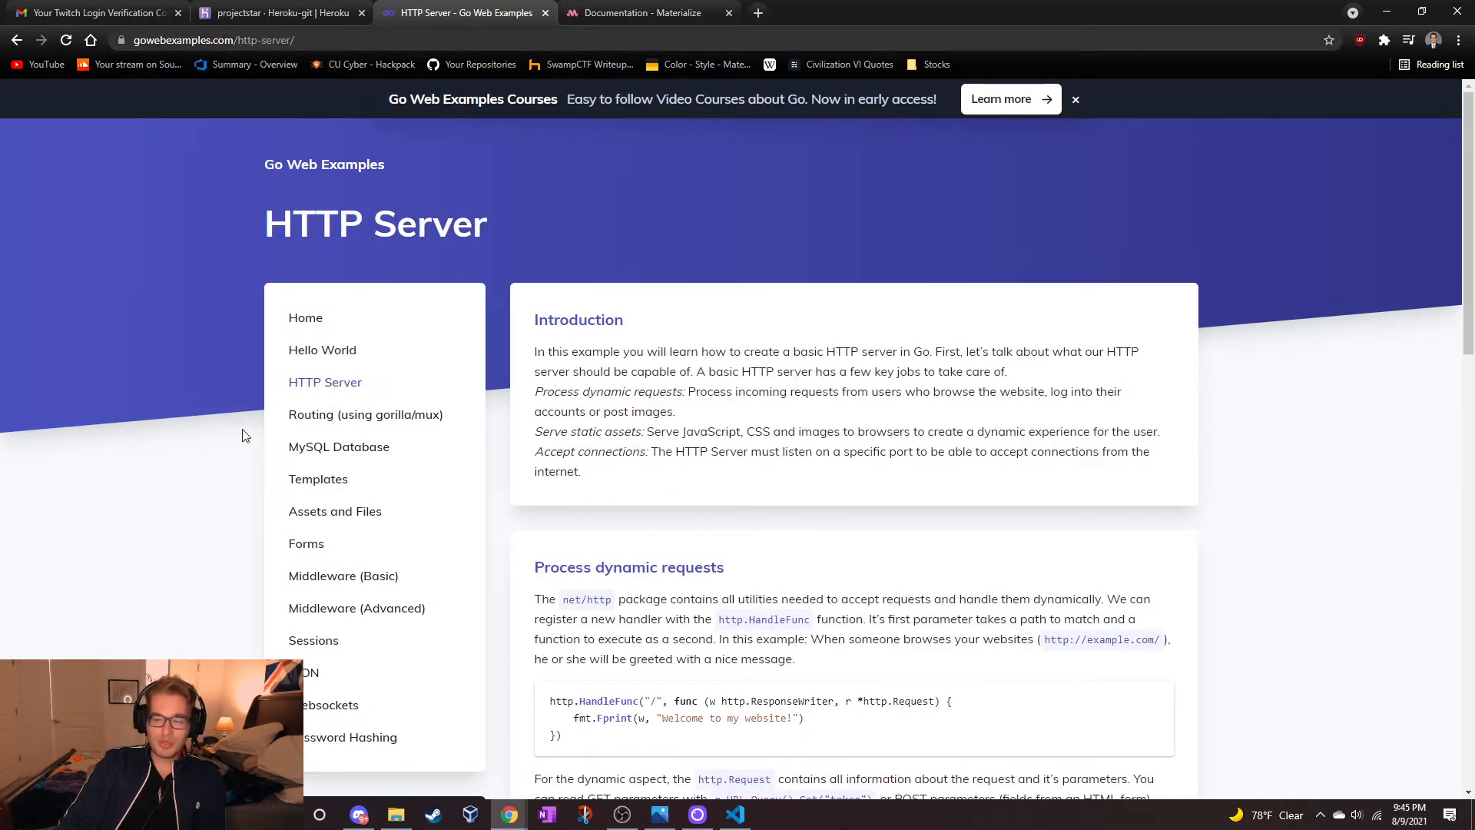
pyautogui.scroll(-3)
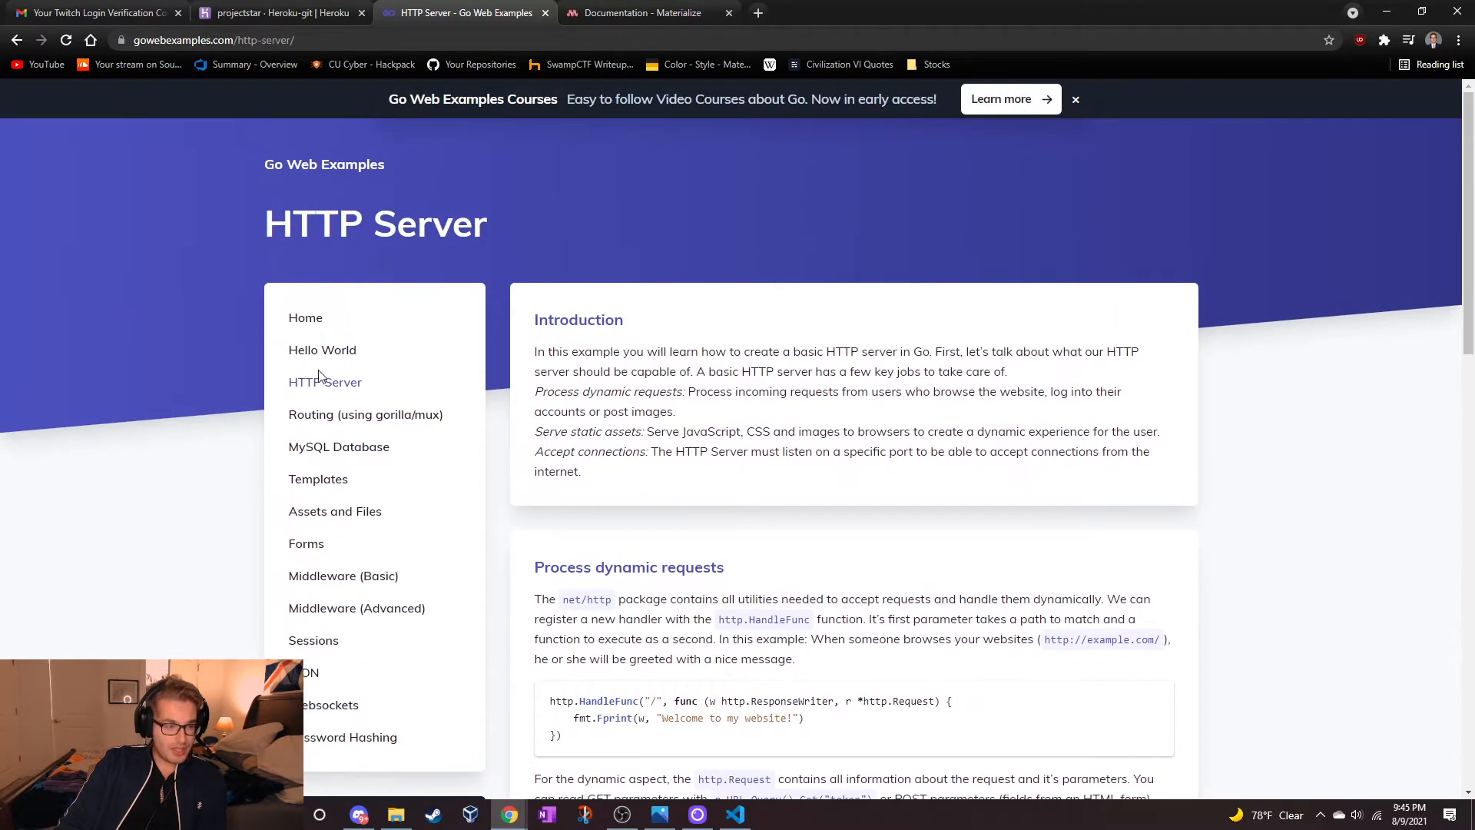
pyautogui.scroll(-3)
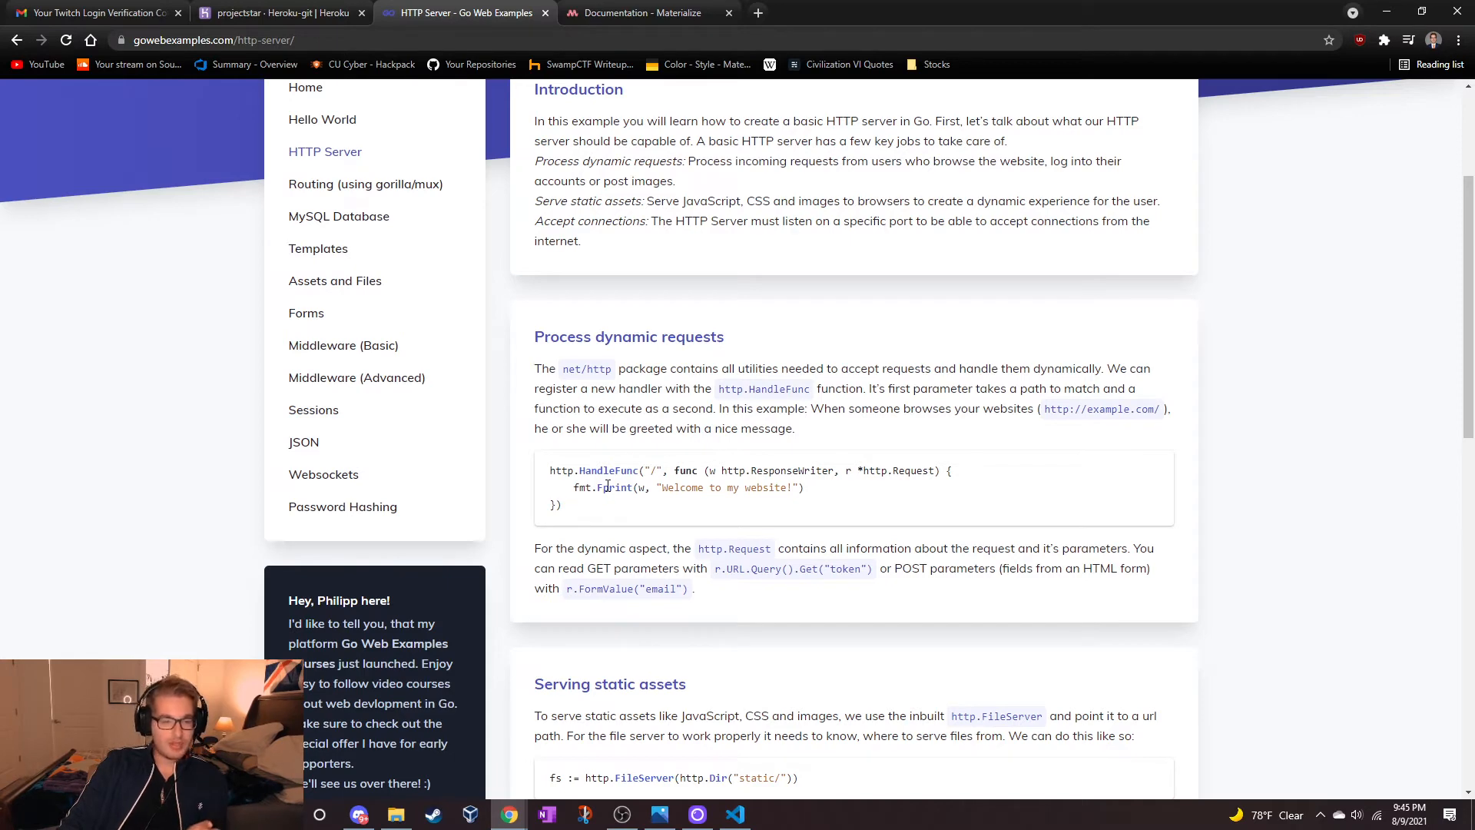
pyautogui.scroll(-3)
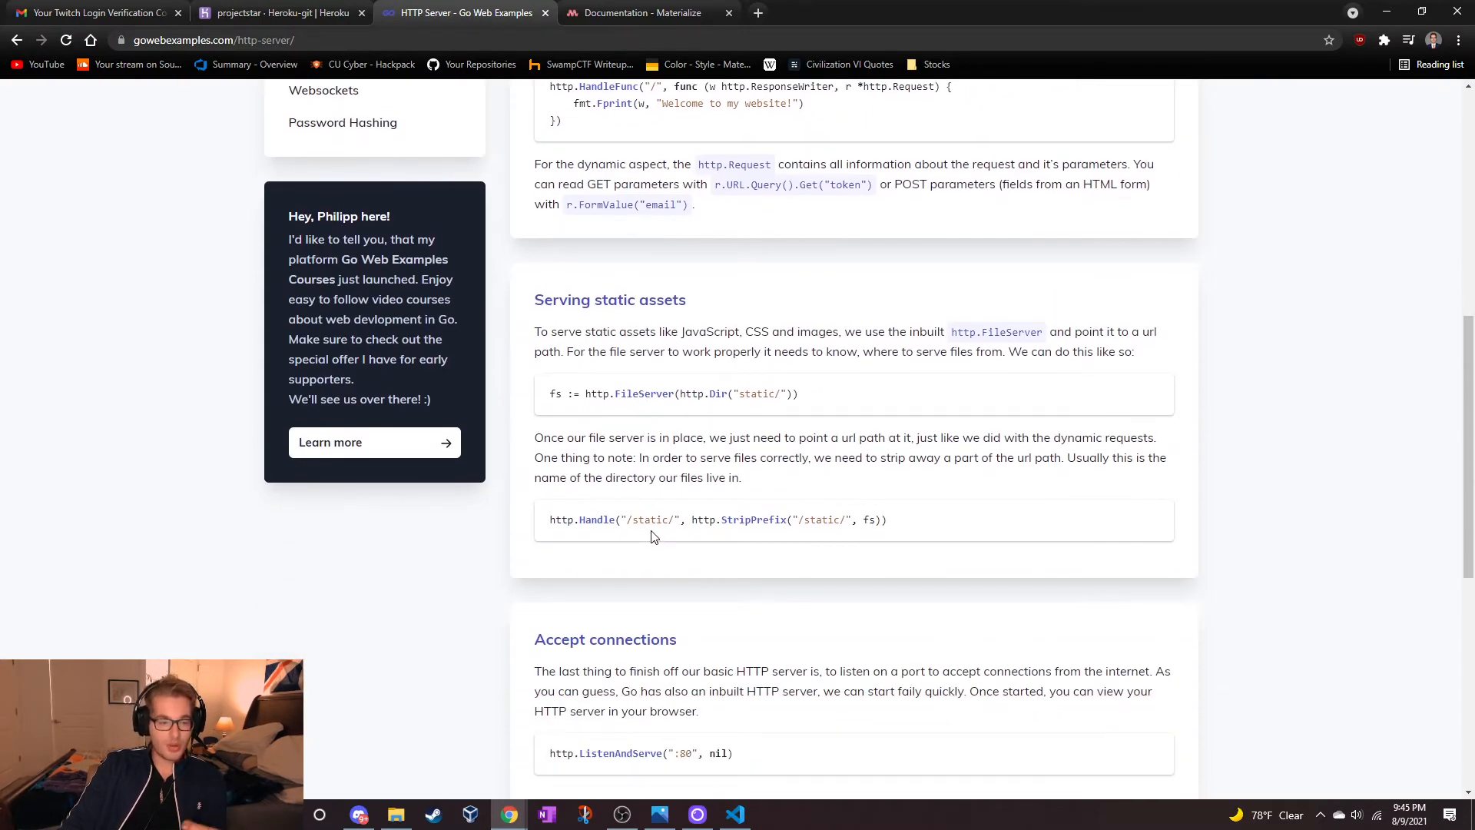
pyautogui.scroll(-3)
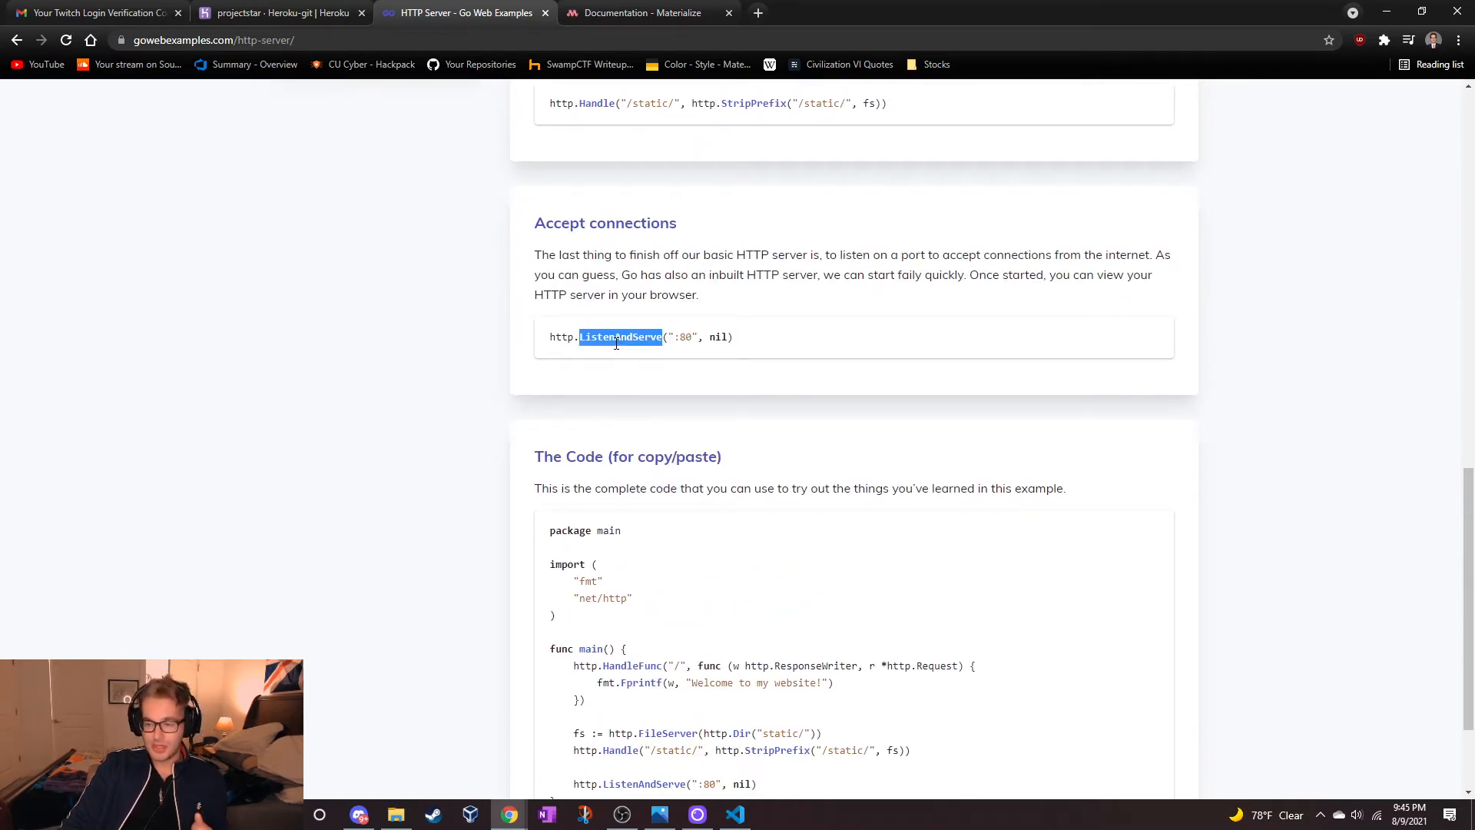
pyautogui.moveTo(654, 364)
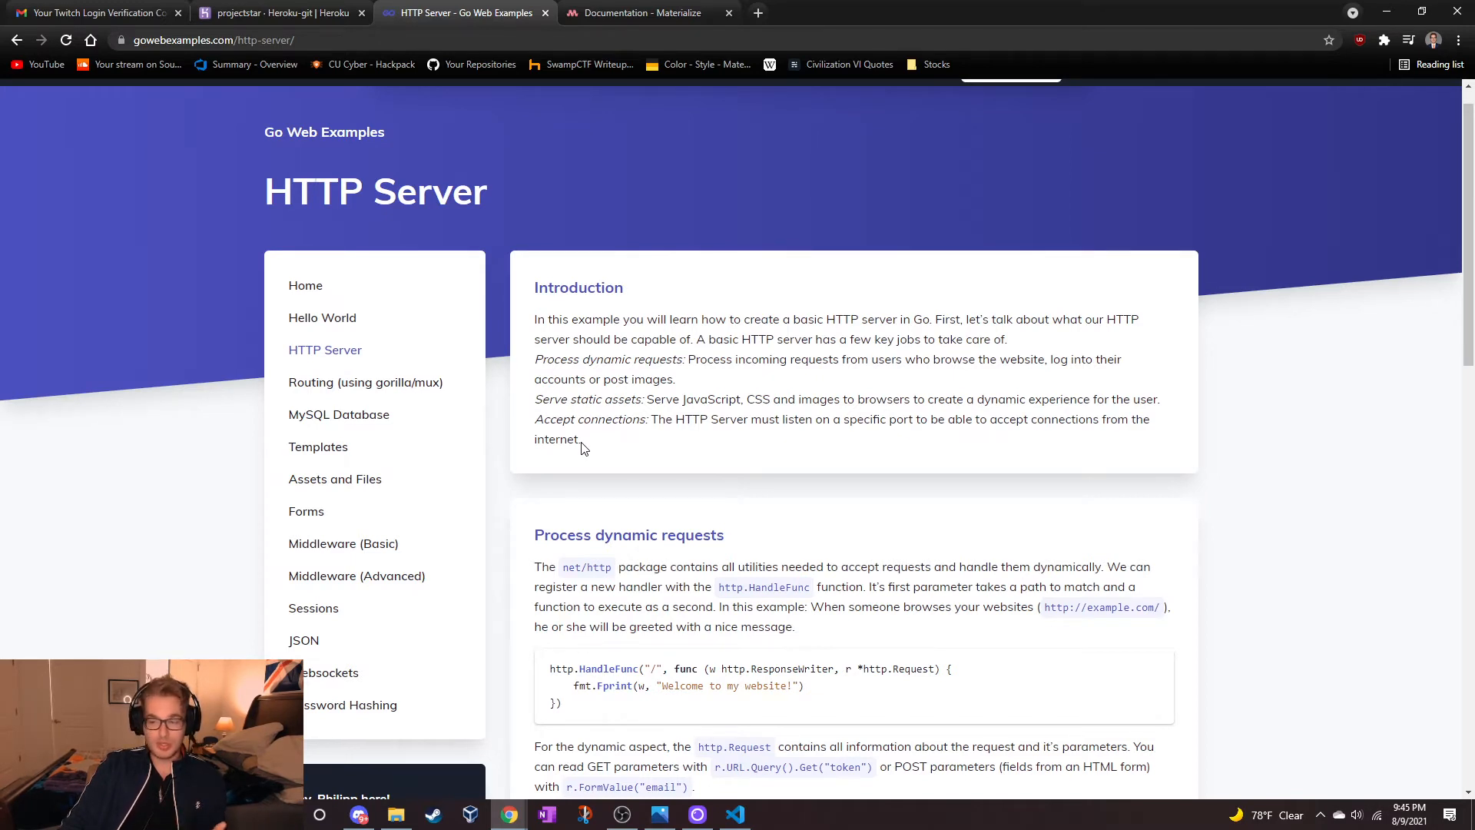
pyautogui.moveTo(520, 458)
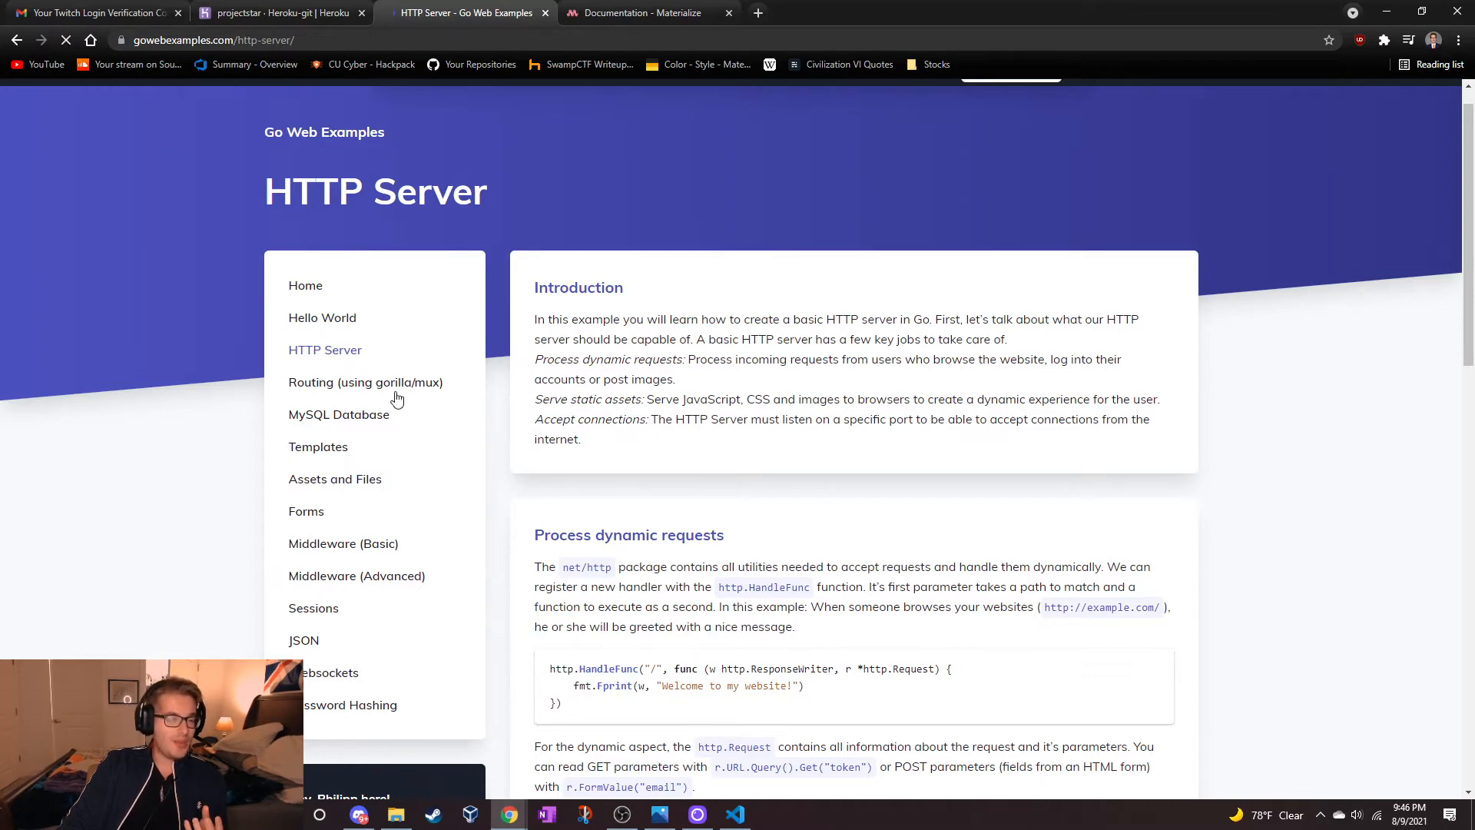
pyautogui.click(364, 381)
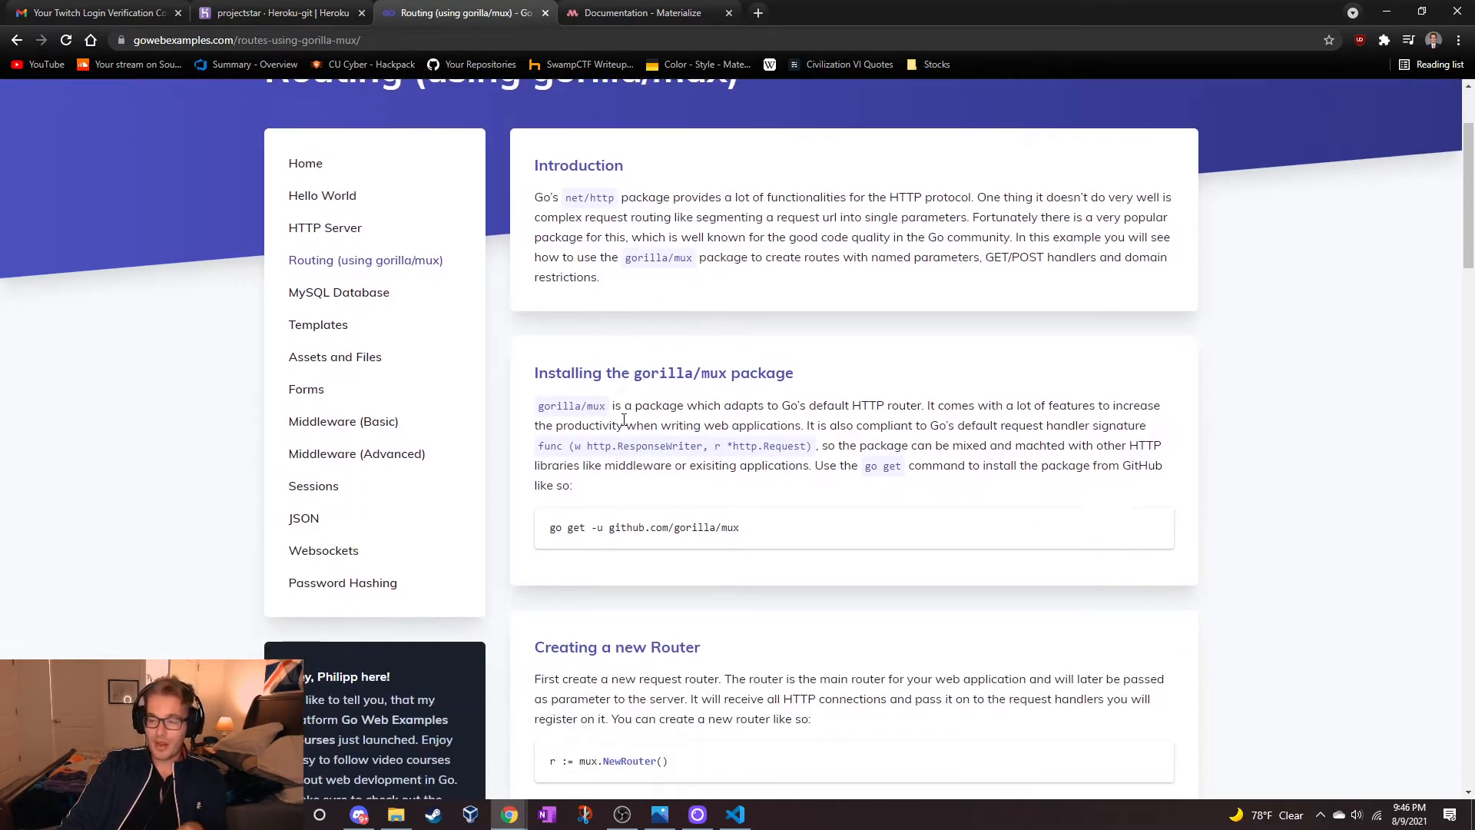
pyautogui.scroll(-3)
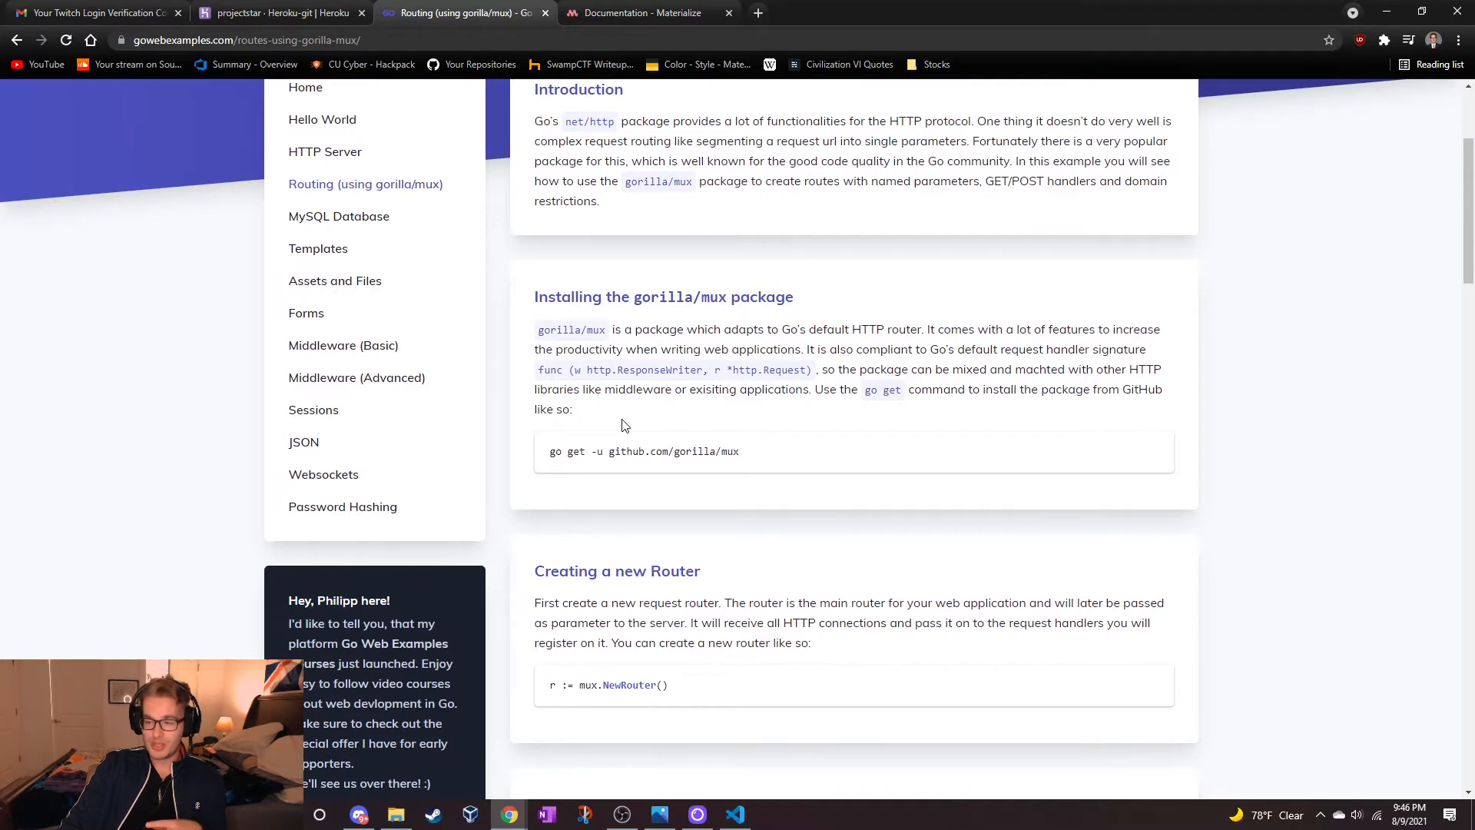
pyautogui.scroll(-3)
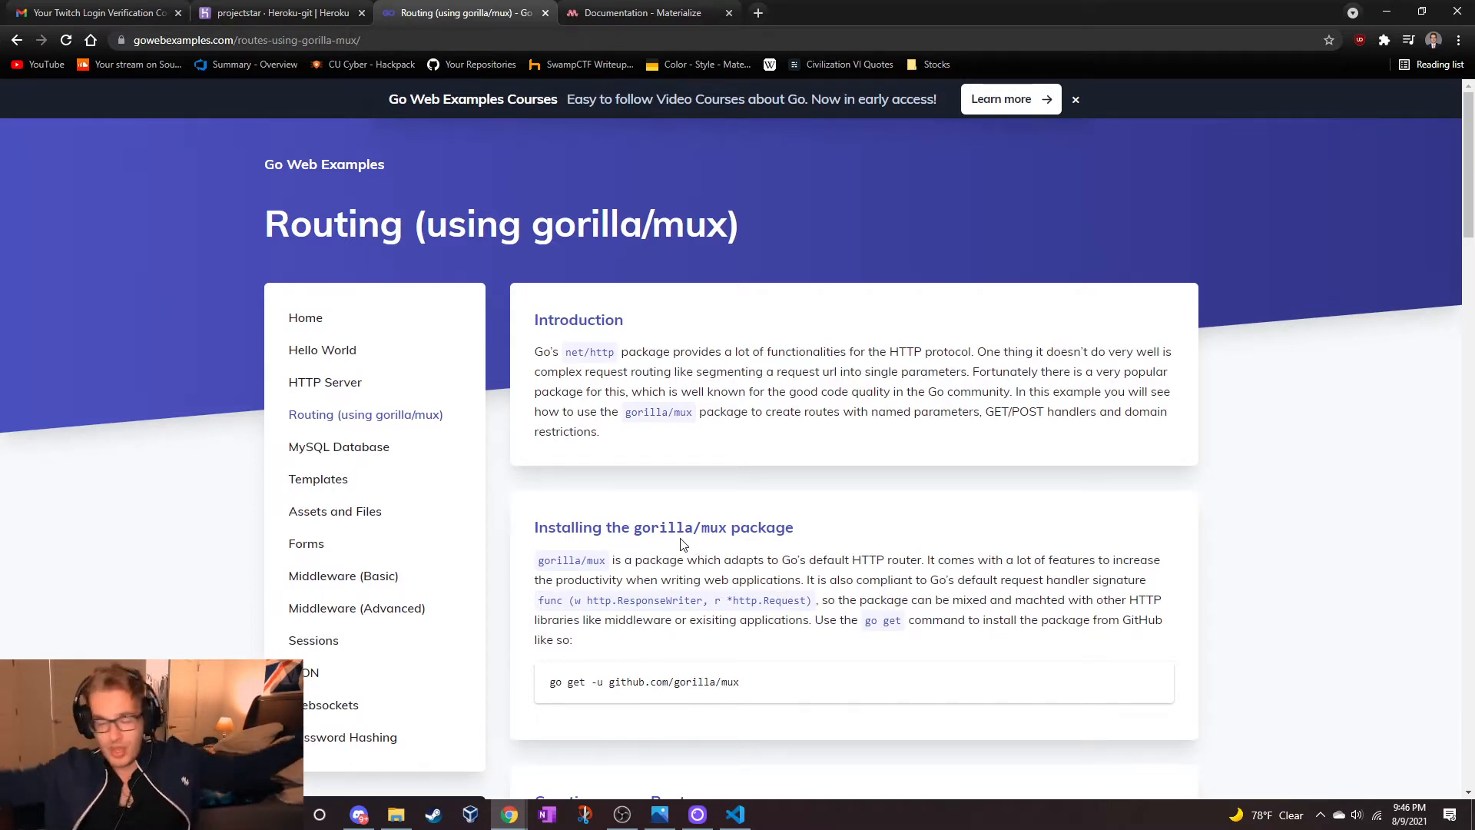
pyautogui.moveTo(330, 493)
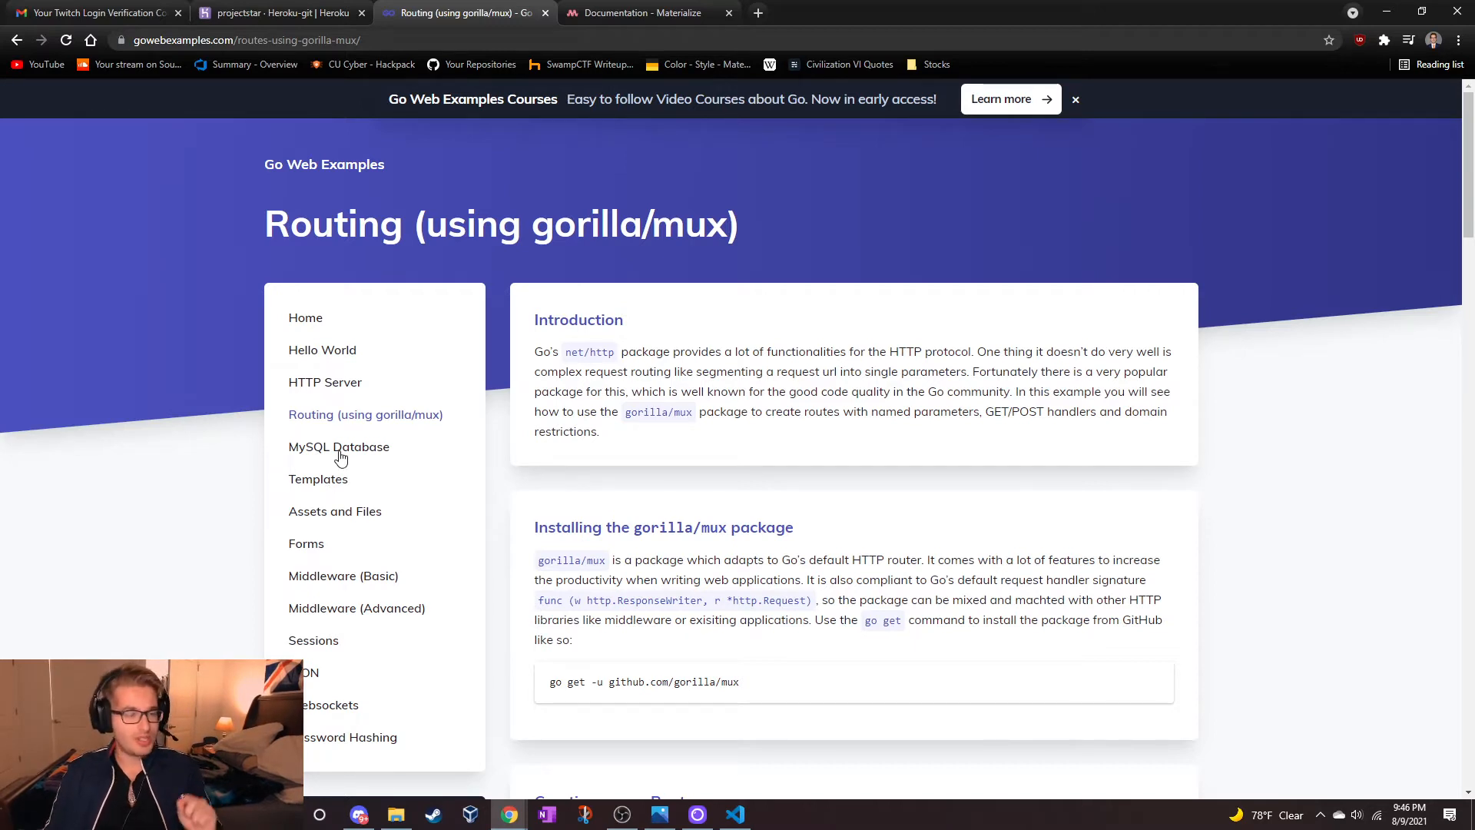
pyautogui.moveTo(340, 461)
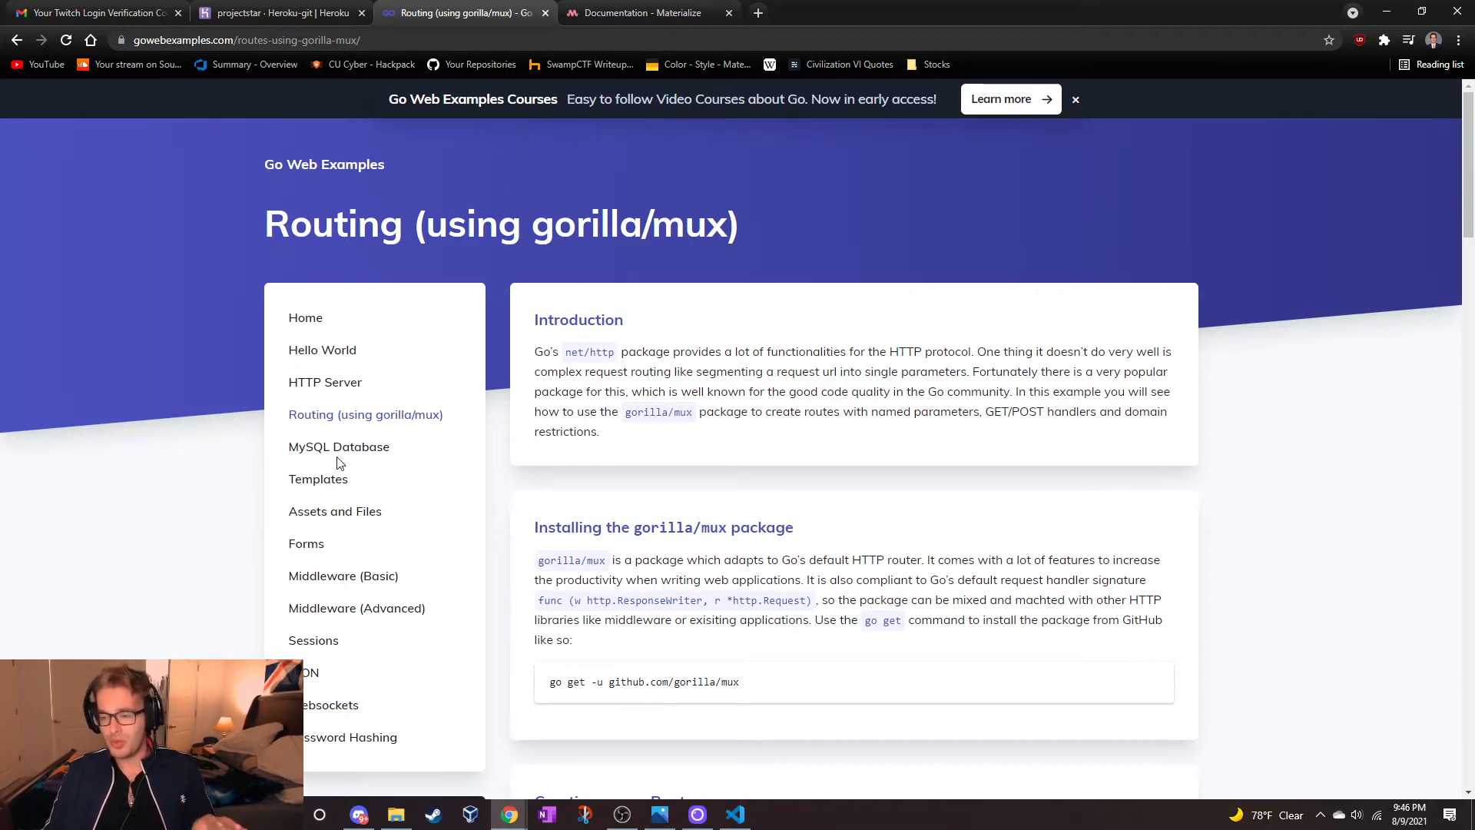
# Step: Visit the Go Web Examples Templates page, then switch to the Materialize documentation tab
pyautogui.click(318, 479)
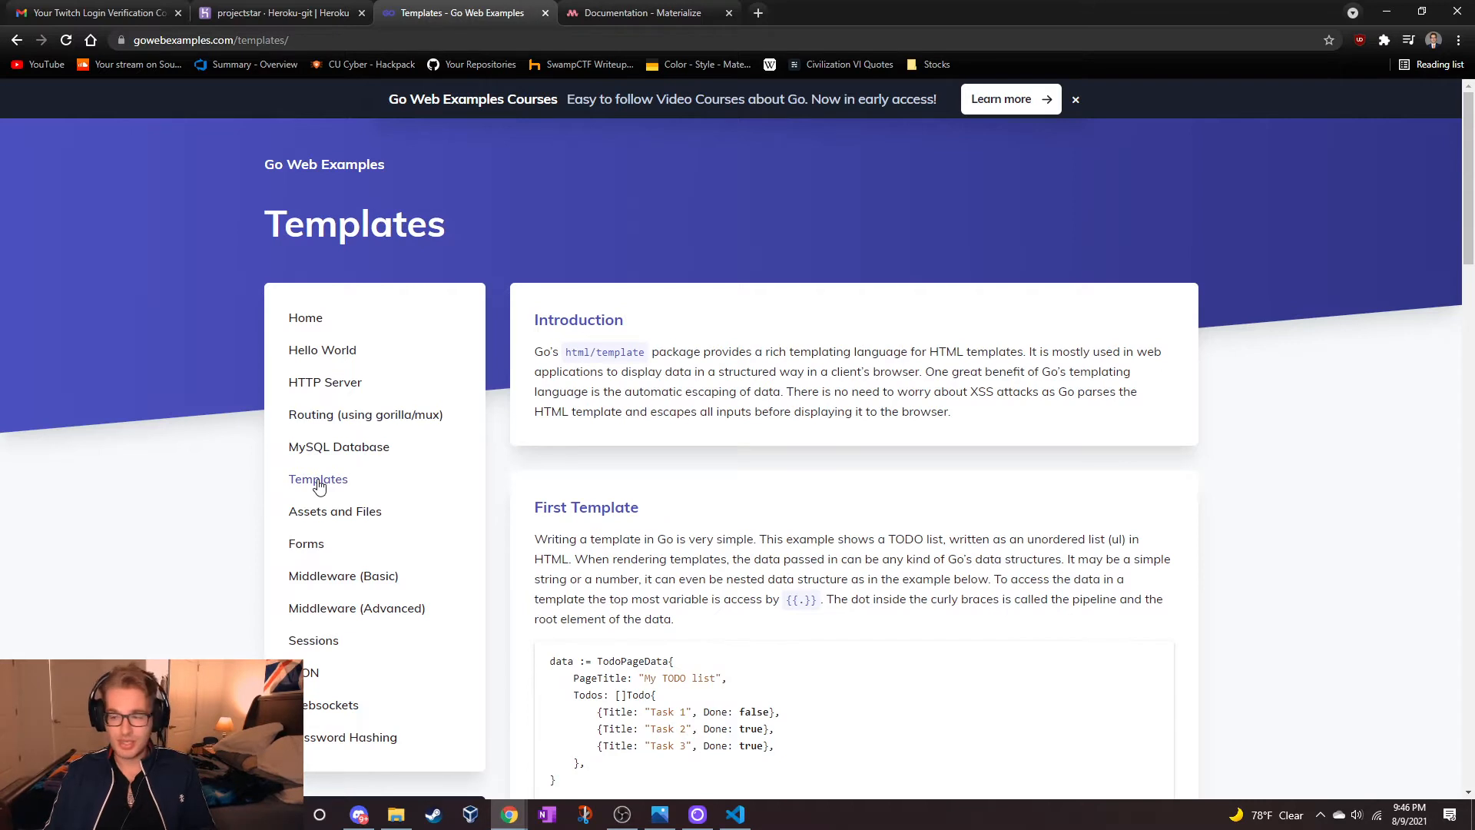
pyautogui.moveTo(328, 487)
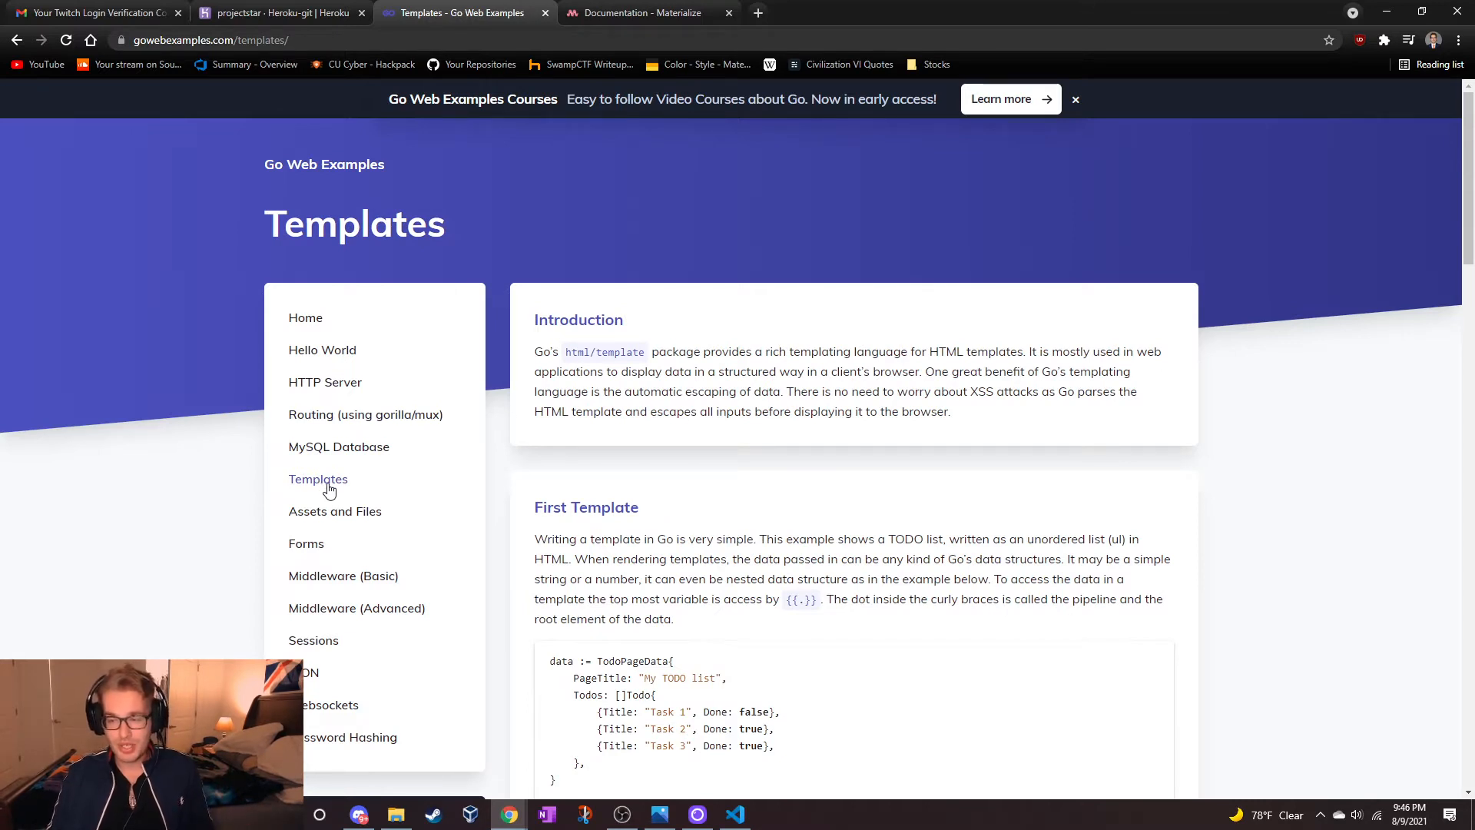
pyautogui.moveTo(460, 431)
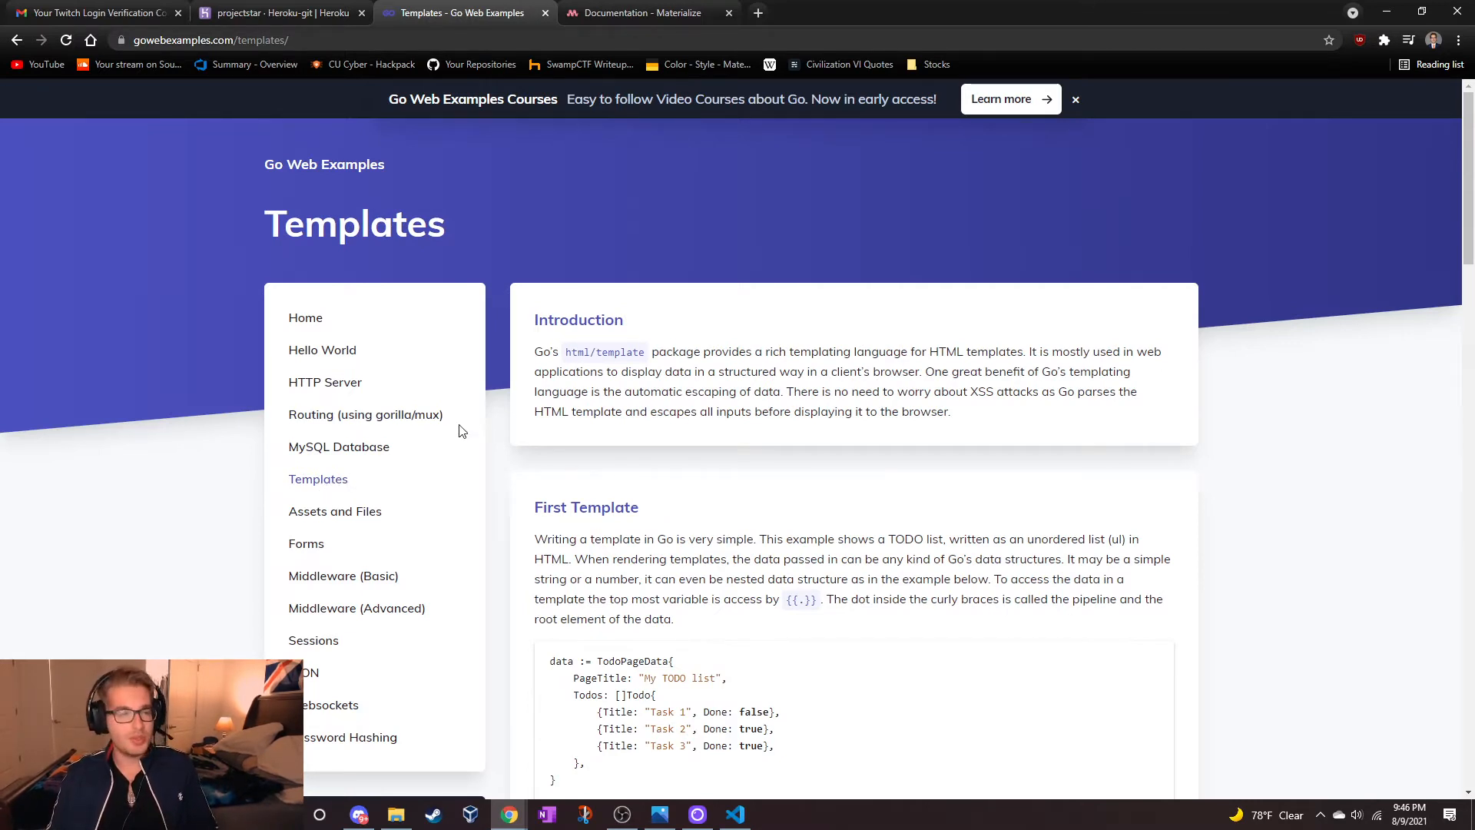
pyautogui.click(645, 12)
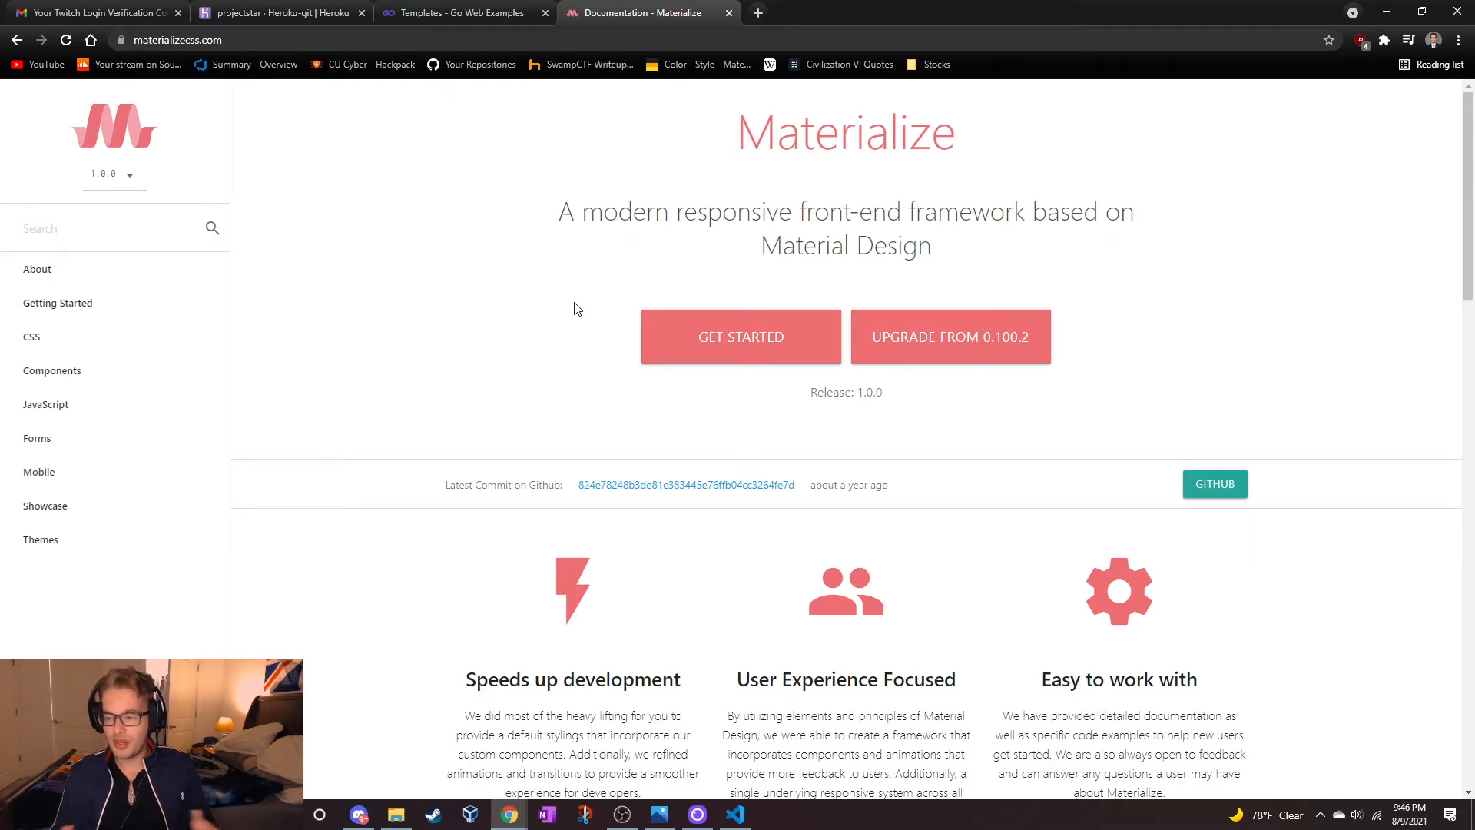
pyautogui.moveTo(461, 13)
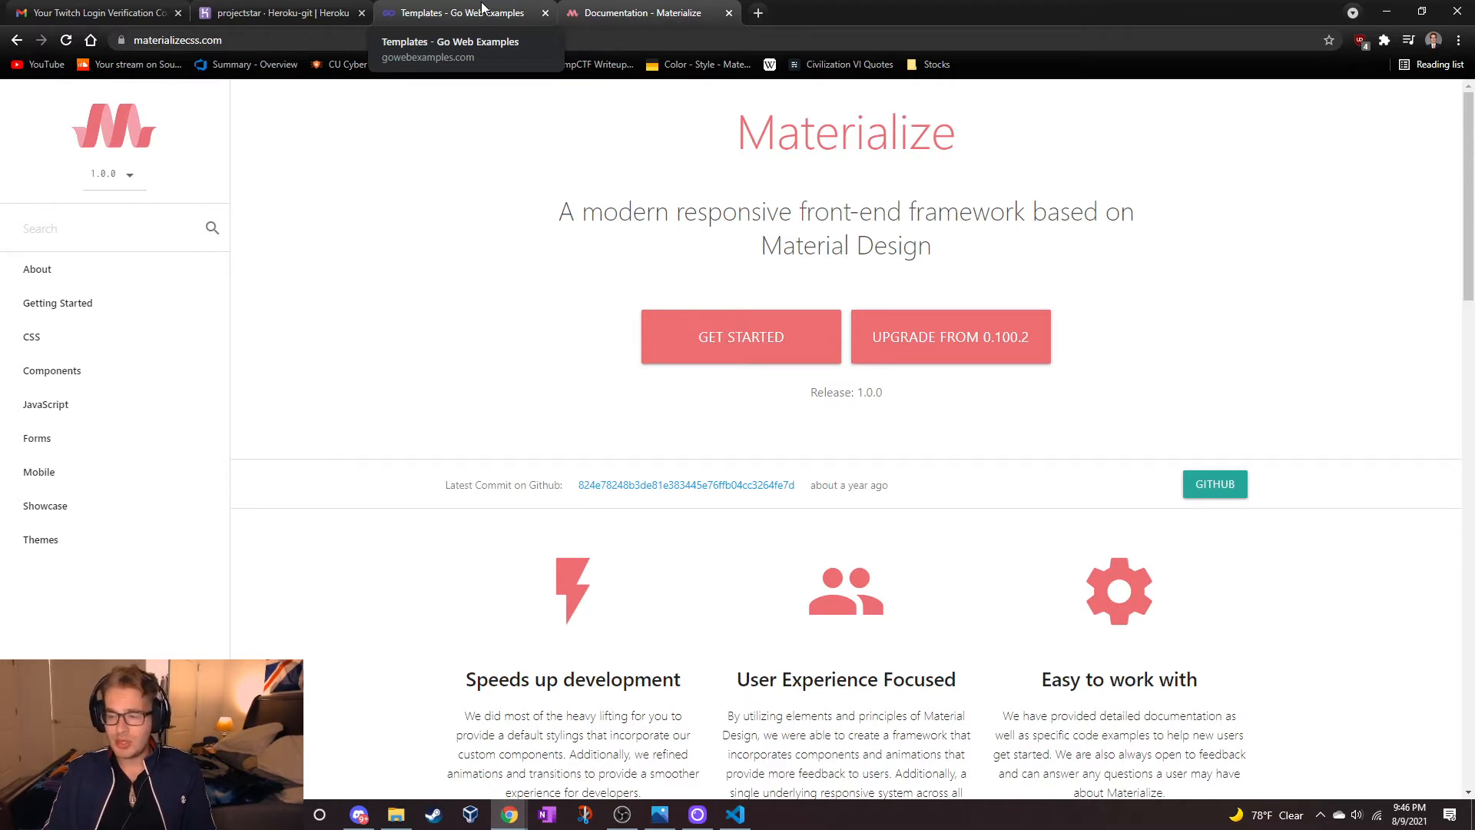
# Step: Return to Go Web Examples, read the Assets and Files tutorial, then switch to VS Code
pyautogui.click(456, 13)
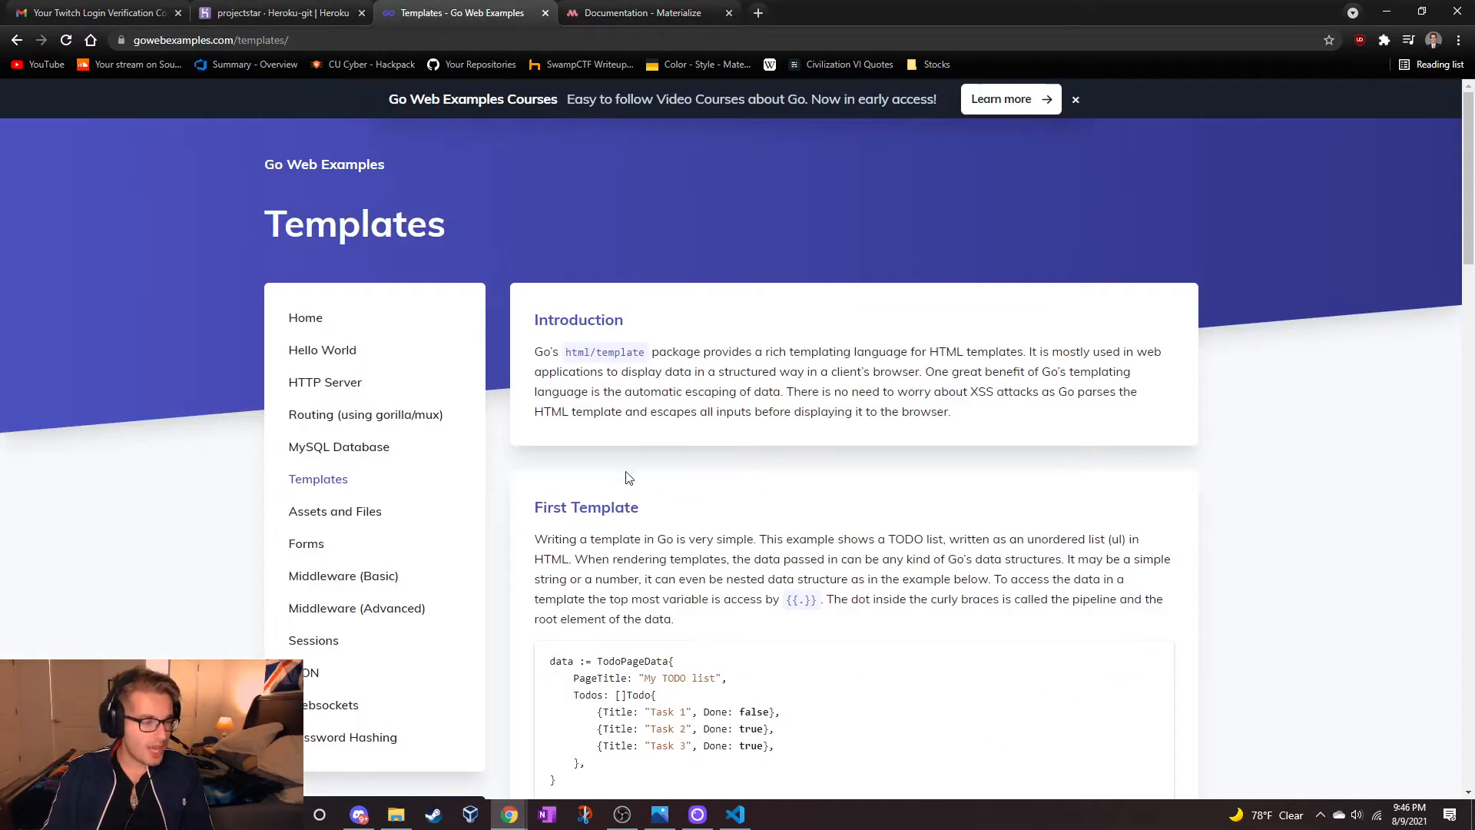
pyautogui.scroll(-3)
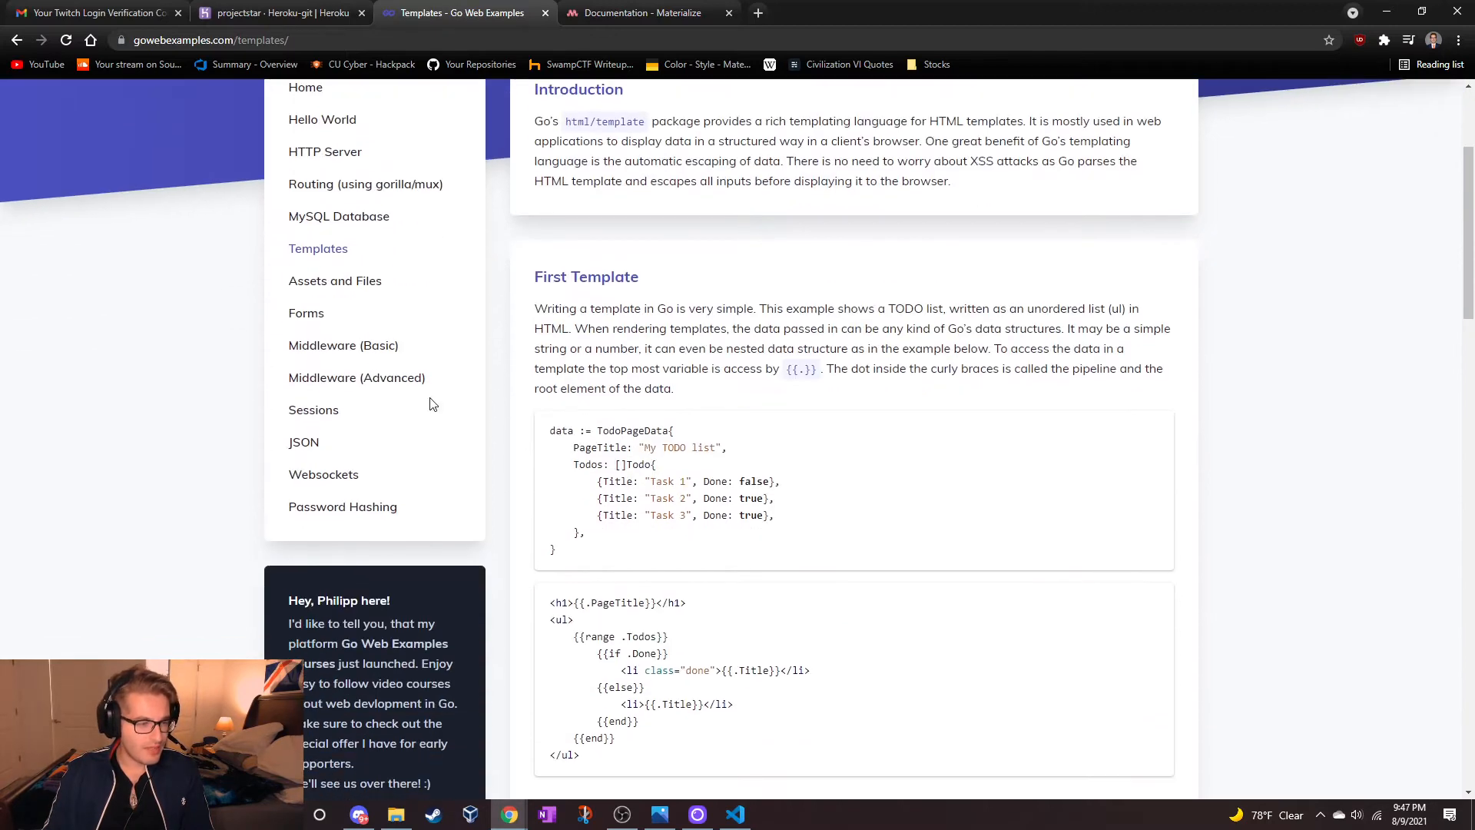
pyautogui.click(335, 280)
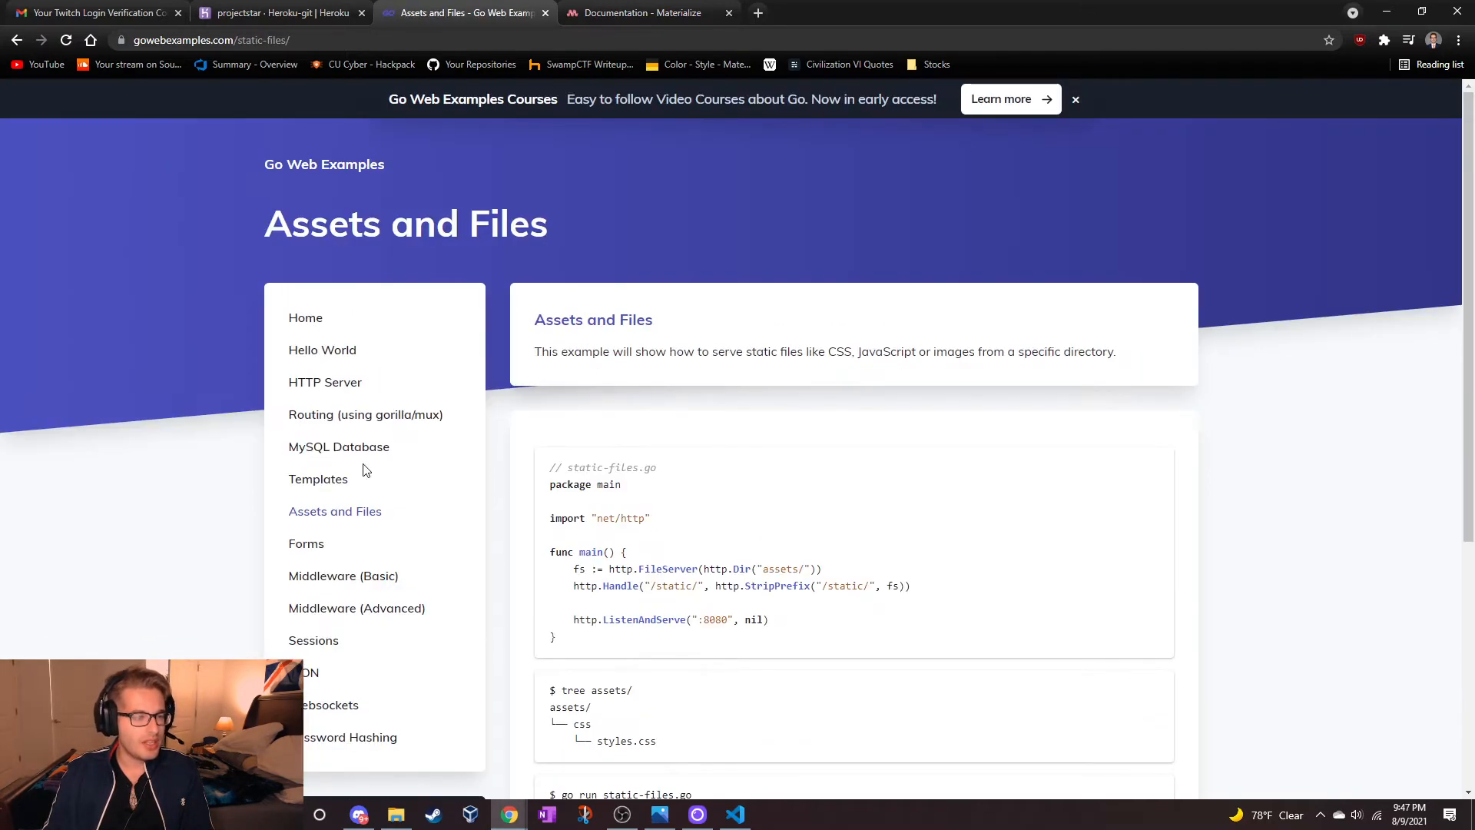
pyautogui.scroll(-3)
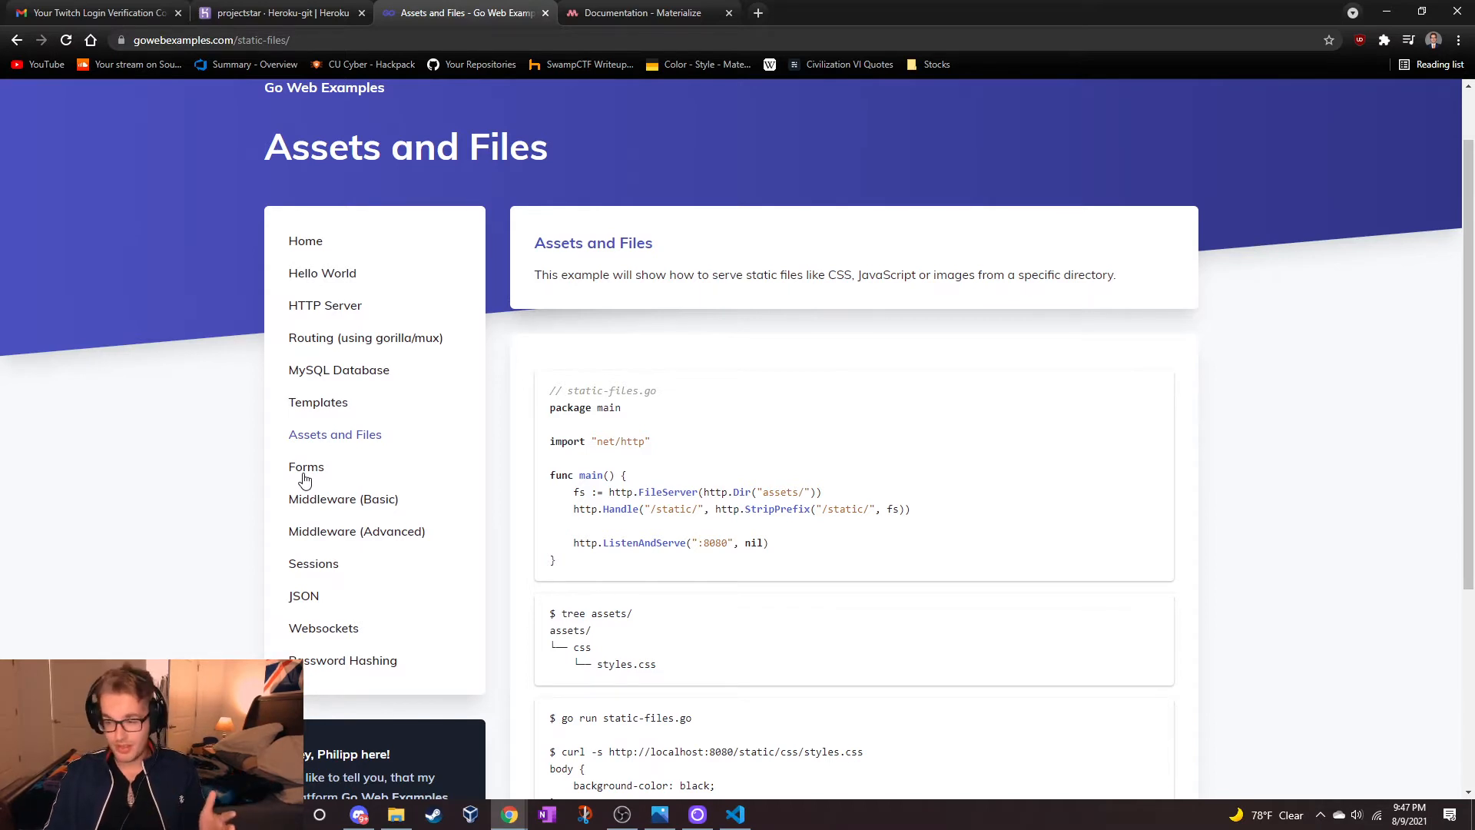
pyautogui.scroll(-3)
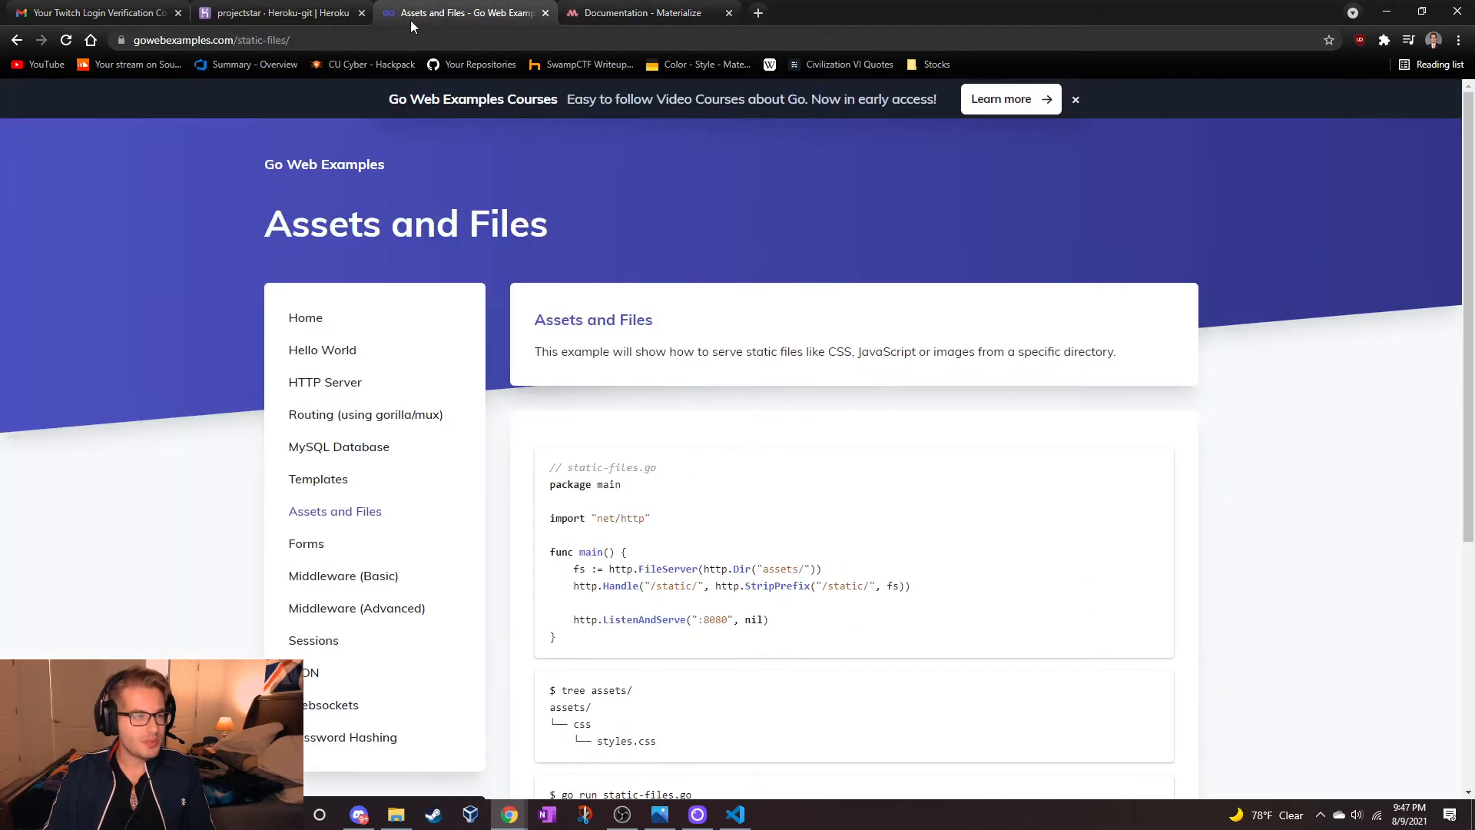
pyautogui.click(733, 814)
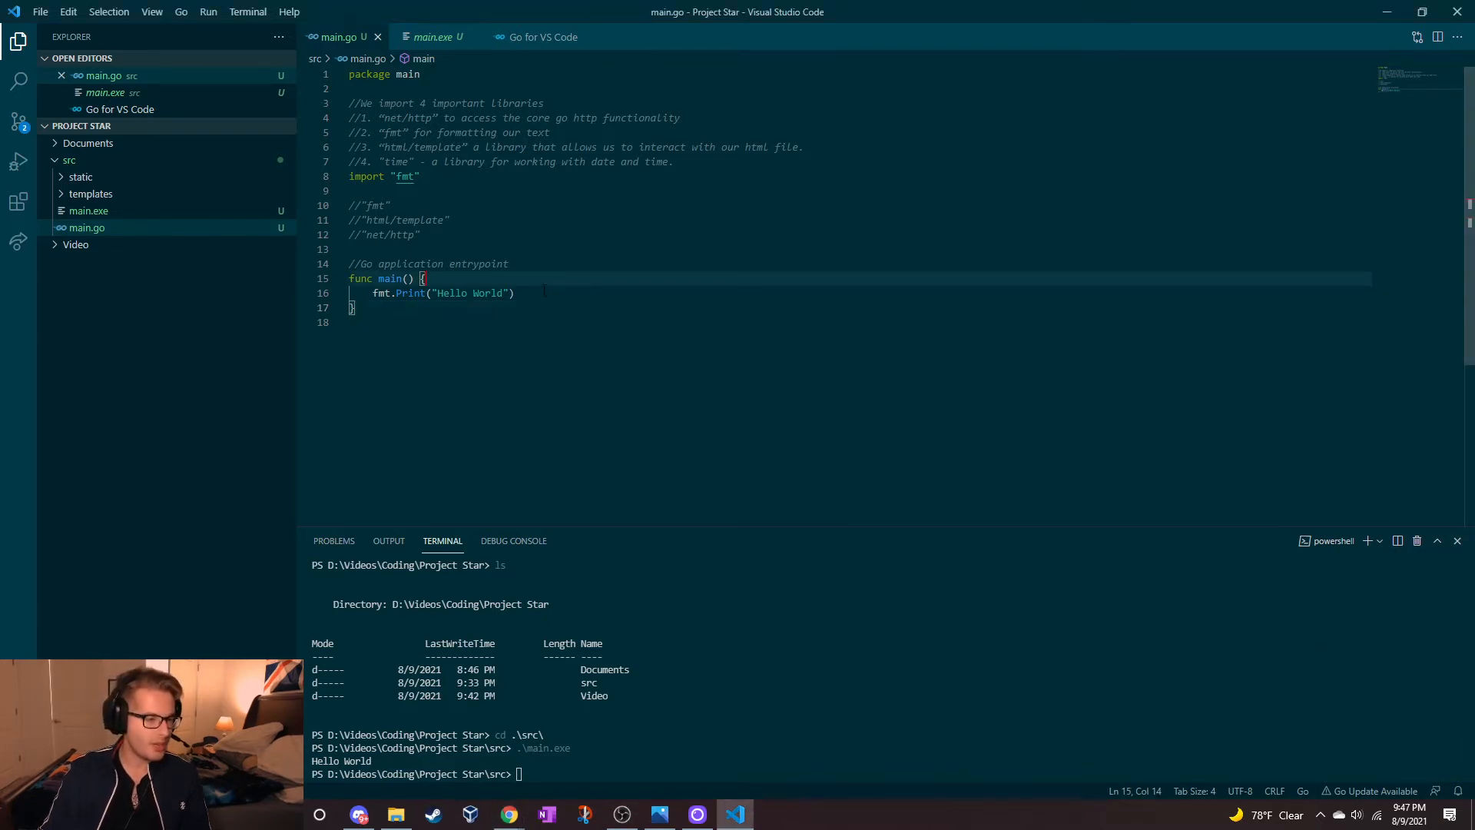
# Step: Select the Hello World print code inside main for deletion
pyautogui.doubleClick(488, 293)
pyautogui.write('(')
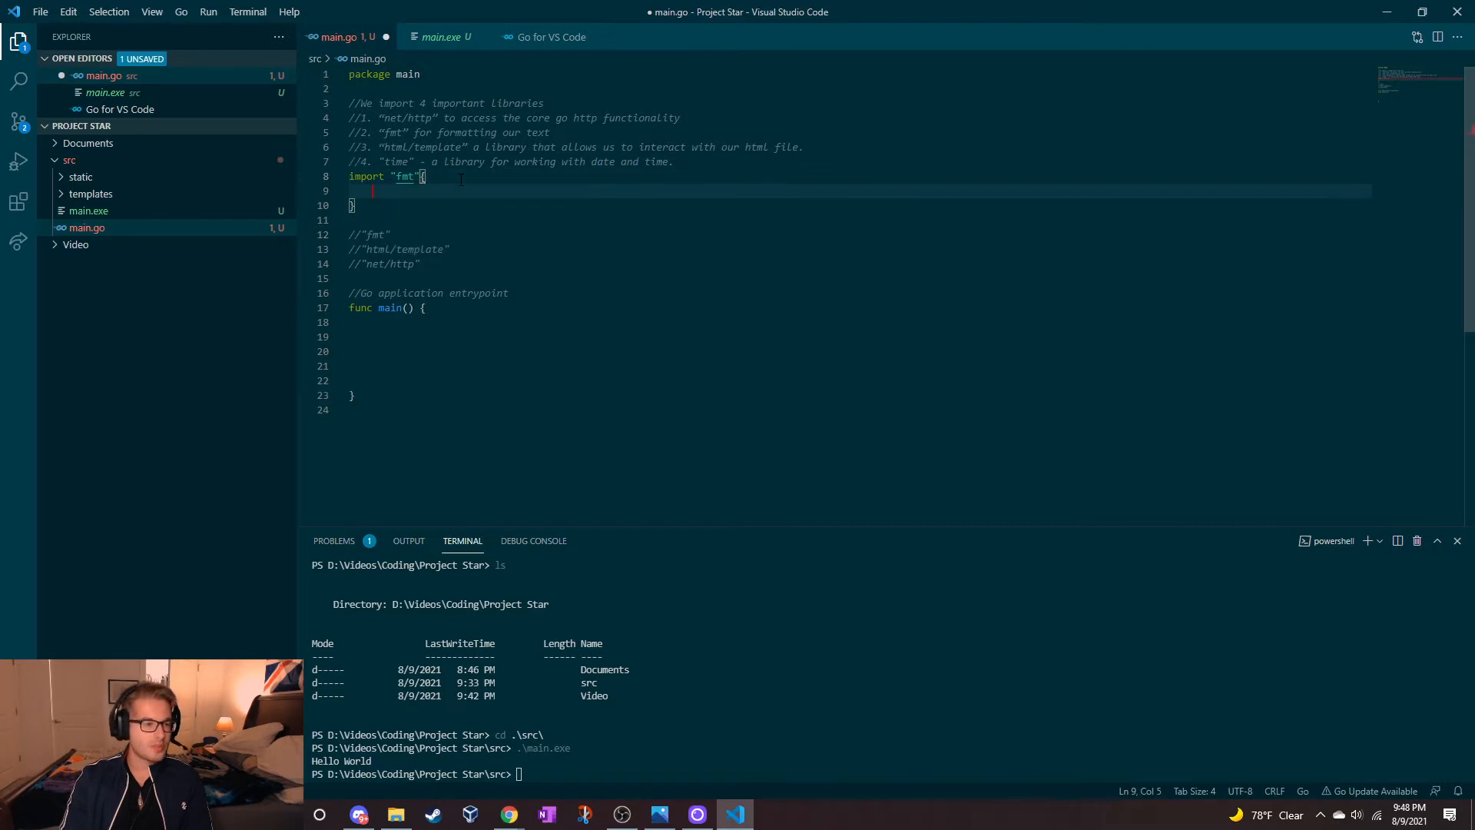
# Step: Import net/http and begin http.HandleFunc("/", func(w http.ResponseWriter, r *http.Request)
pyautogui.write('net/')
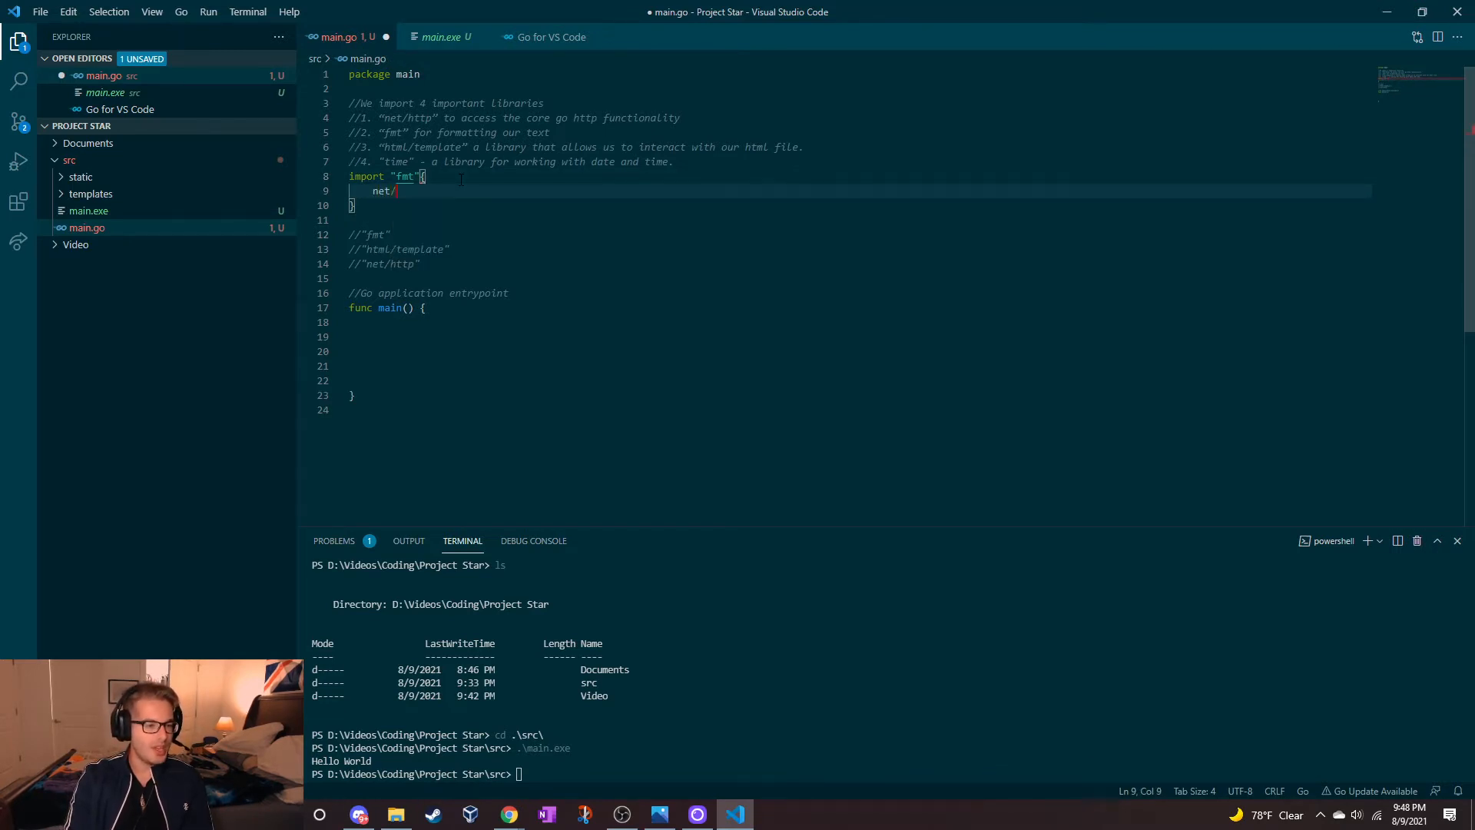
pyautogui.write('http')
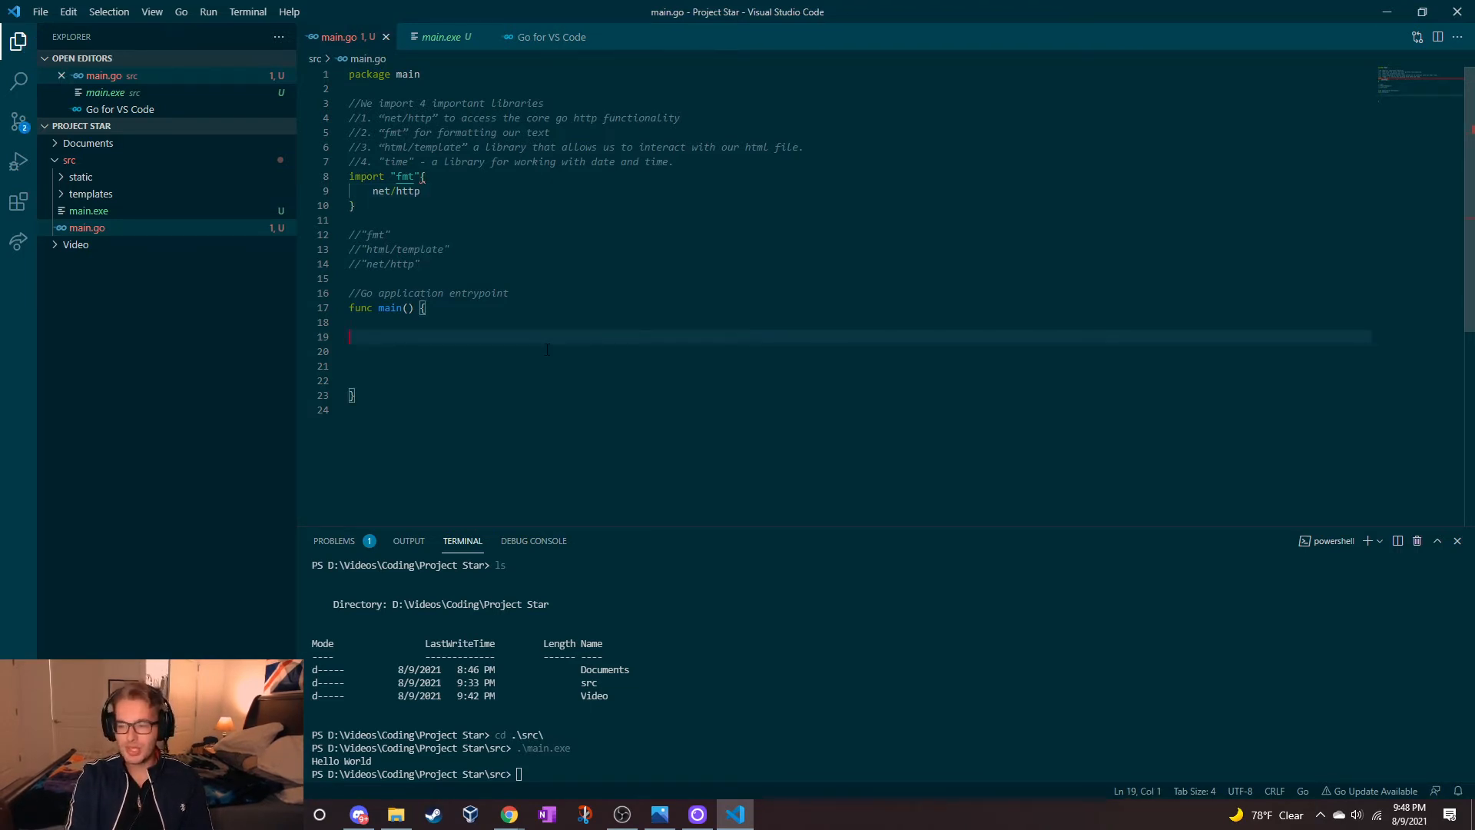
pyautogui.write('http')
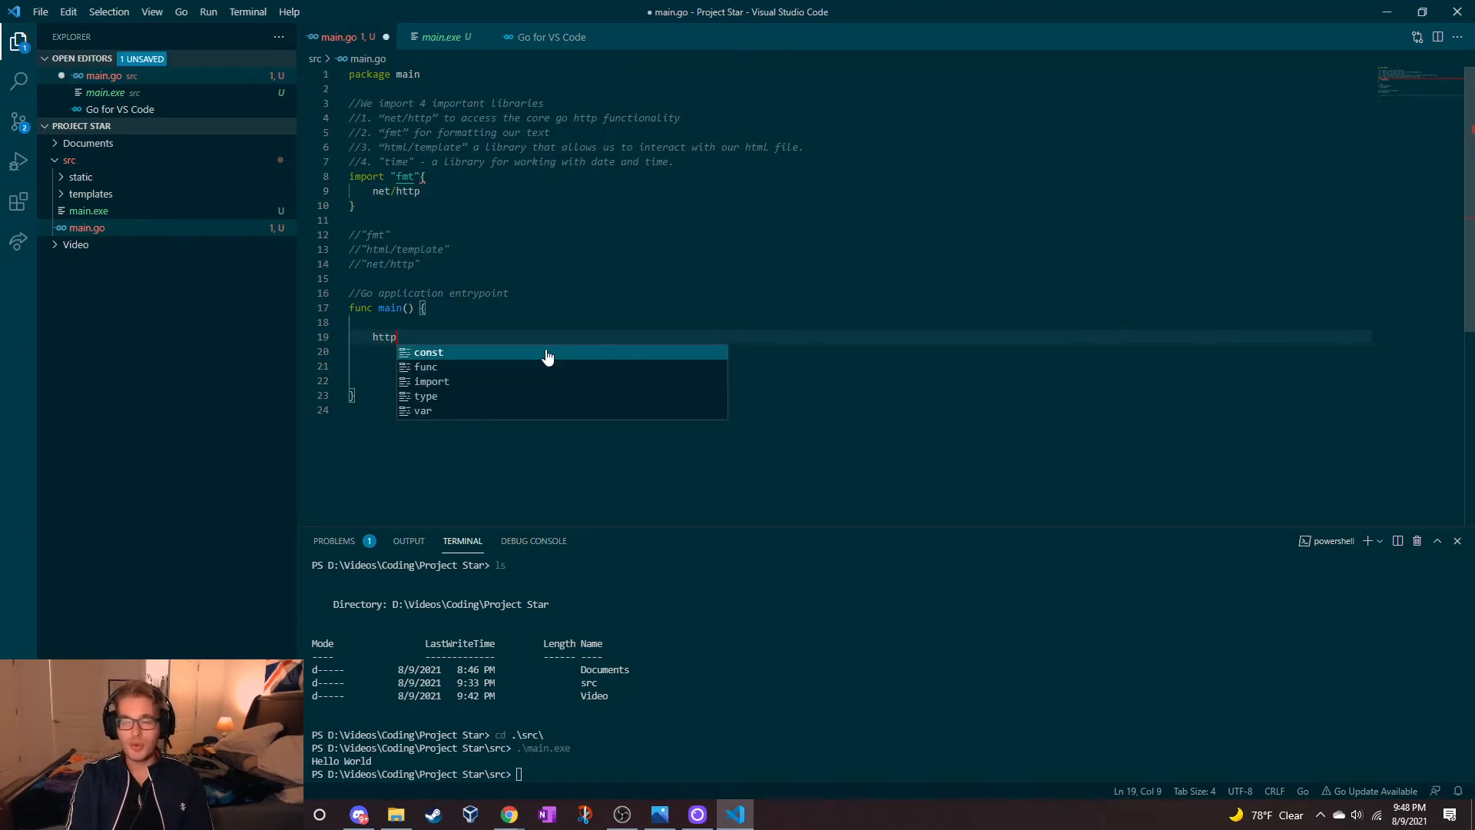
pyautogui.write('.HandleFunc')
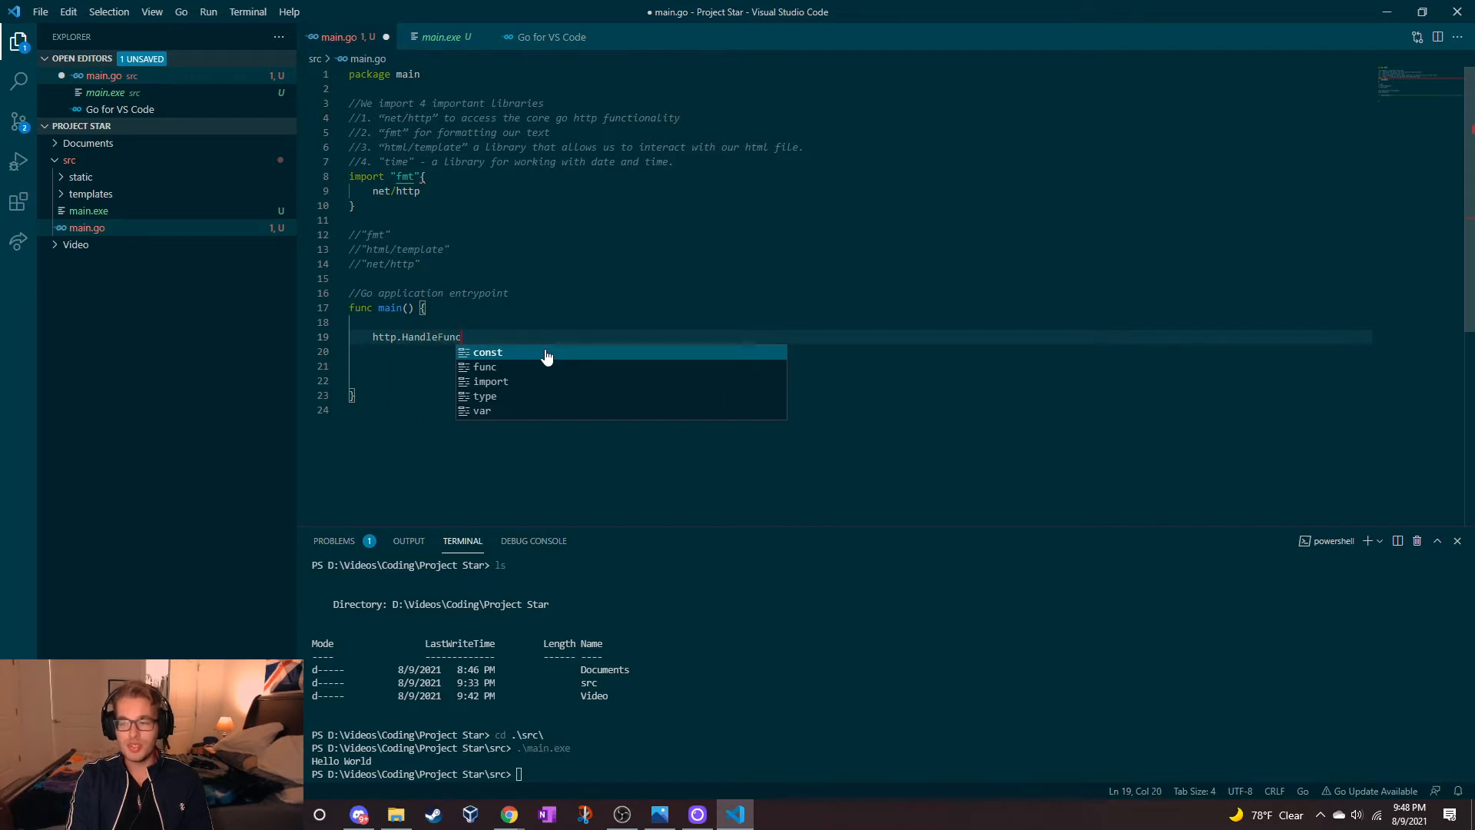
pyautogui.write('()')
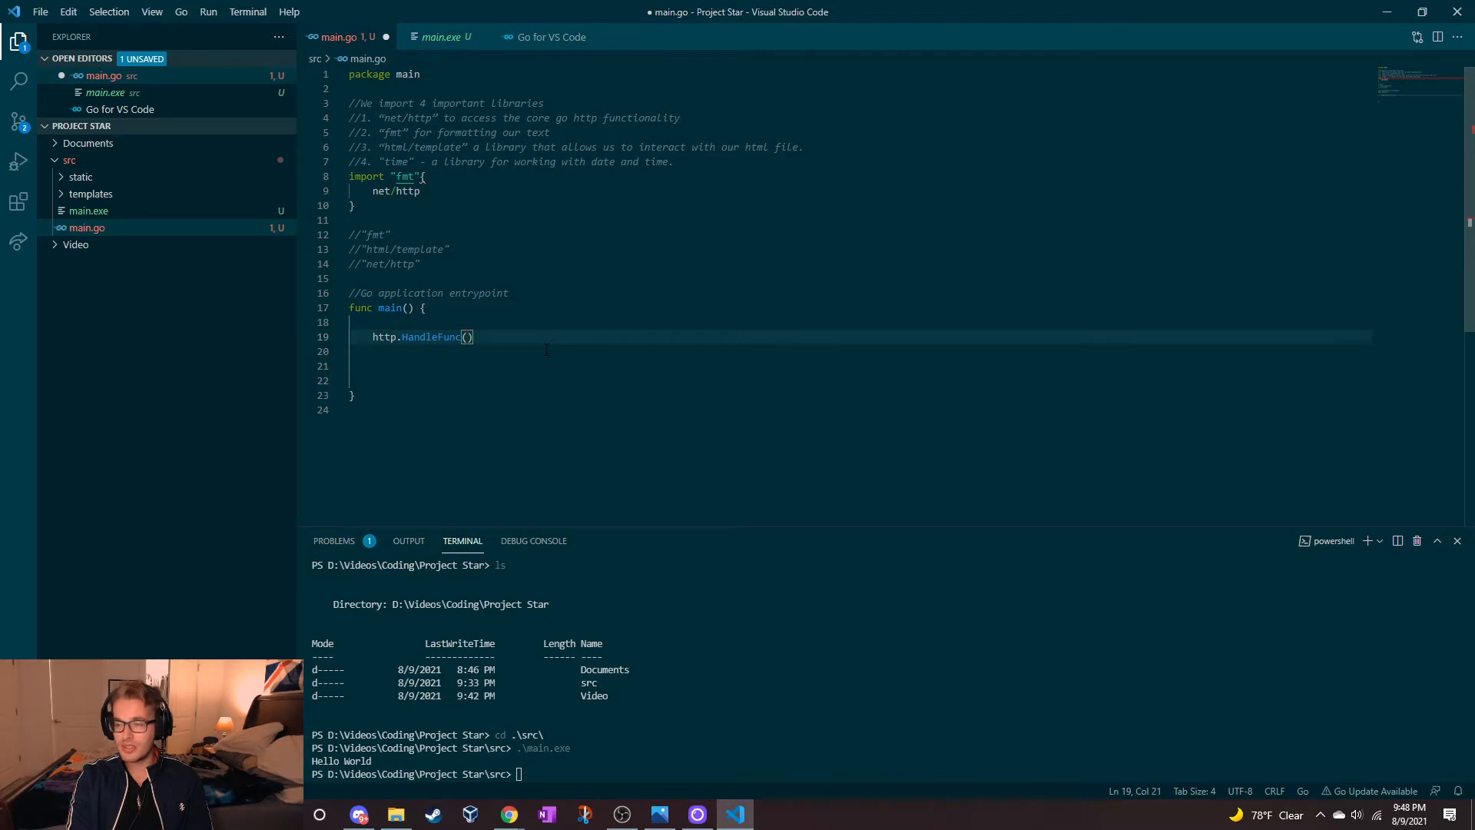
pyautogui.write('"/",')
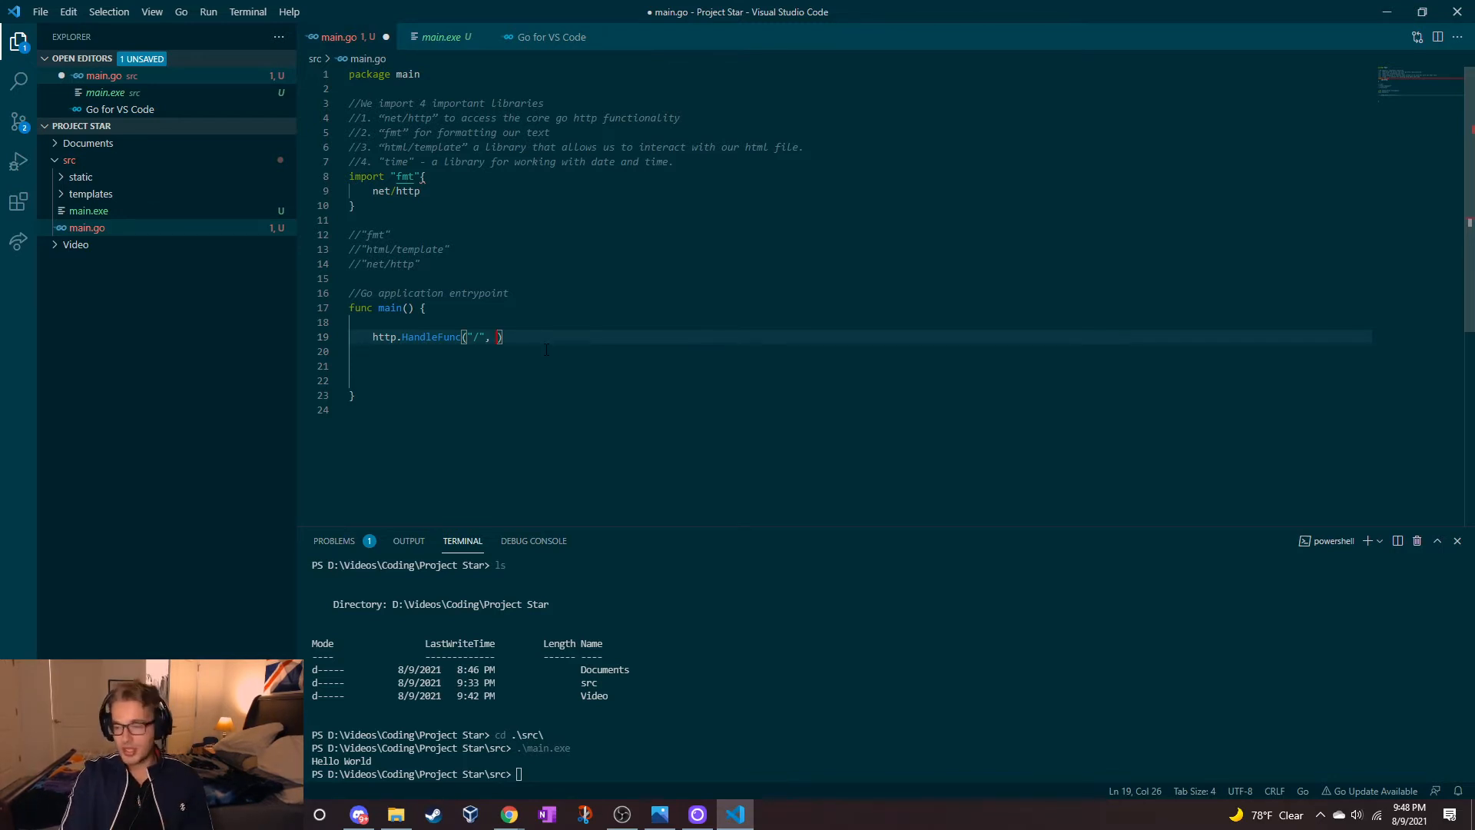
pyautogui.write('func(w http')
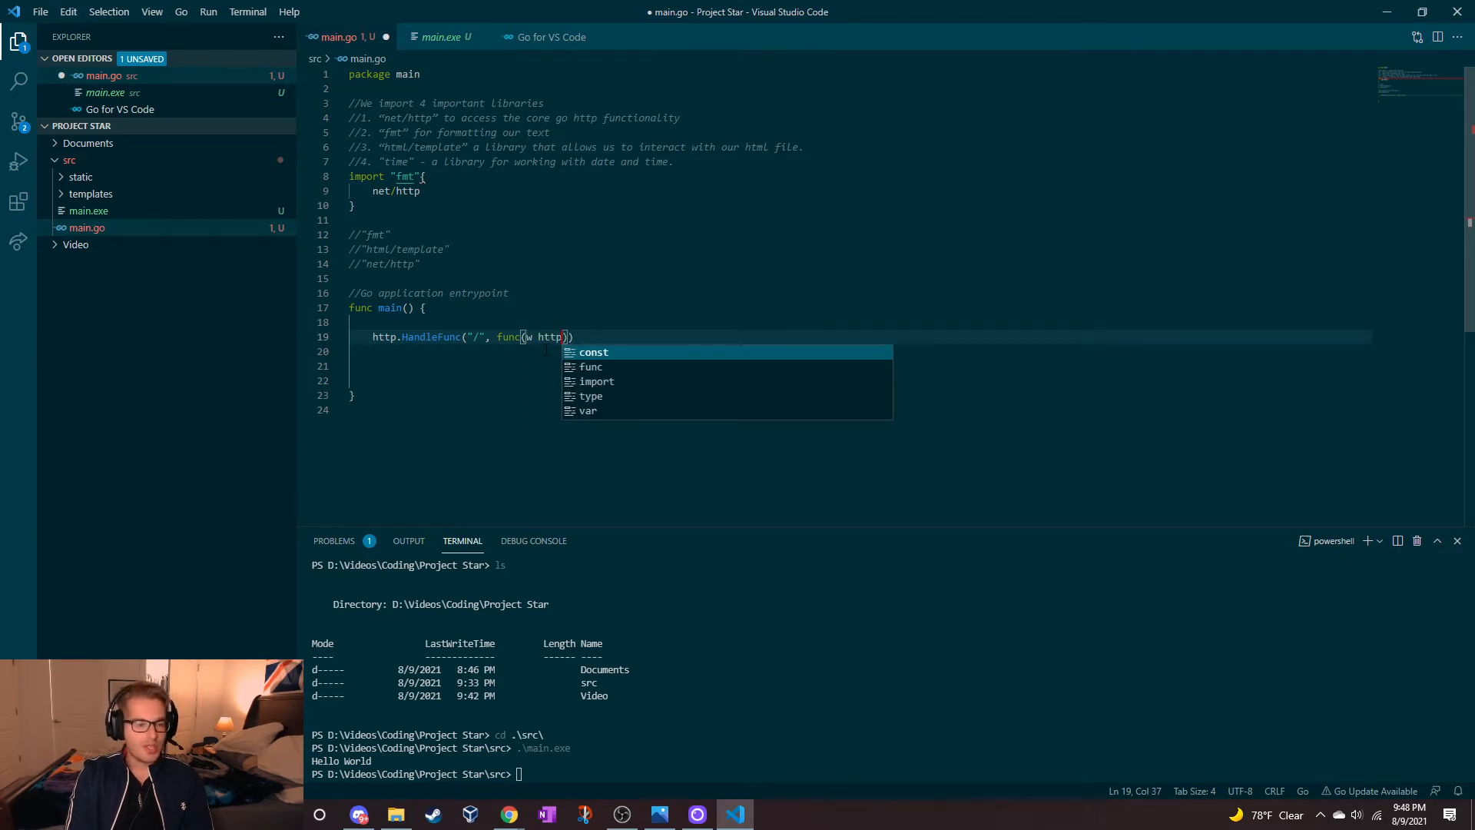
pyautogui.write('.ResponseWriter')
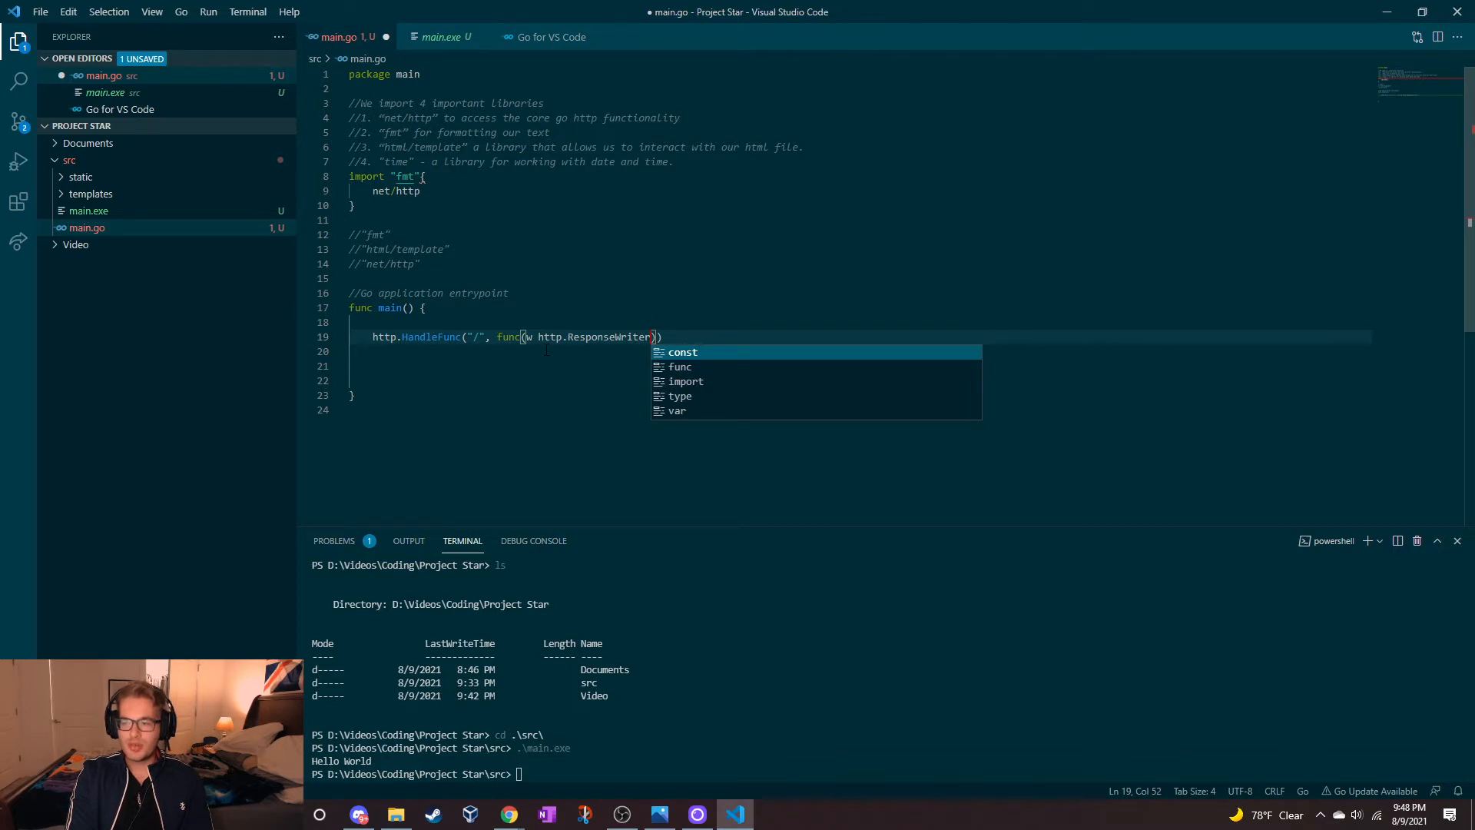
pyautogui.write(', r *')
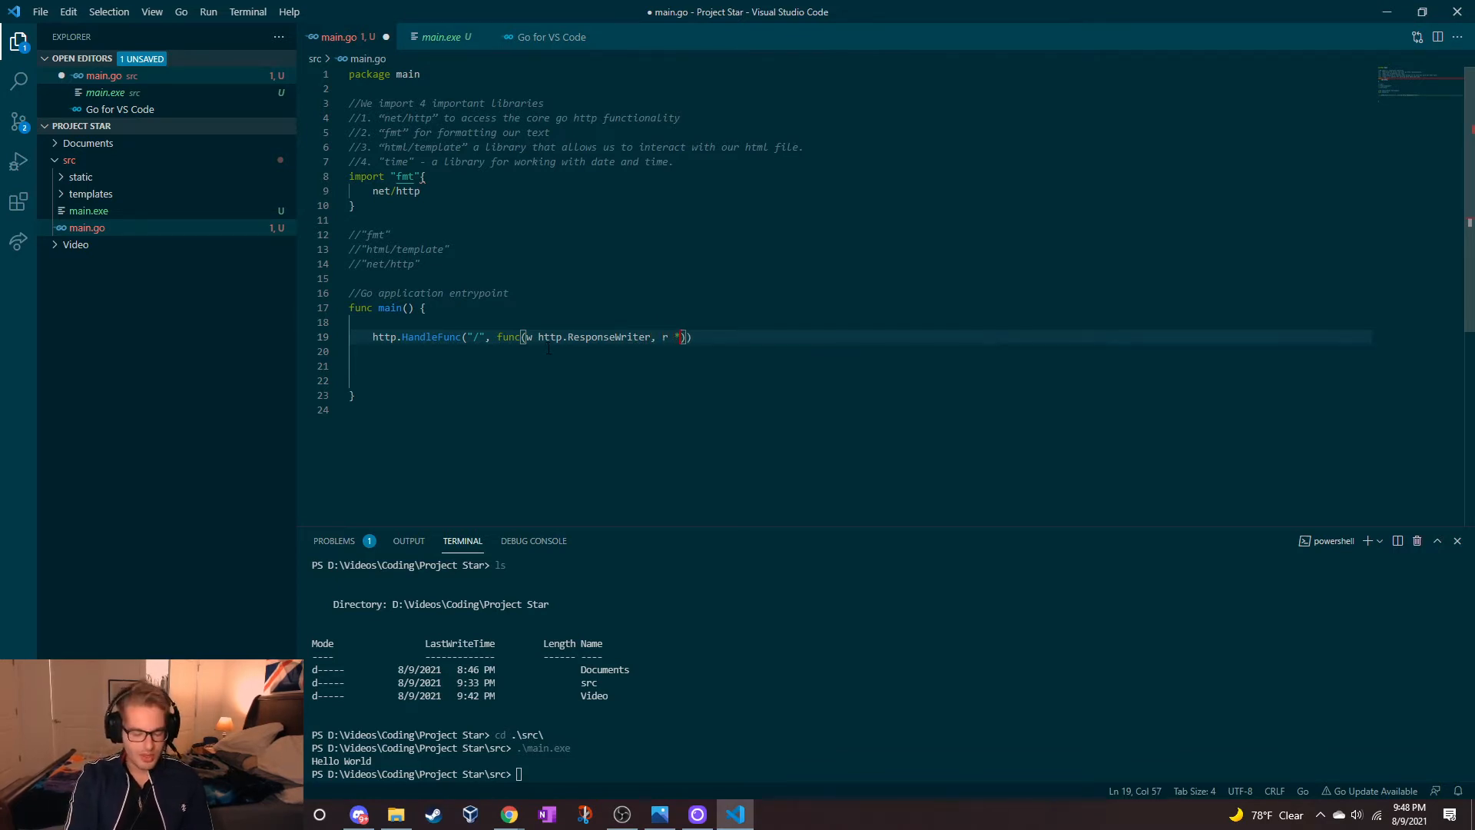
pyautogui.write('http.Request')
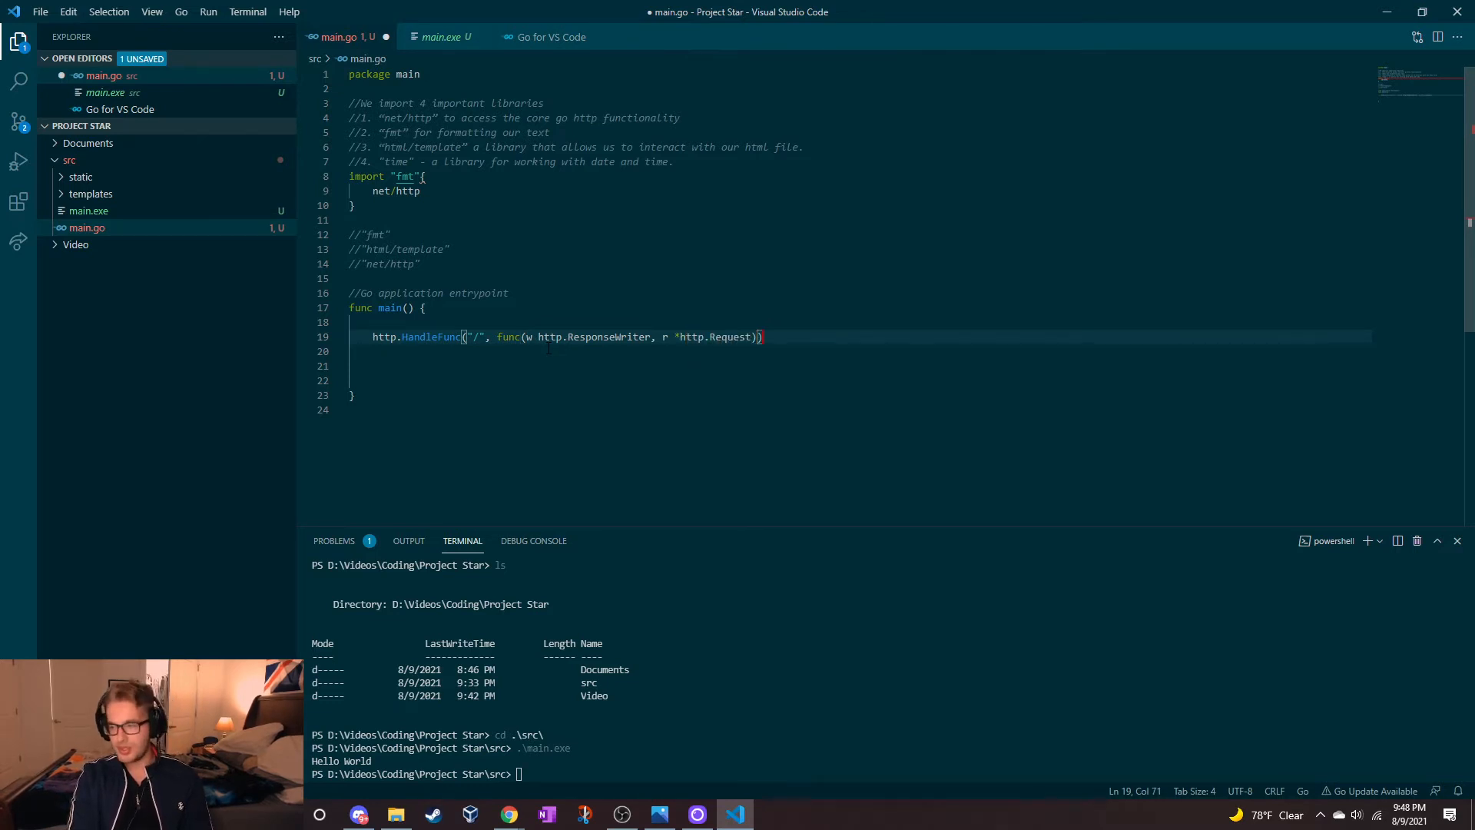
# Step: Write fmt.Fprint(w, "Hello World") as the root handler's body
pyautogui.write('fmt.Fprint(')
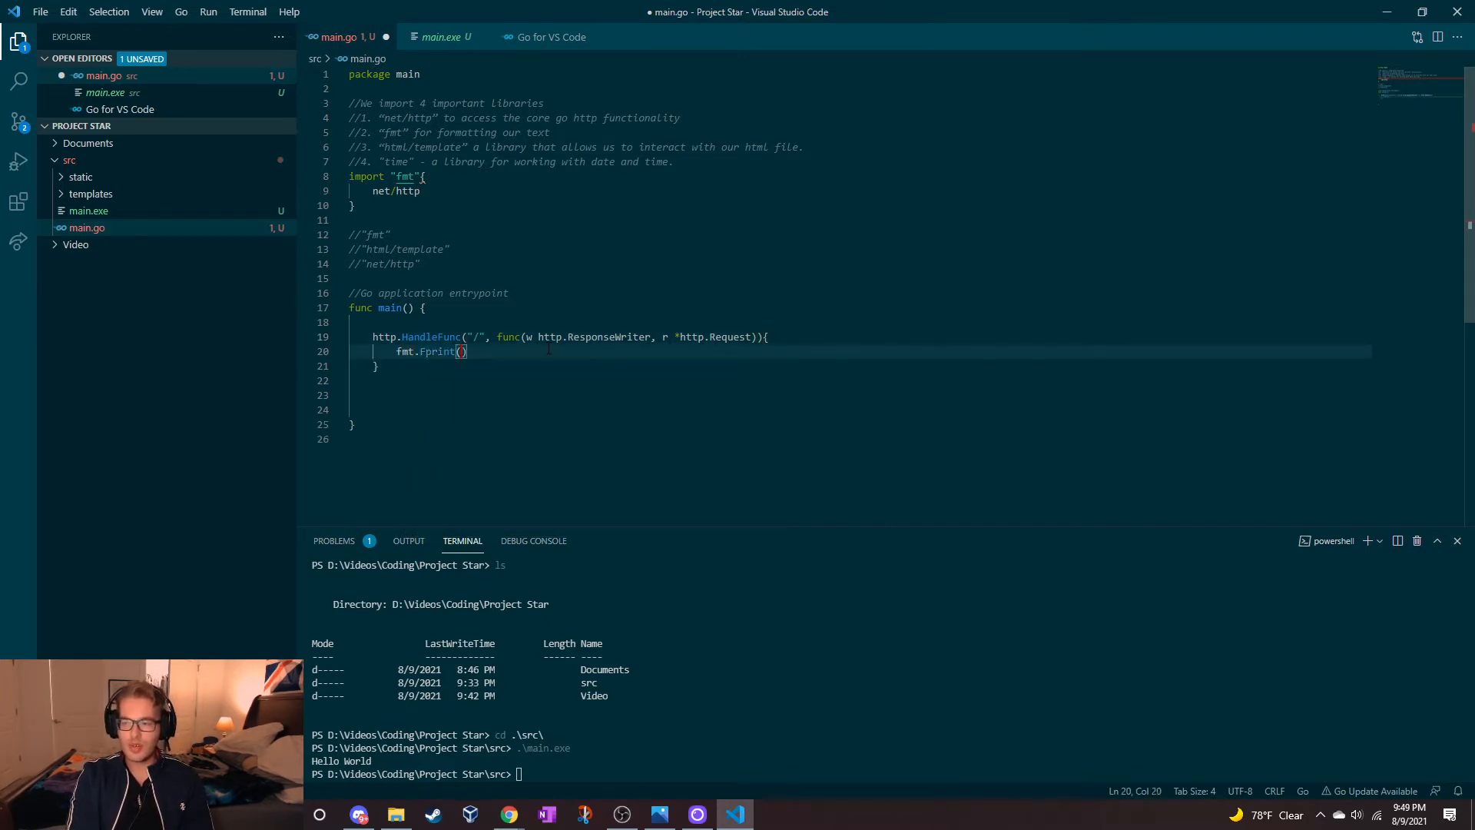
pyautogui.write('w,')
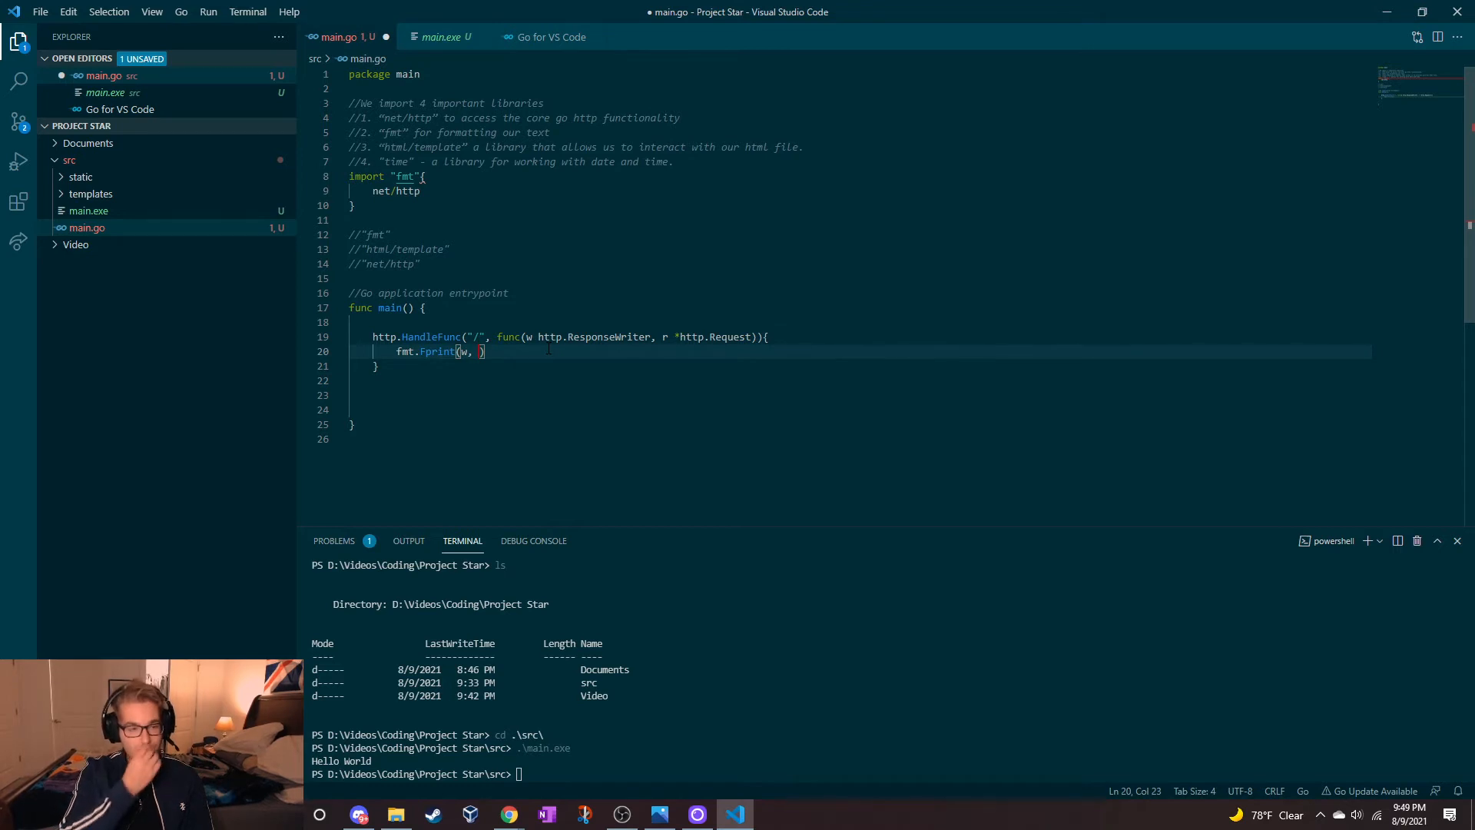
pyautogui.write('""')
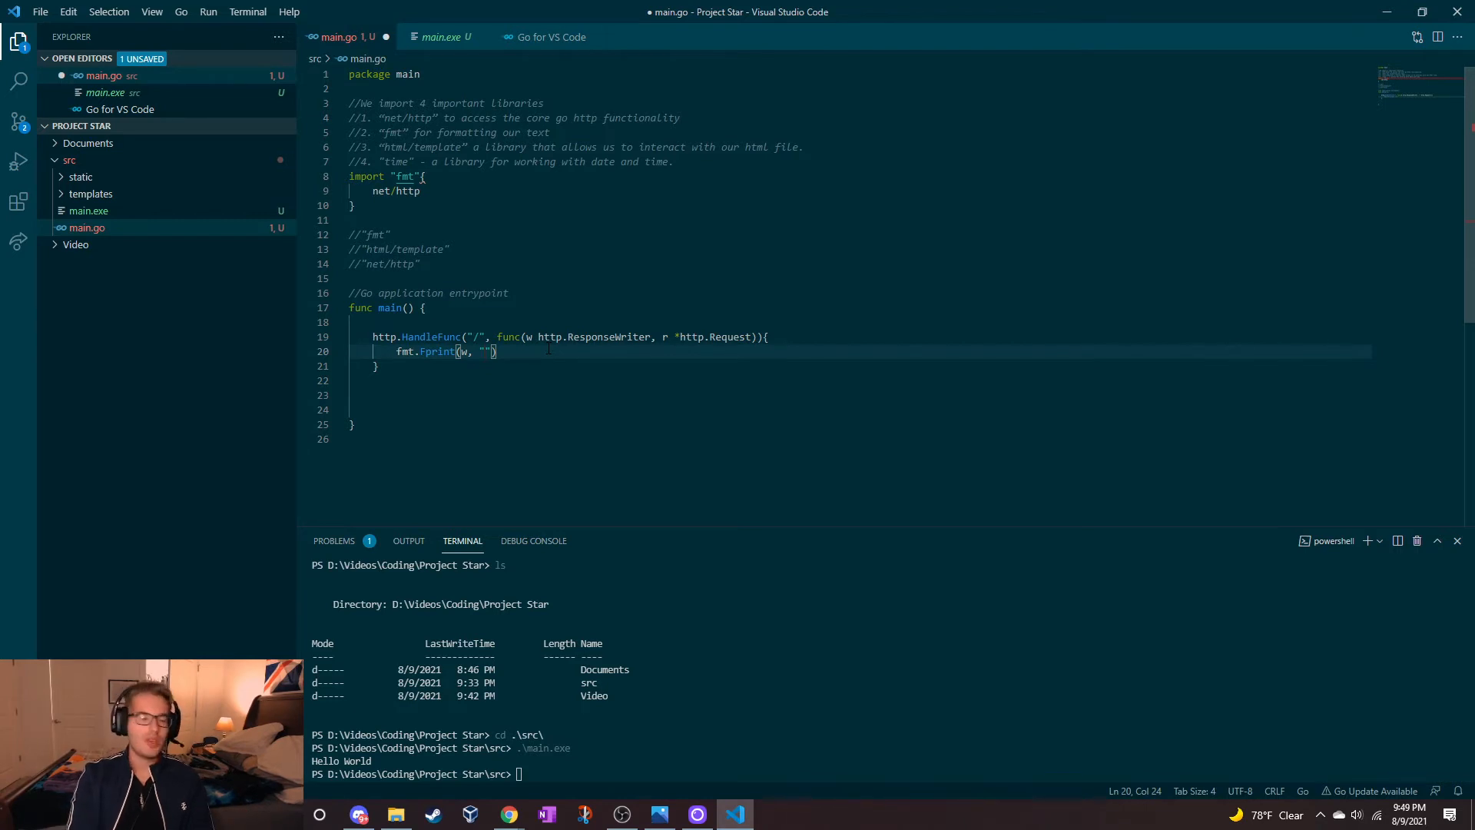
pyautogui.write('Welcome')
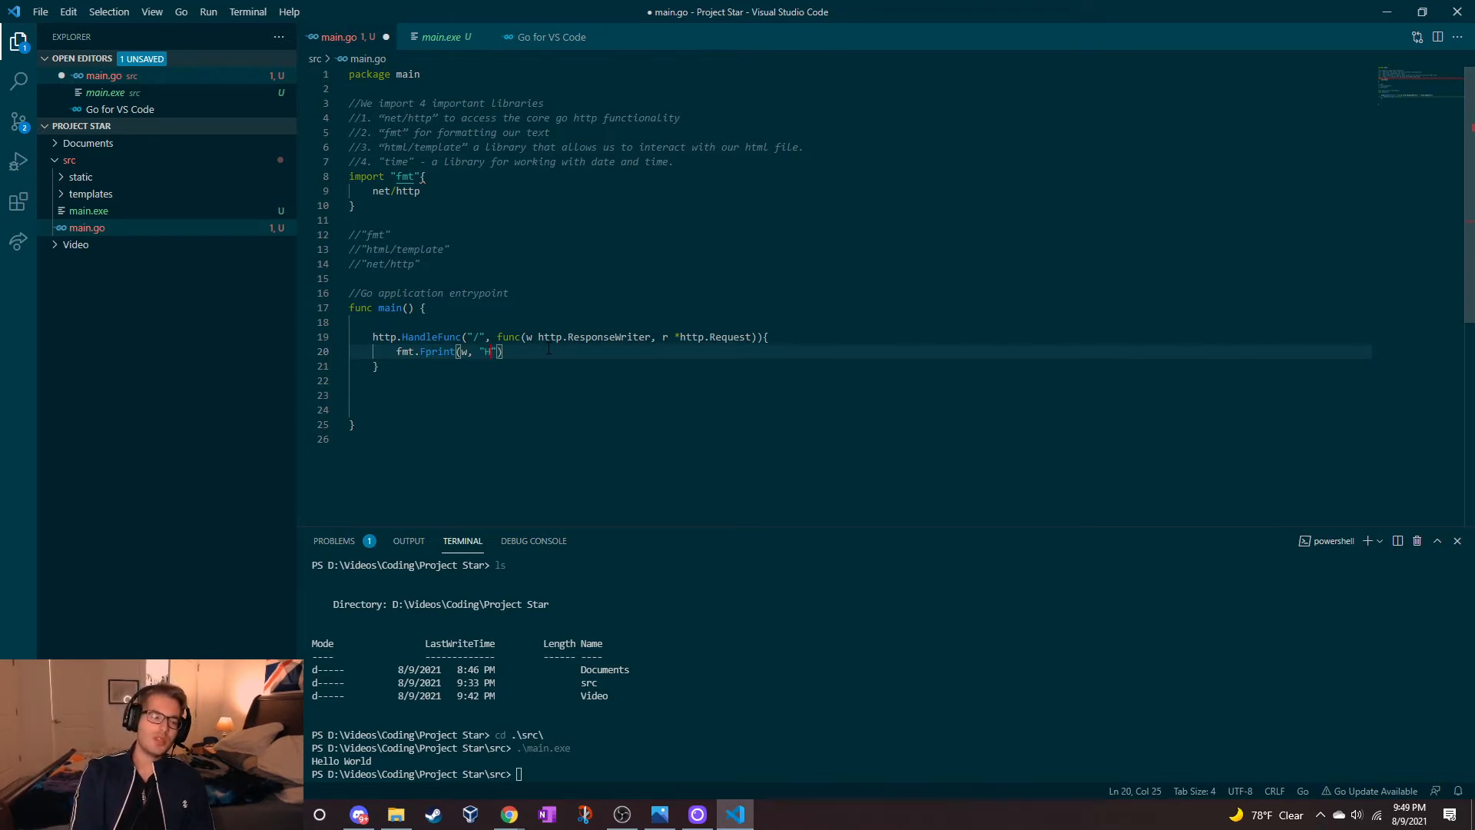
pyautogui.write('ello Worl')
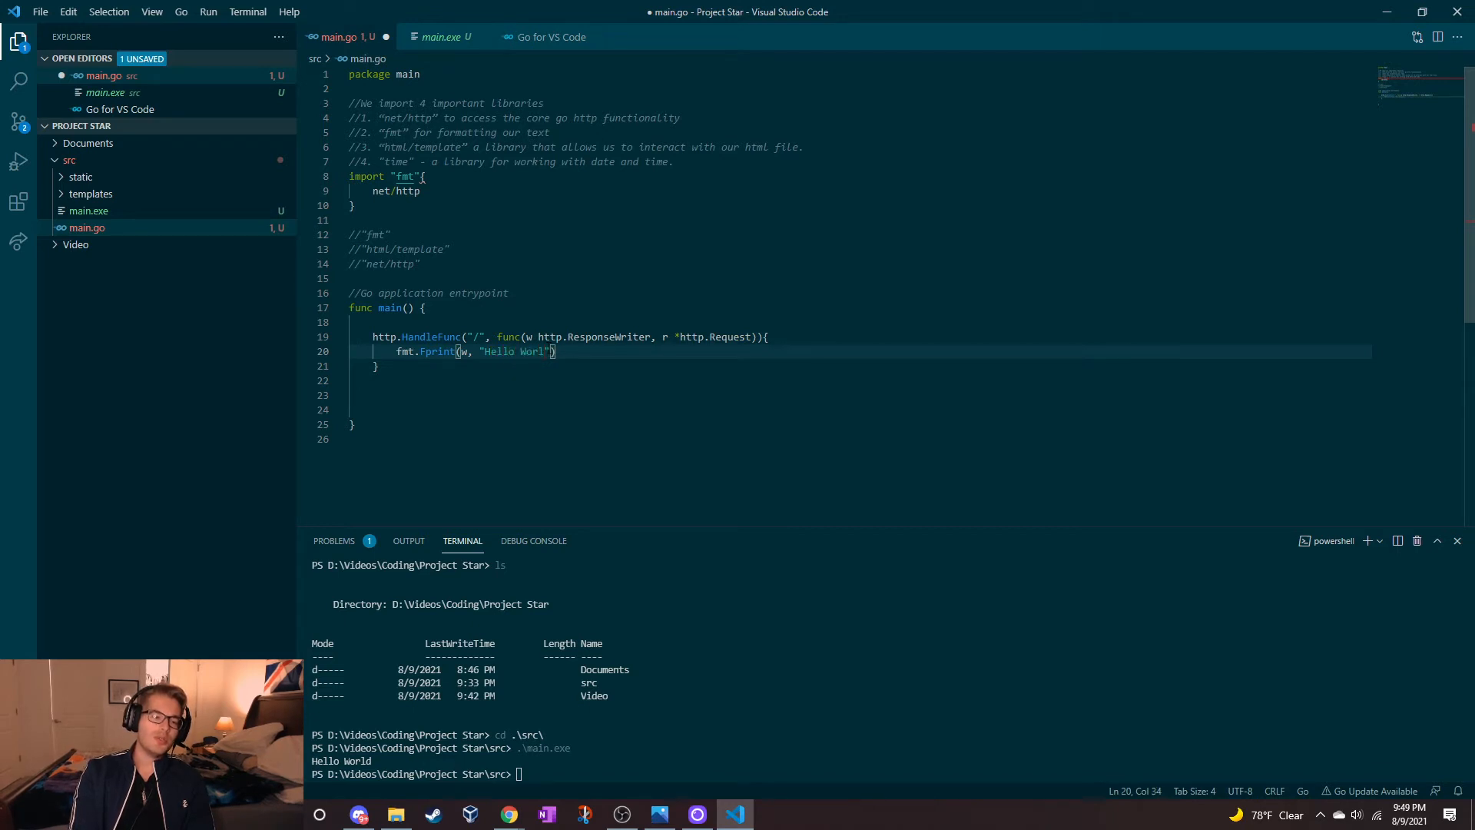
pyautogui.write('d')
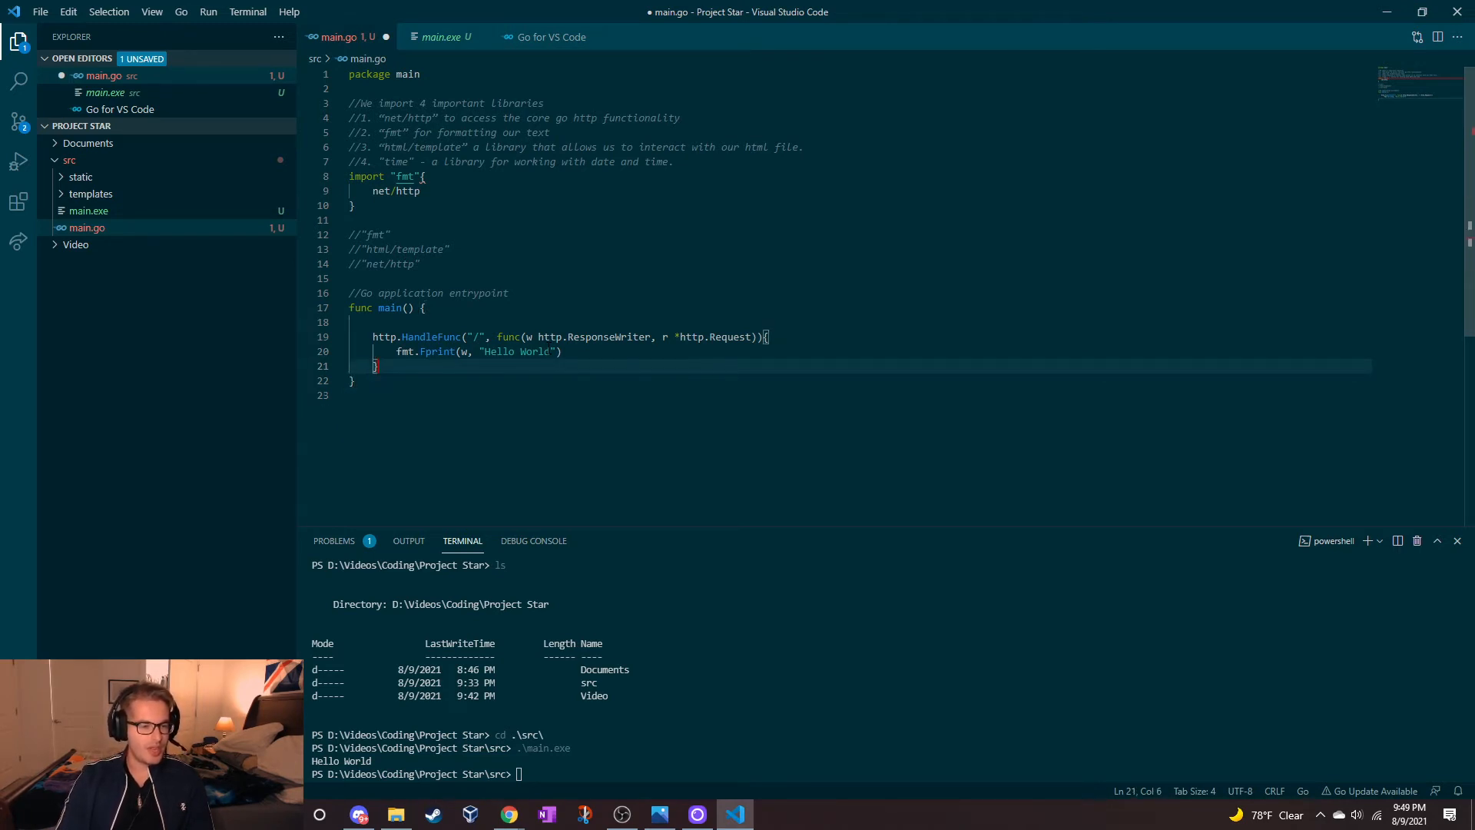
# Step: Fix the handler's missing parentheses and brace placement, then rebuild main.go in the terminal
pyautogui.write(')')
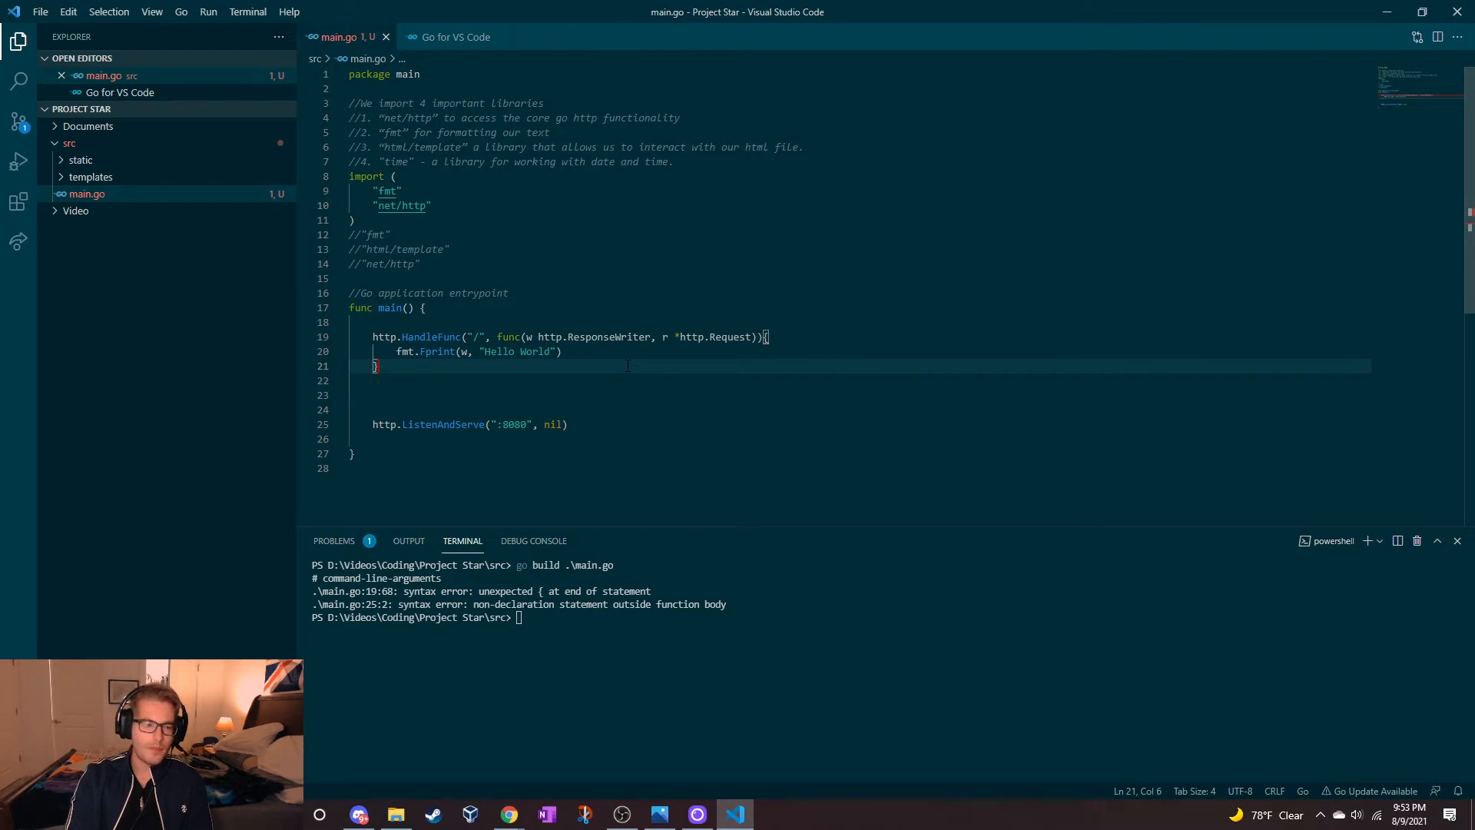
pyautogui.write(')')
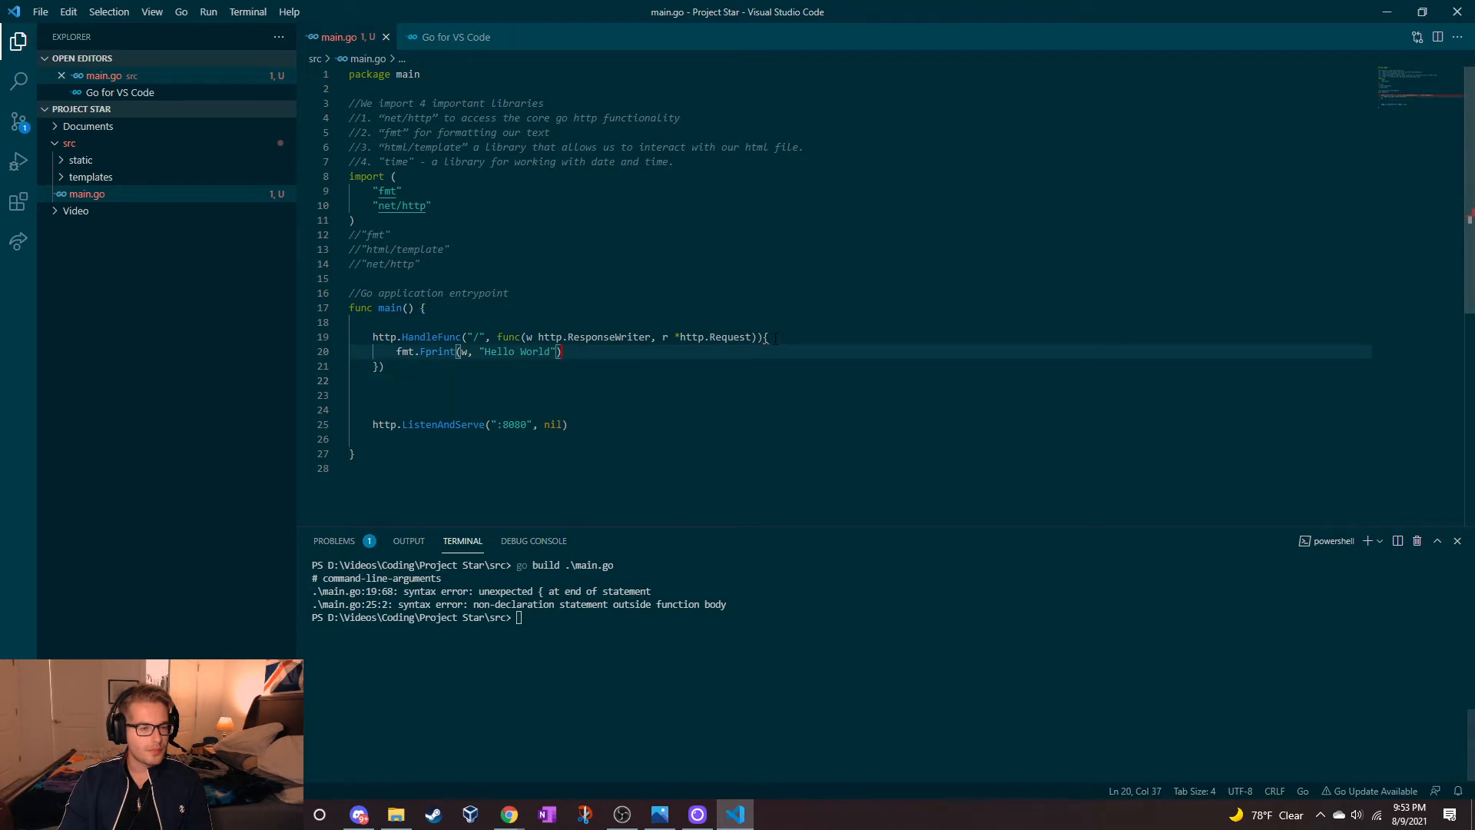
pyautogui.press('Enter')
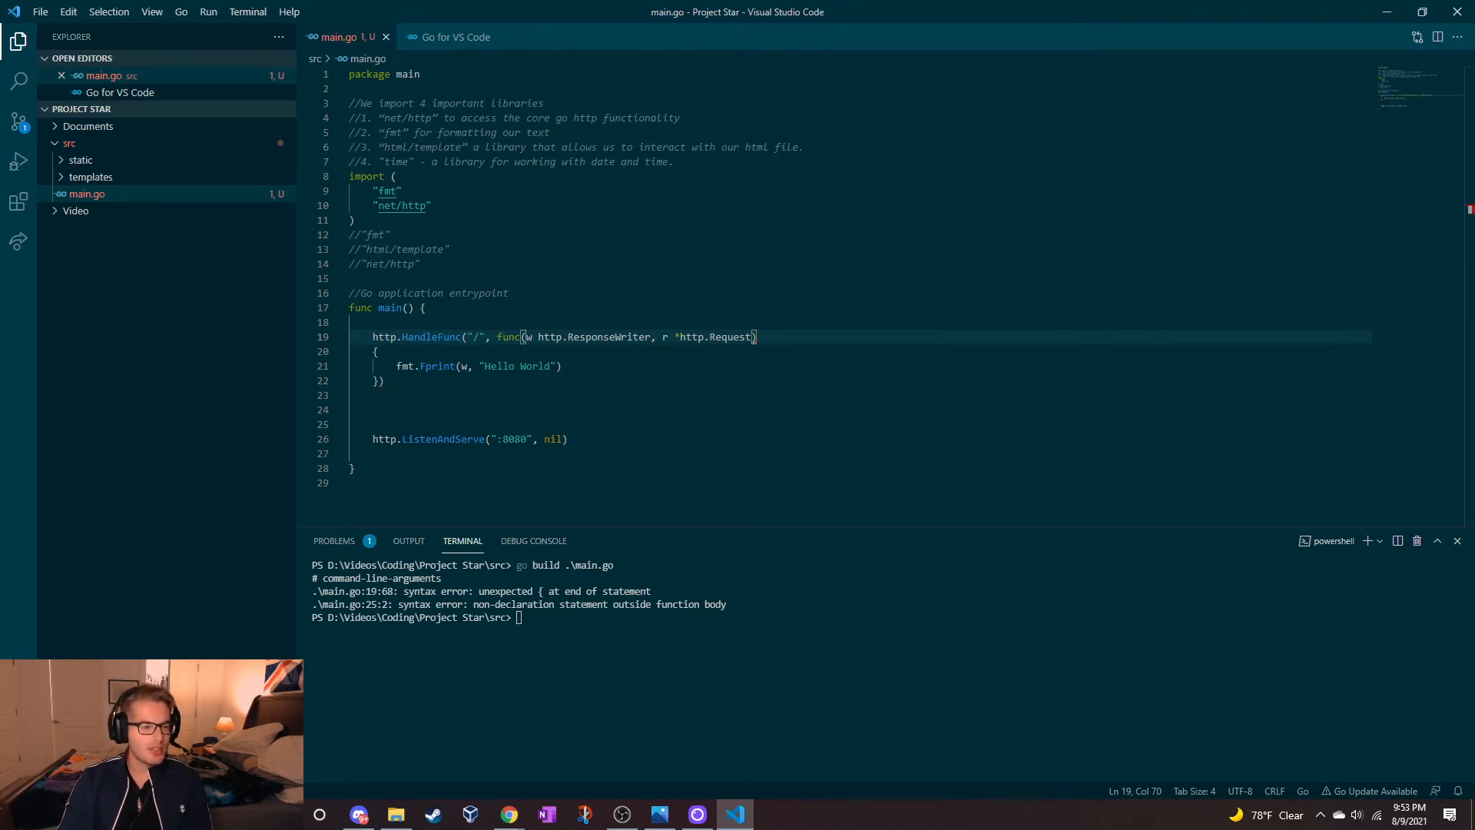
pyautogui.click(384, 381)
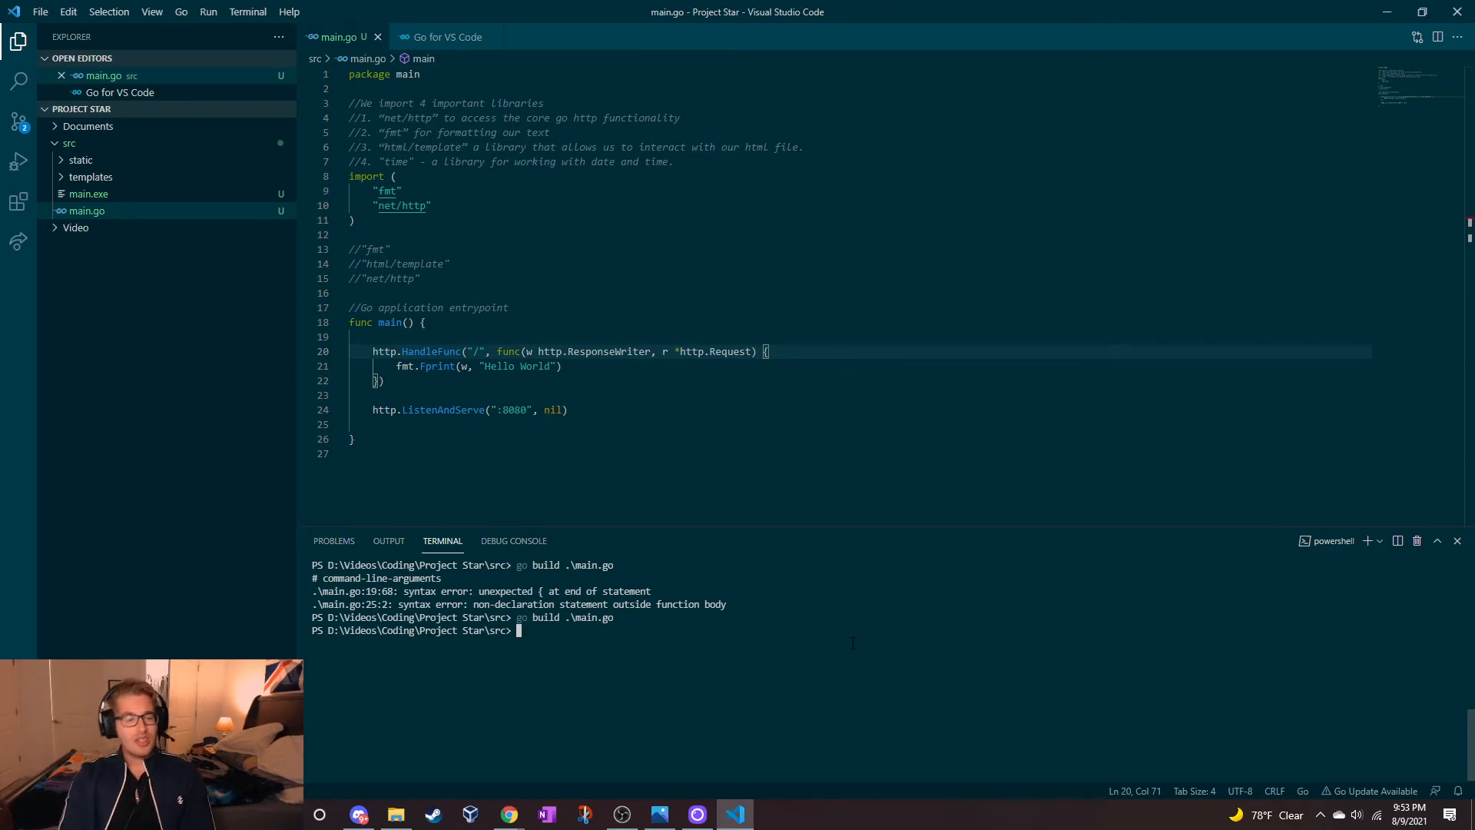
# Step: Run .\main.exe and load localhost:8080 in a new Chrome tab
pyautogui.write('.\\main.exe')
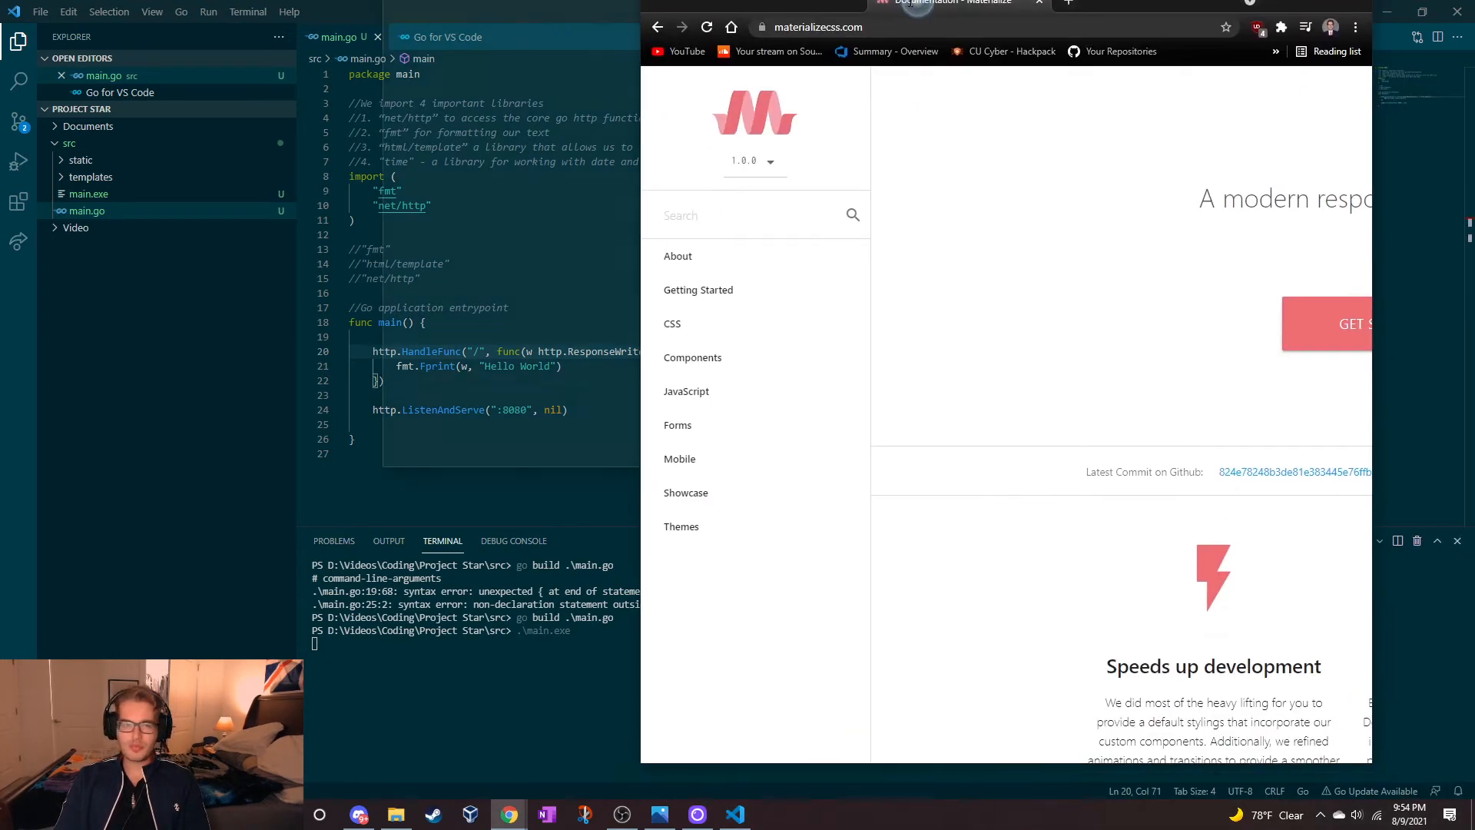
pyautogui.click(1068, 3)
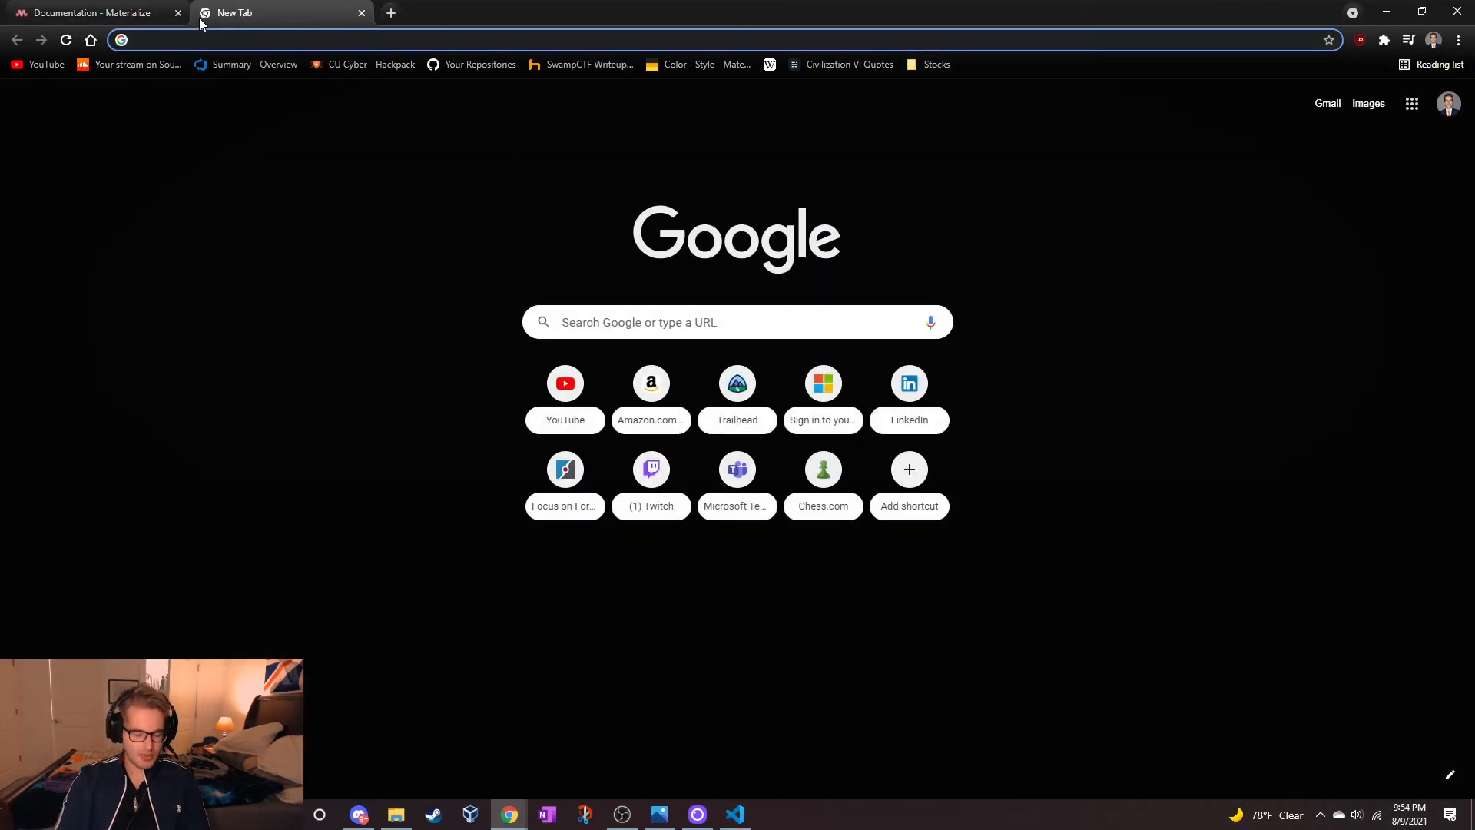
pyautogui.write('localhost:8080')
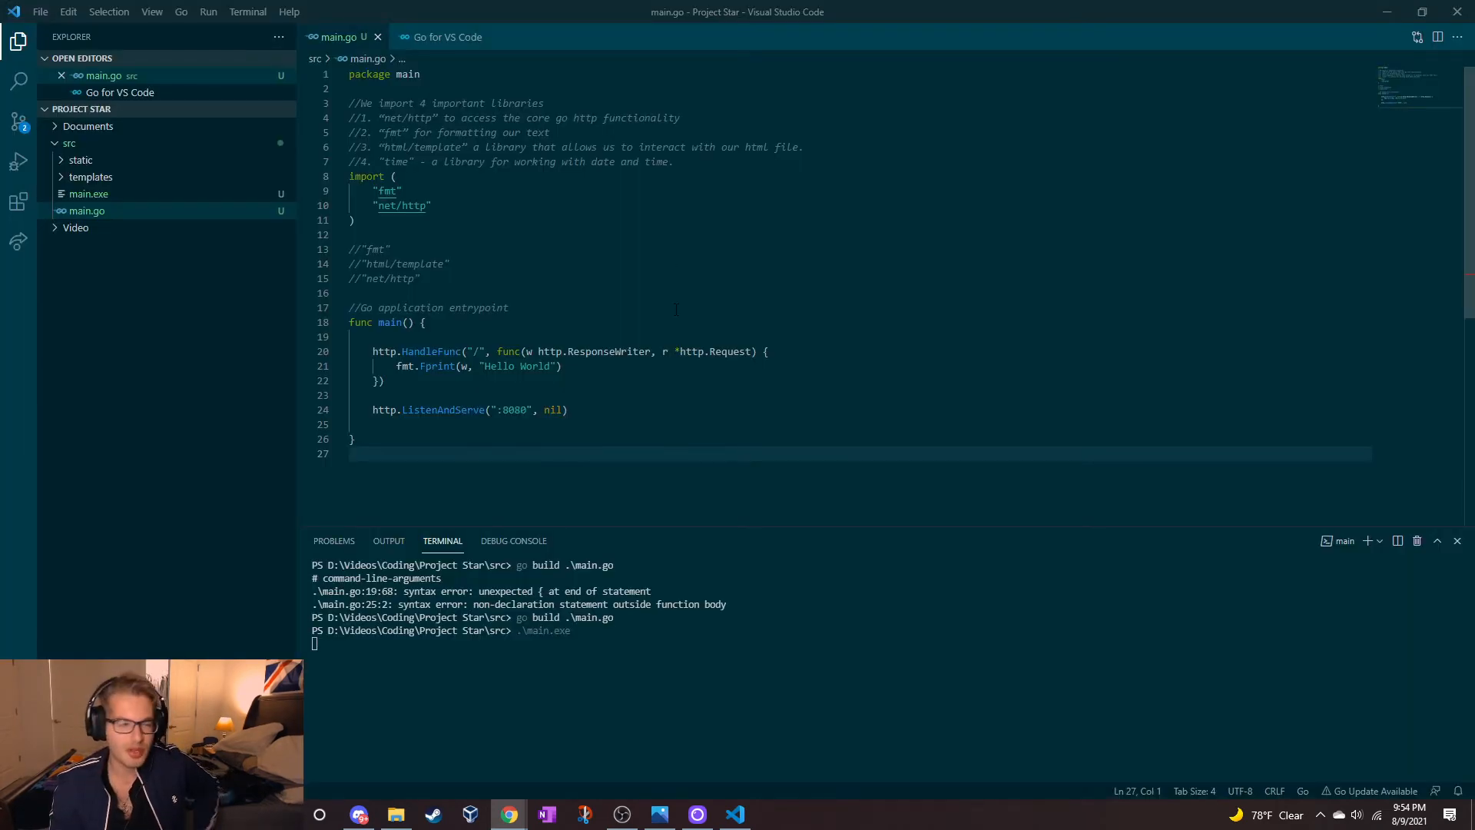
# Step: Run go get -u github.com/gorilla/mux and start typing the gorilla import in main.go
pyautogui.scroll(-3)
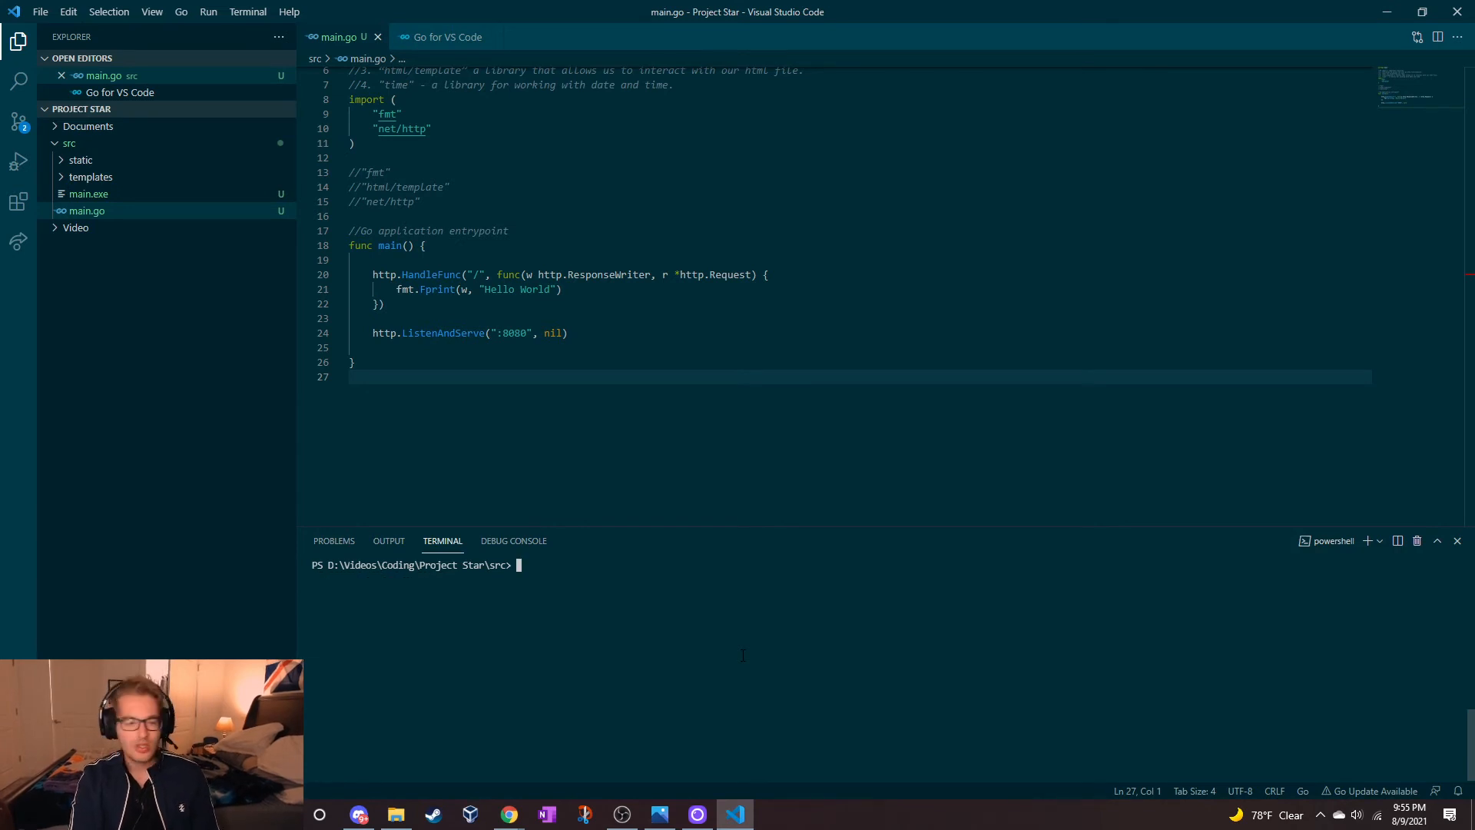
pyautogui.write('go get -u github.com/gorilla/mux')
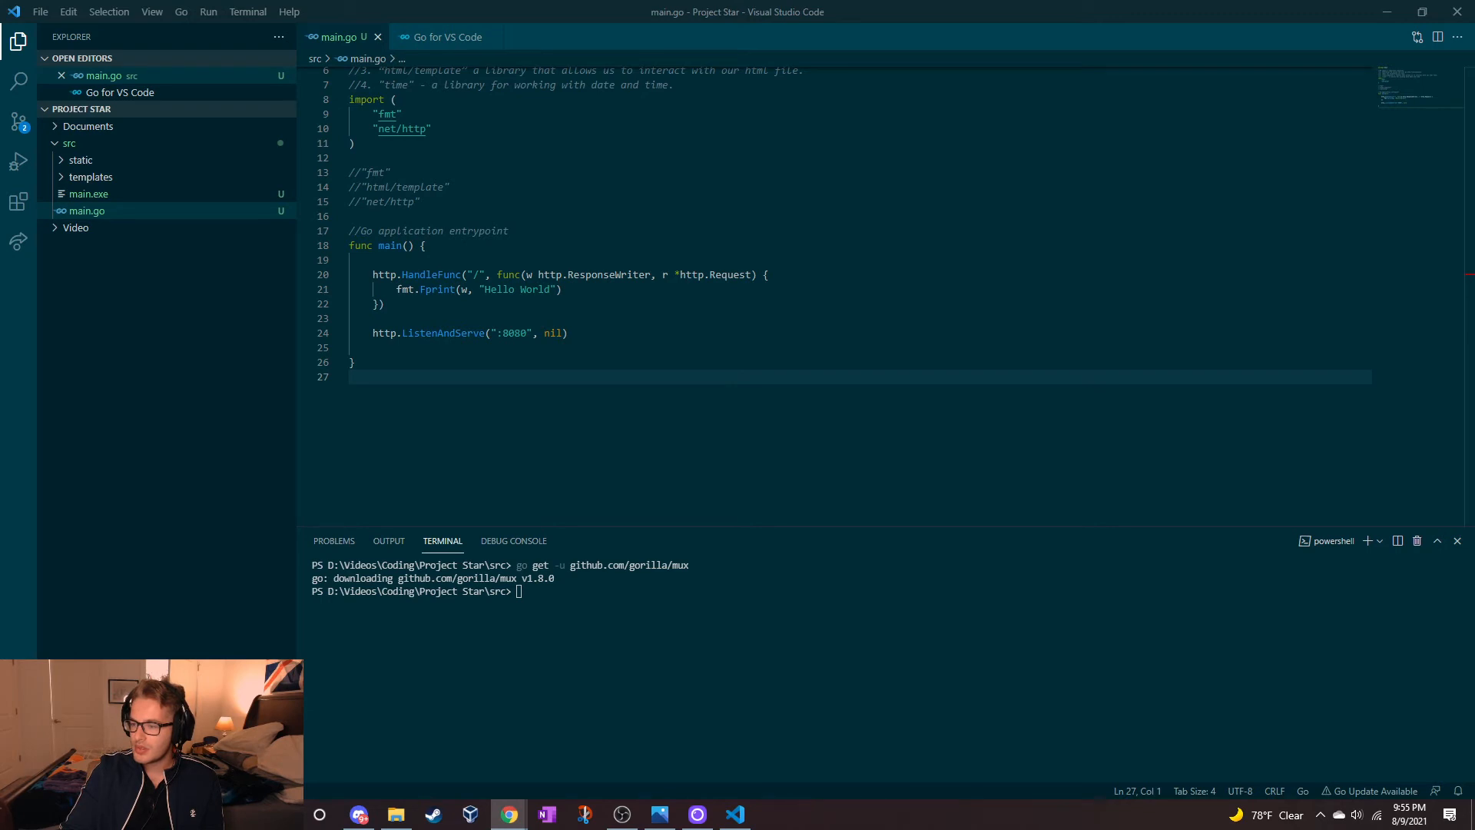
pyautogui.scroll(3)
pyautogui.write('"')
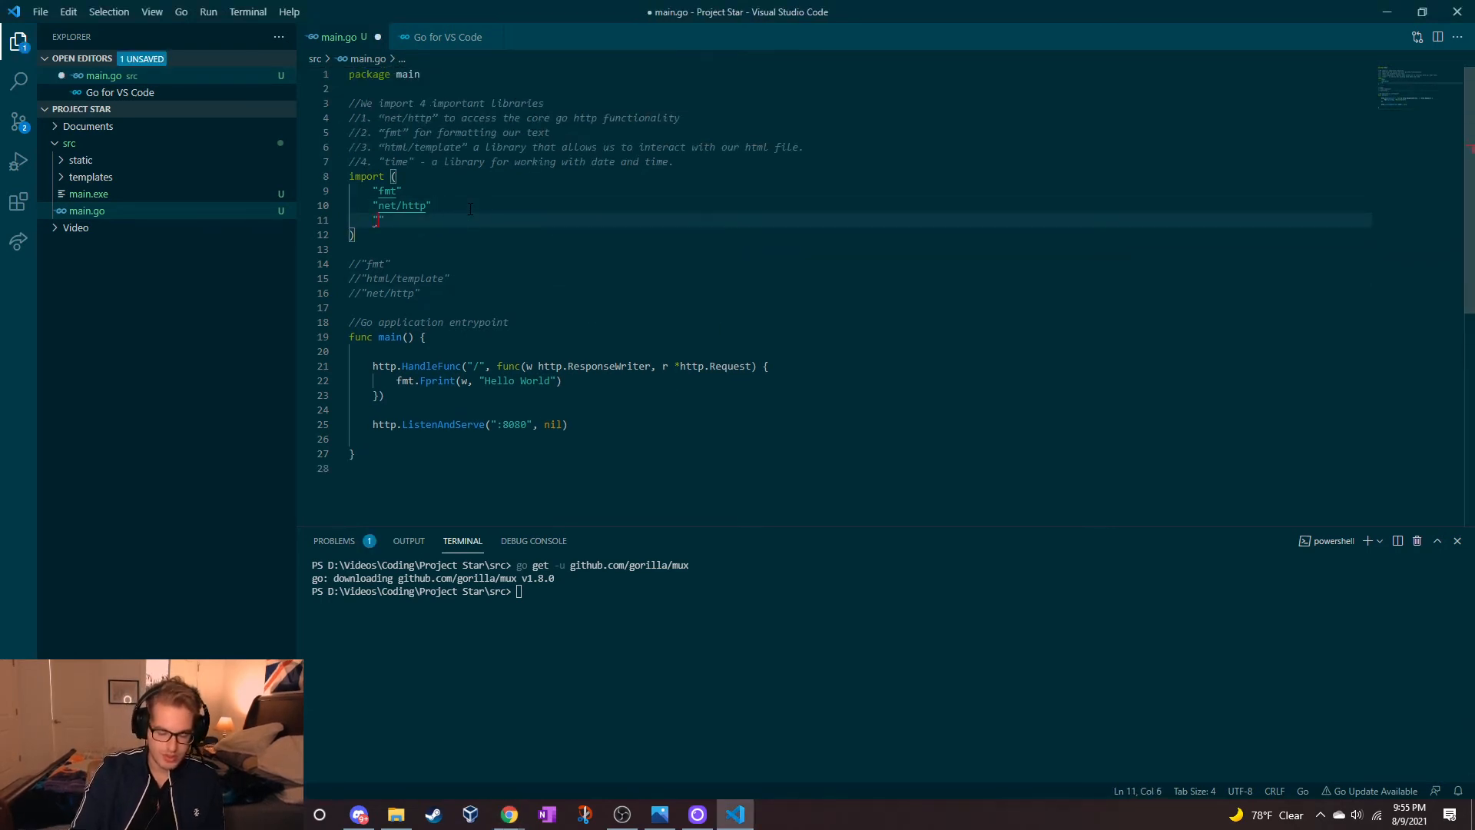
pyautogui.write('gor')
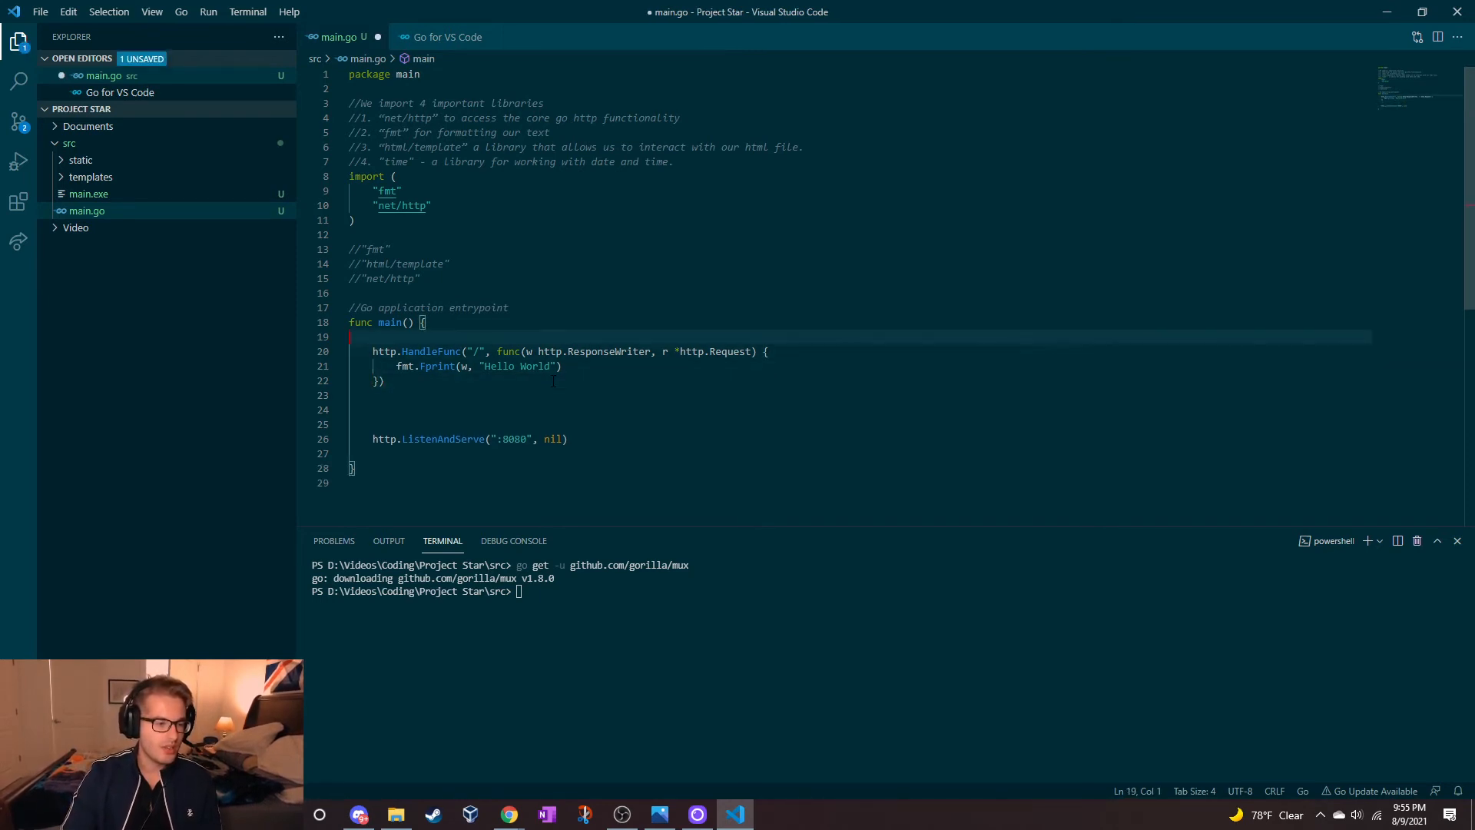
# Step: Add comments '//Landing Page' and '//Router to handle various GET request', and start r := mux
pyautogui.write('//')
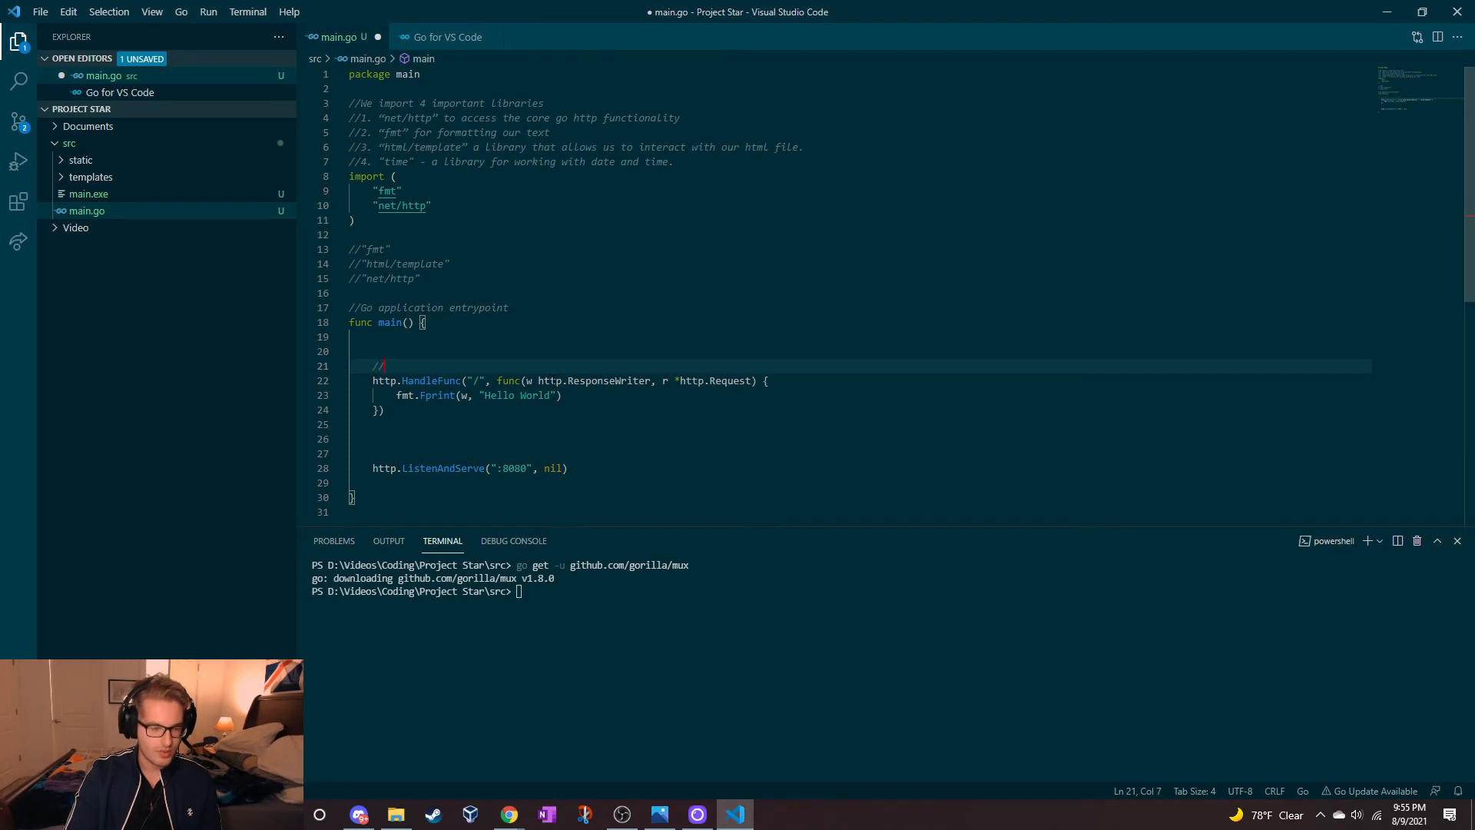
pyautogui.write('Landing Page')
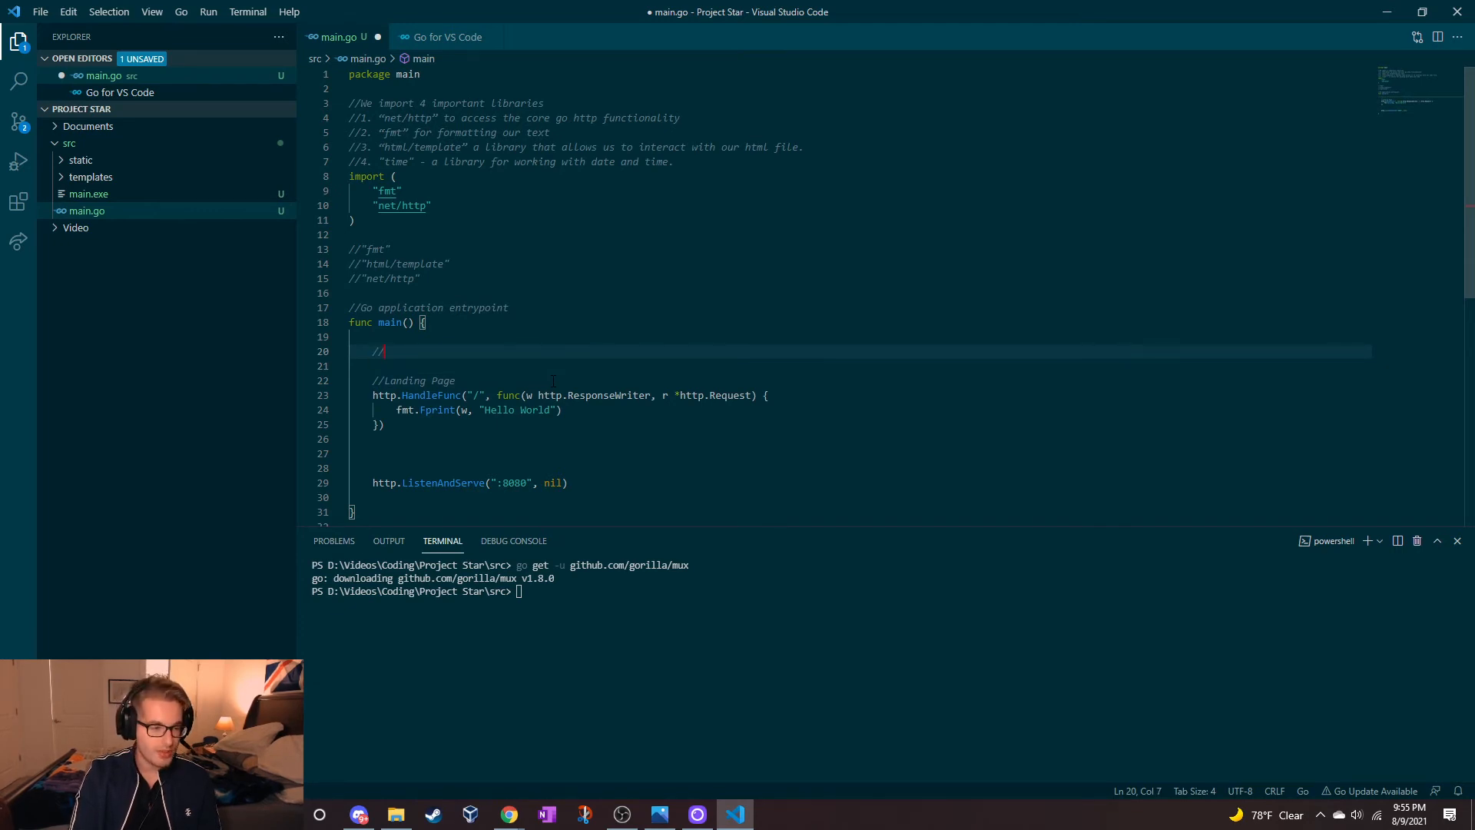
pyautogui.write('Router to handle various')
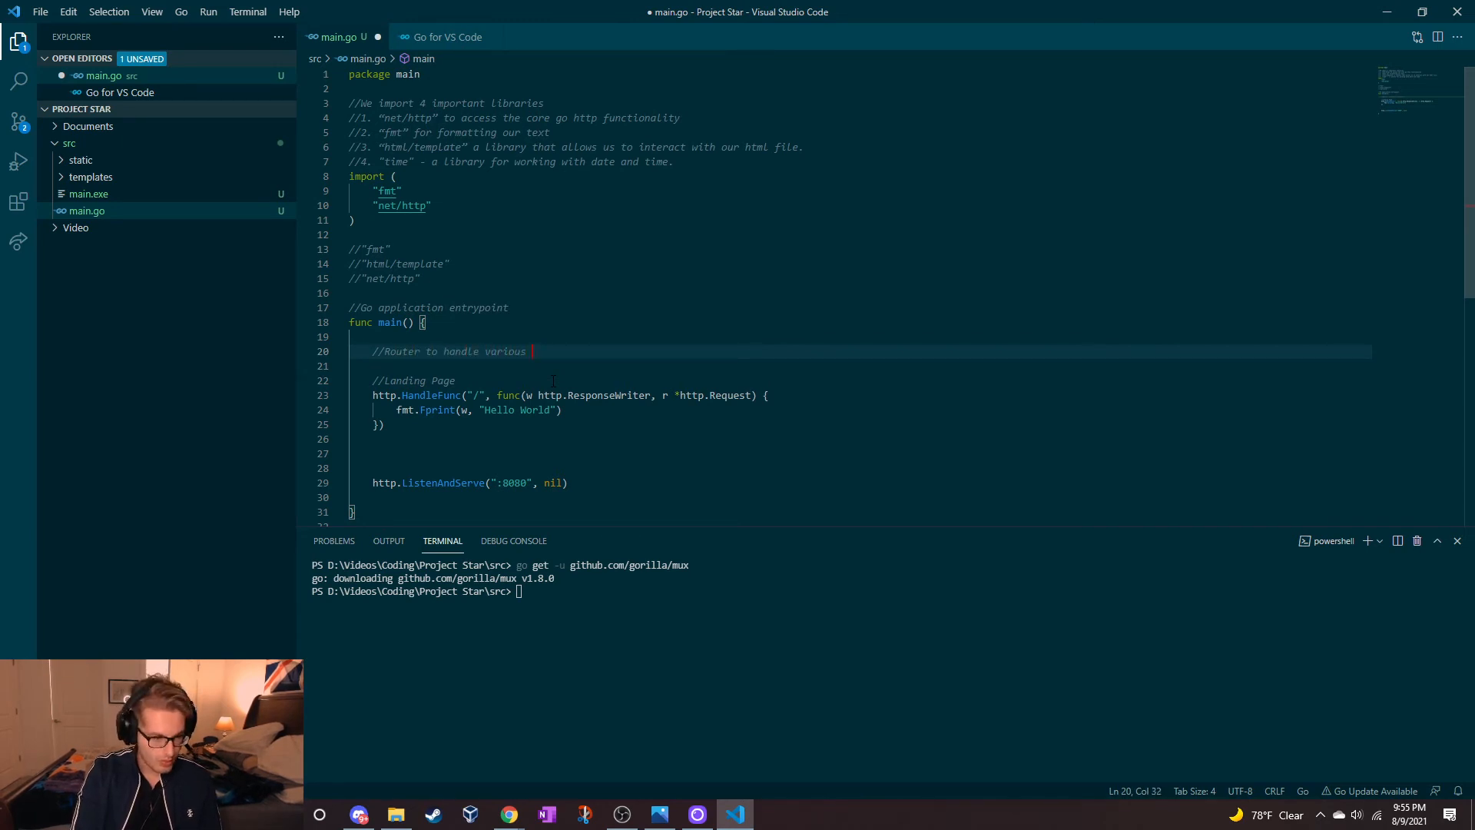
pyautogui.write('GET request')
pyautogui.write('r :=')
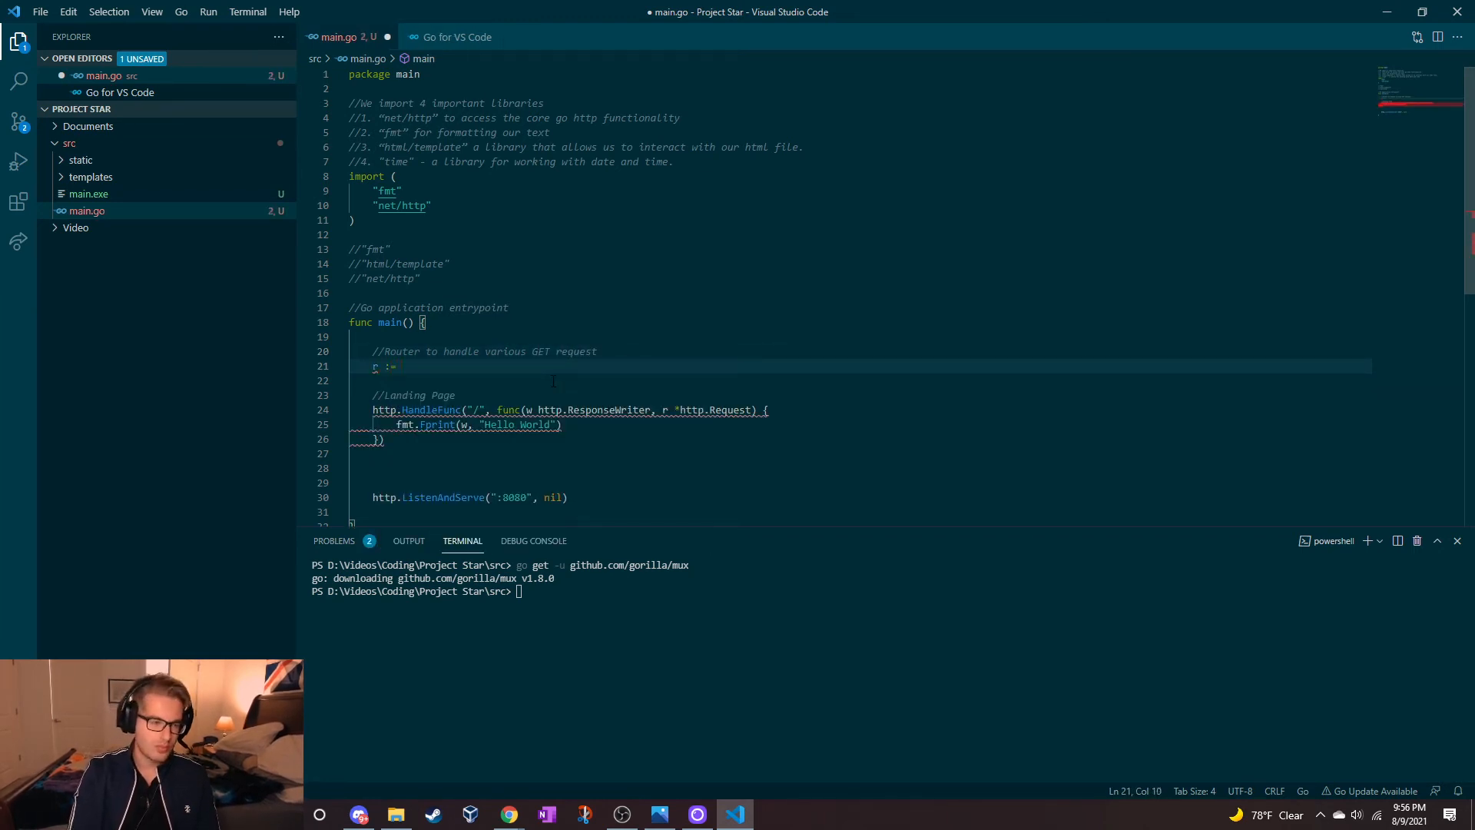
pyautogui.write('mux.')
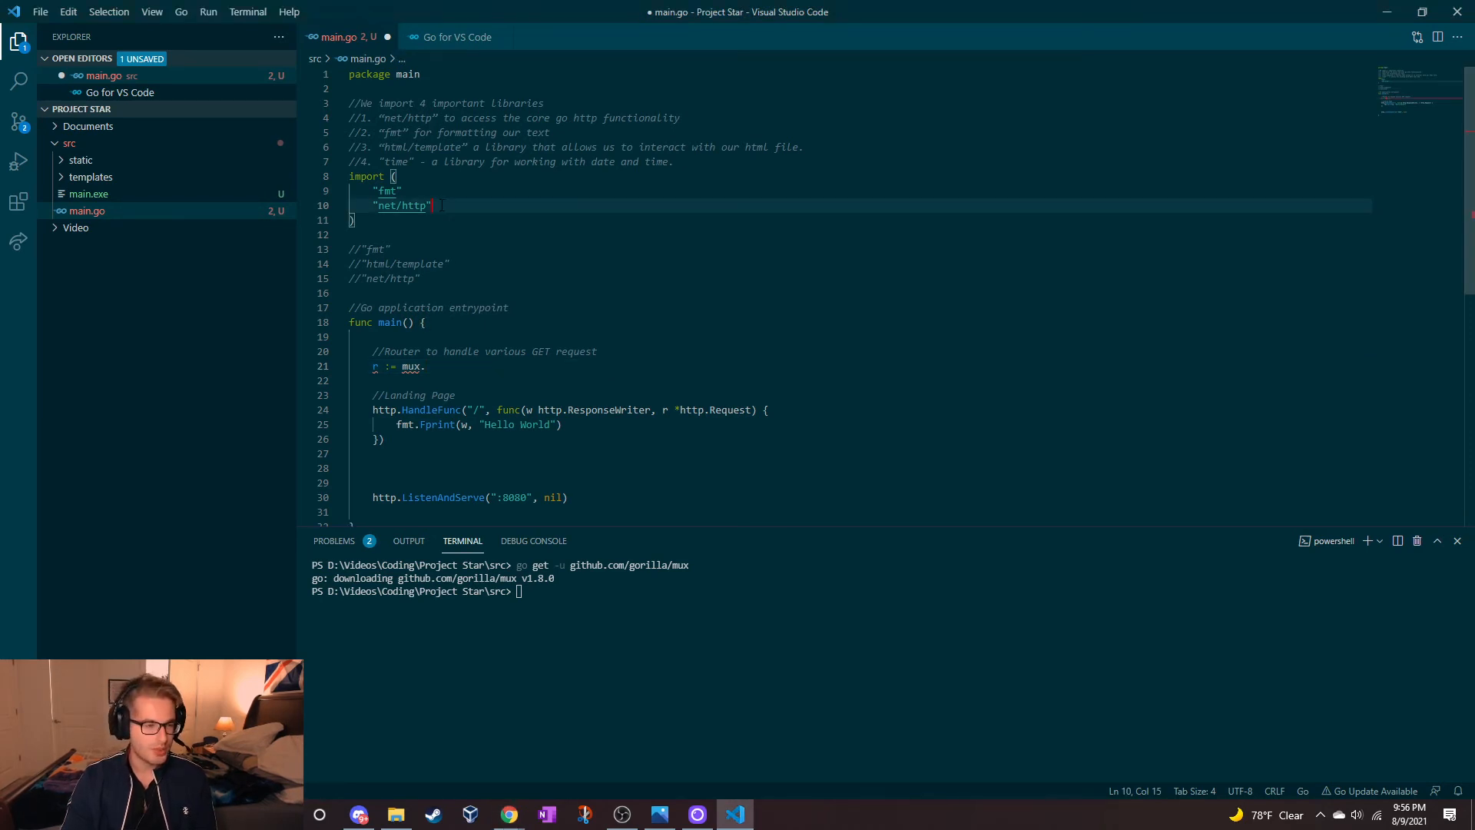
# Step: Add "github.com/gorilla/mux" to the import block
pyautogui.write('"github.com/gorilla/mux"')
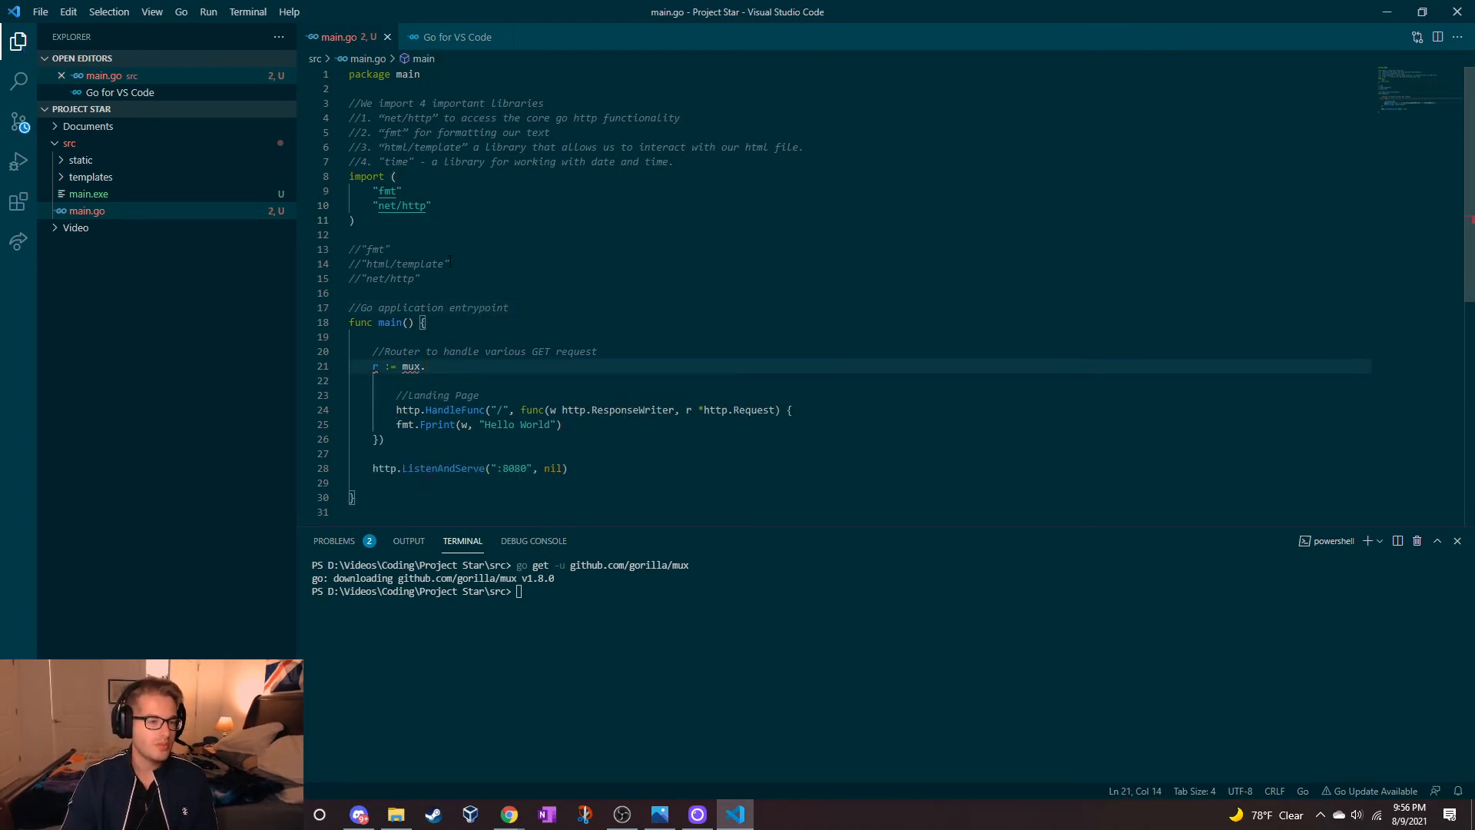
pyautogui.click(433, 205)
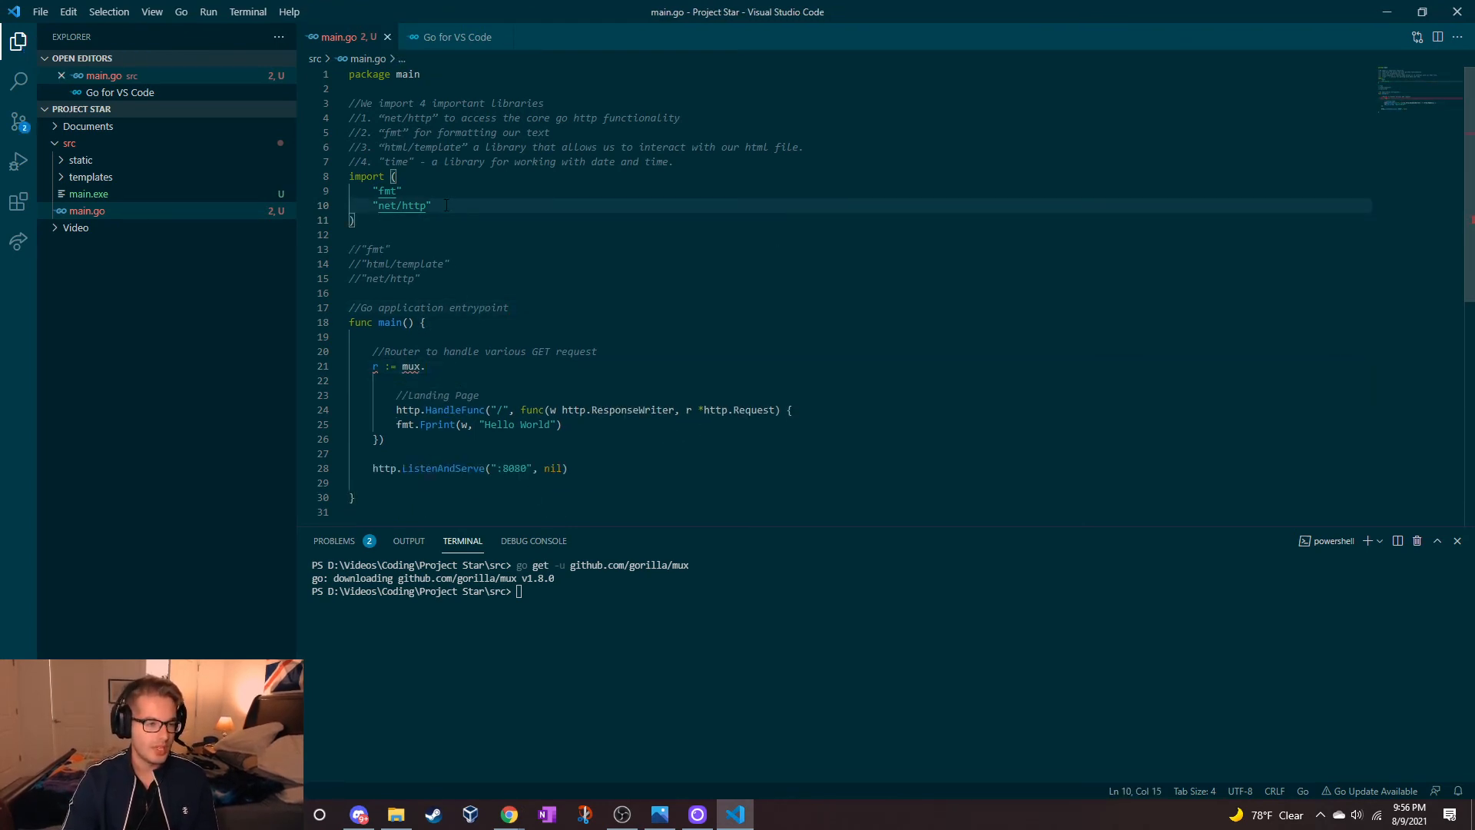
pyautogui.write('"github.com/gorilla/mux"')
pyautogui.click(869, 366)
pyautogui.write('NewRouter()')
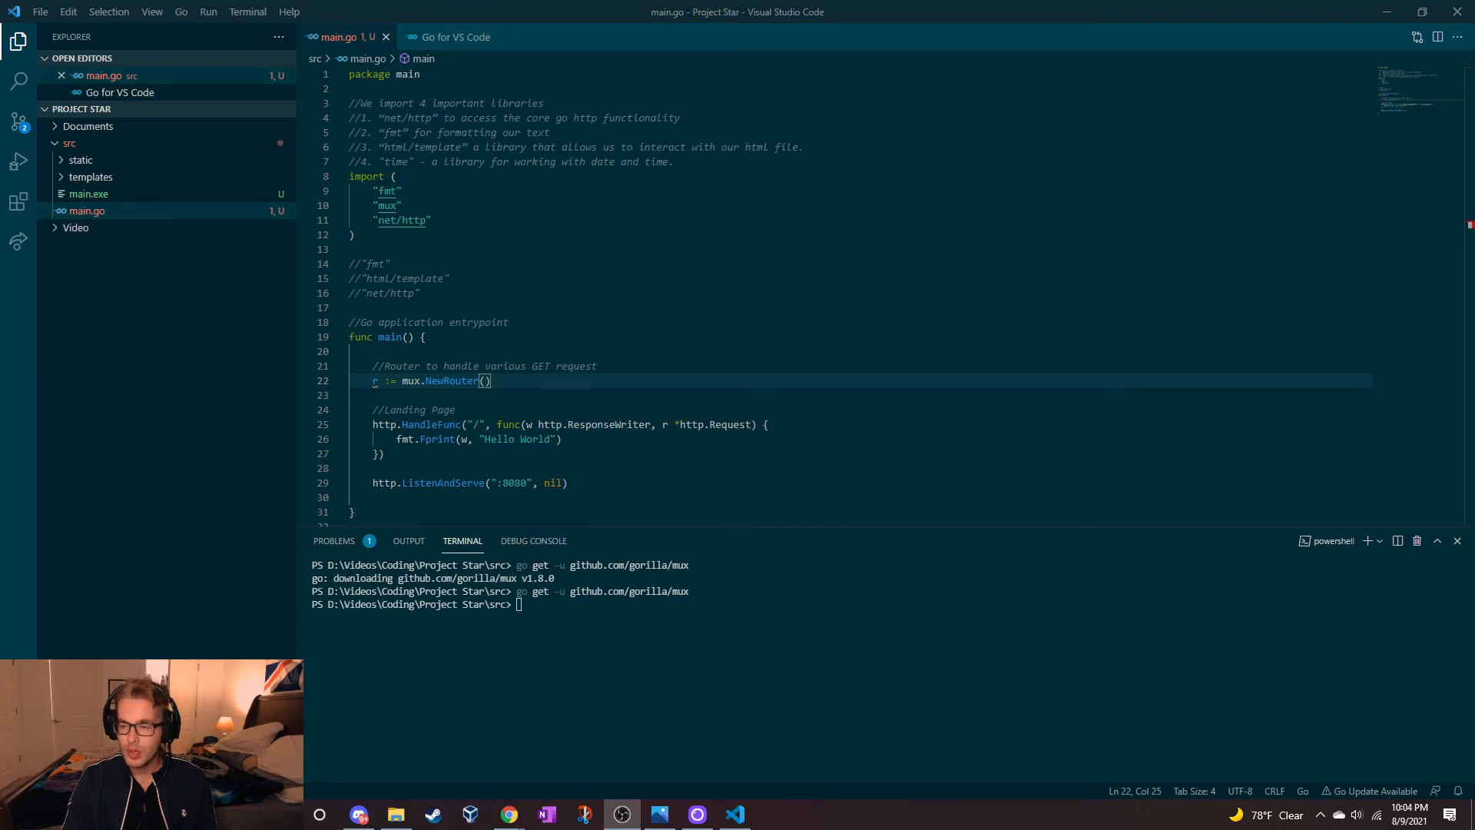
pyautogui.moveTo(990, 403)
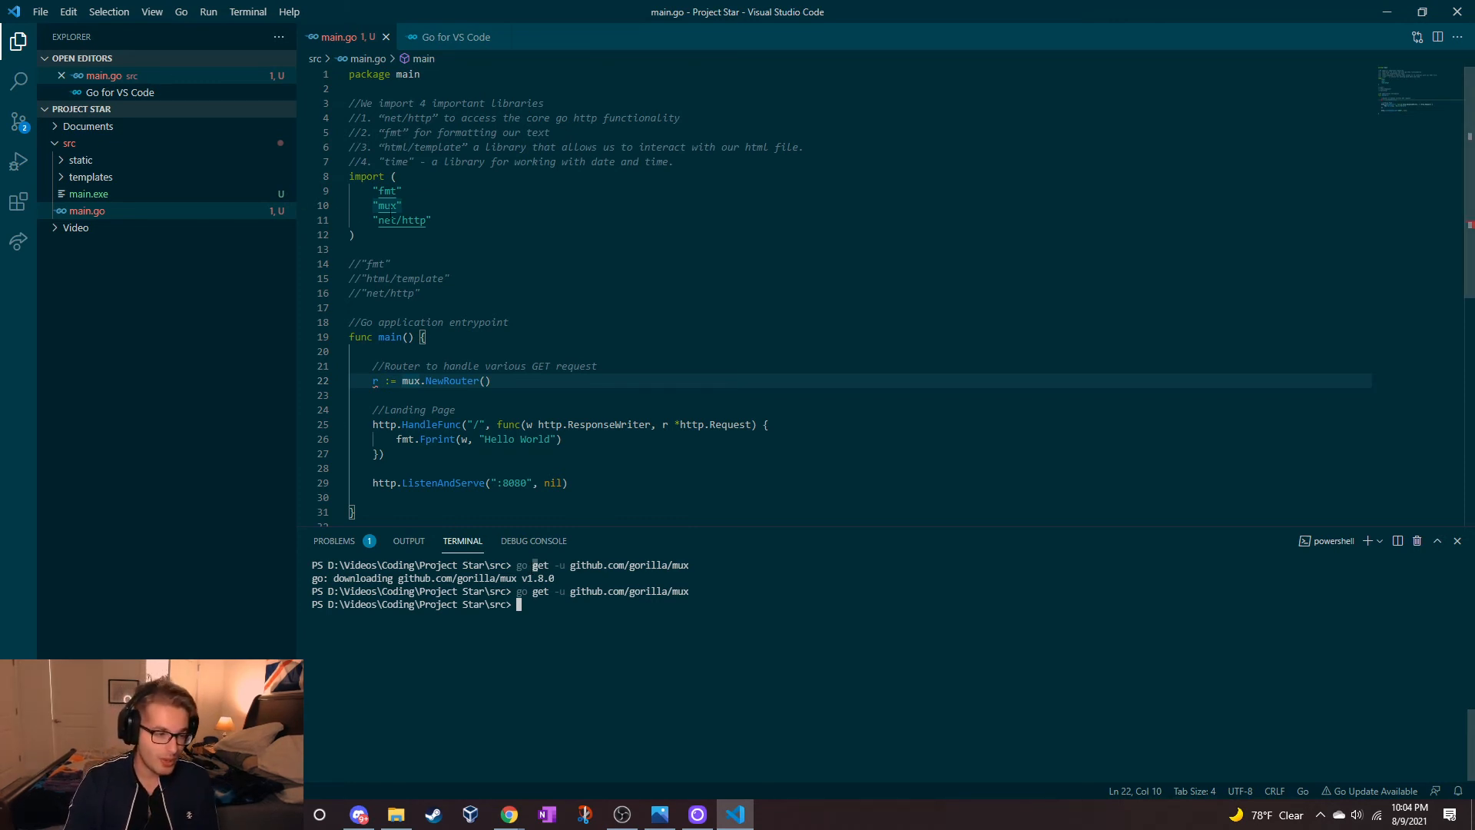
pyautogui.moveTo(985, 499)
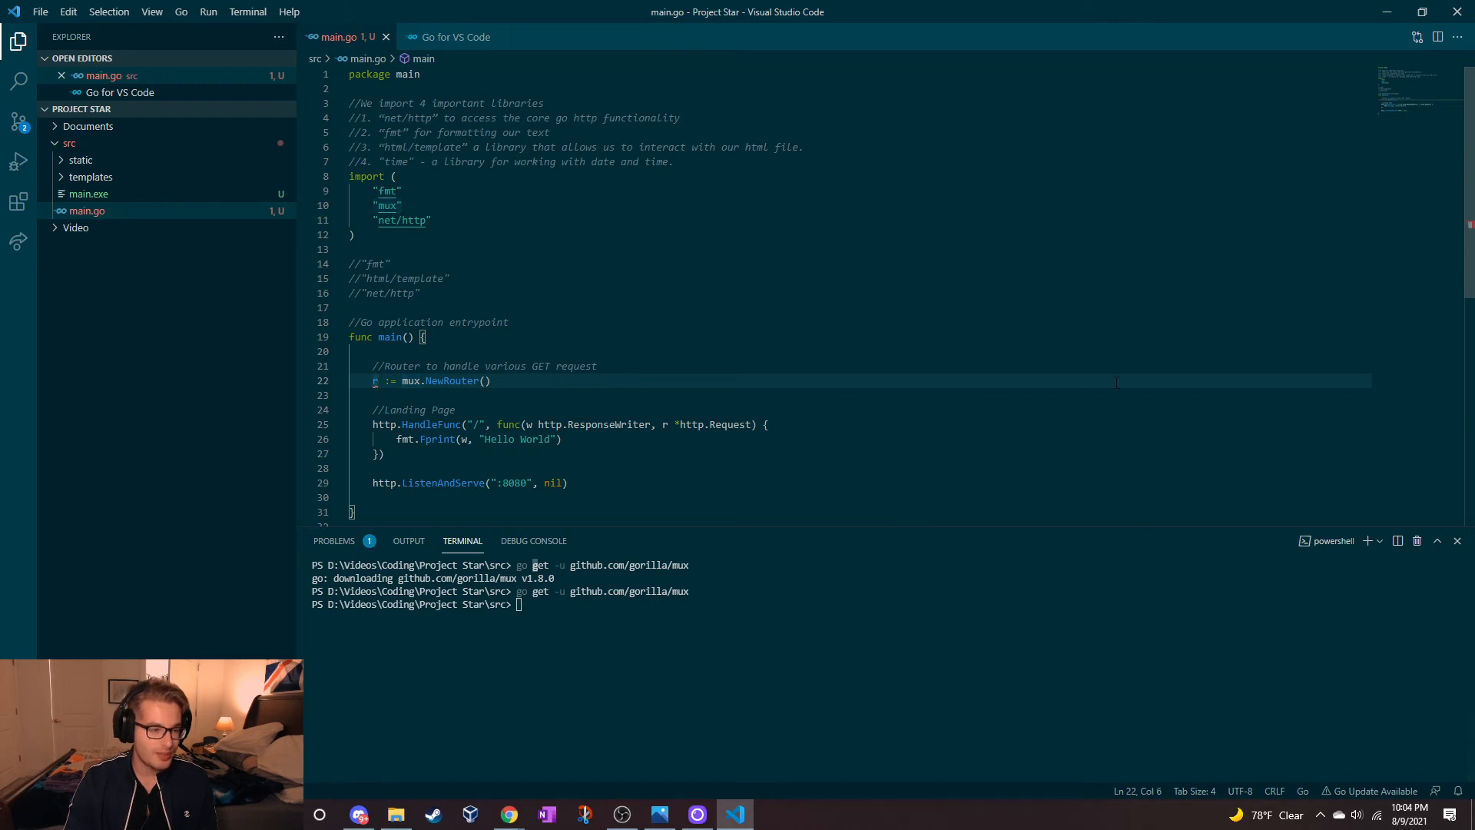
# Step: Insert the comment '//Lets make some Different URLs' below the mux.NewRouter() line
pyautogui.doubleClick(505, 366)
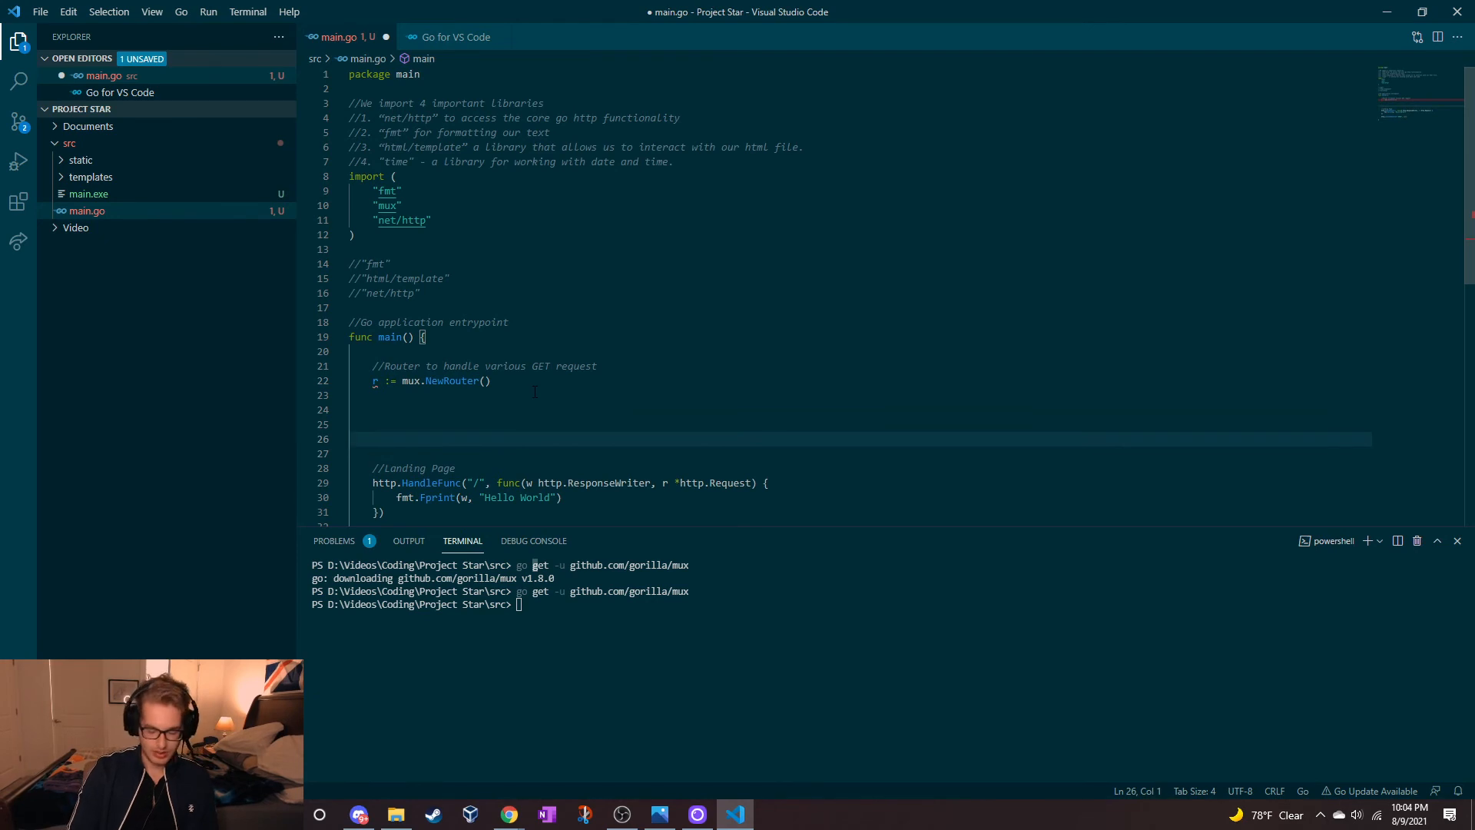
pyautogui.write('//Lets make')
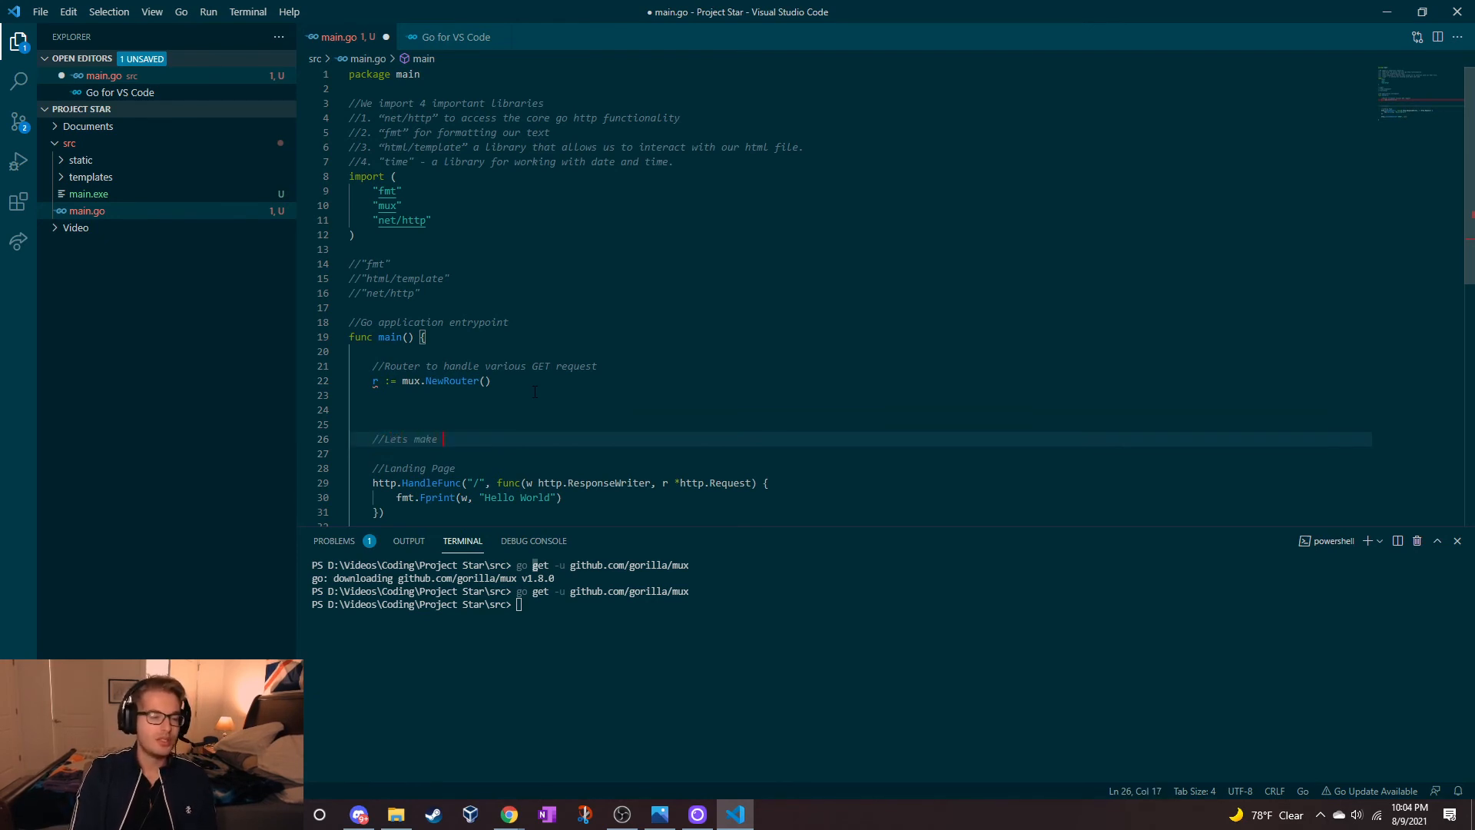
pyautogui.write('some')
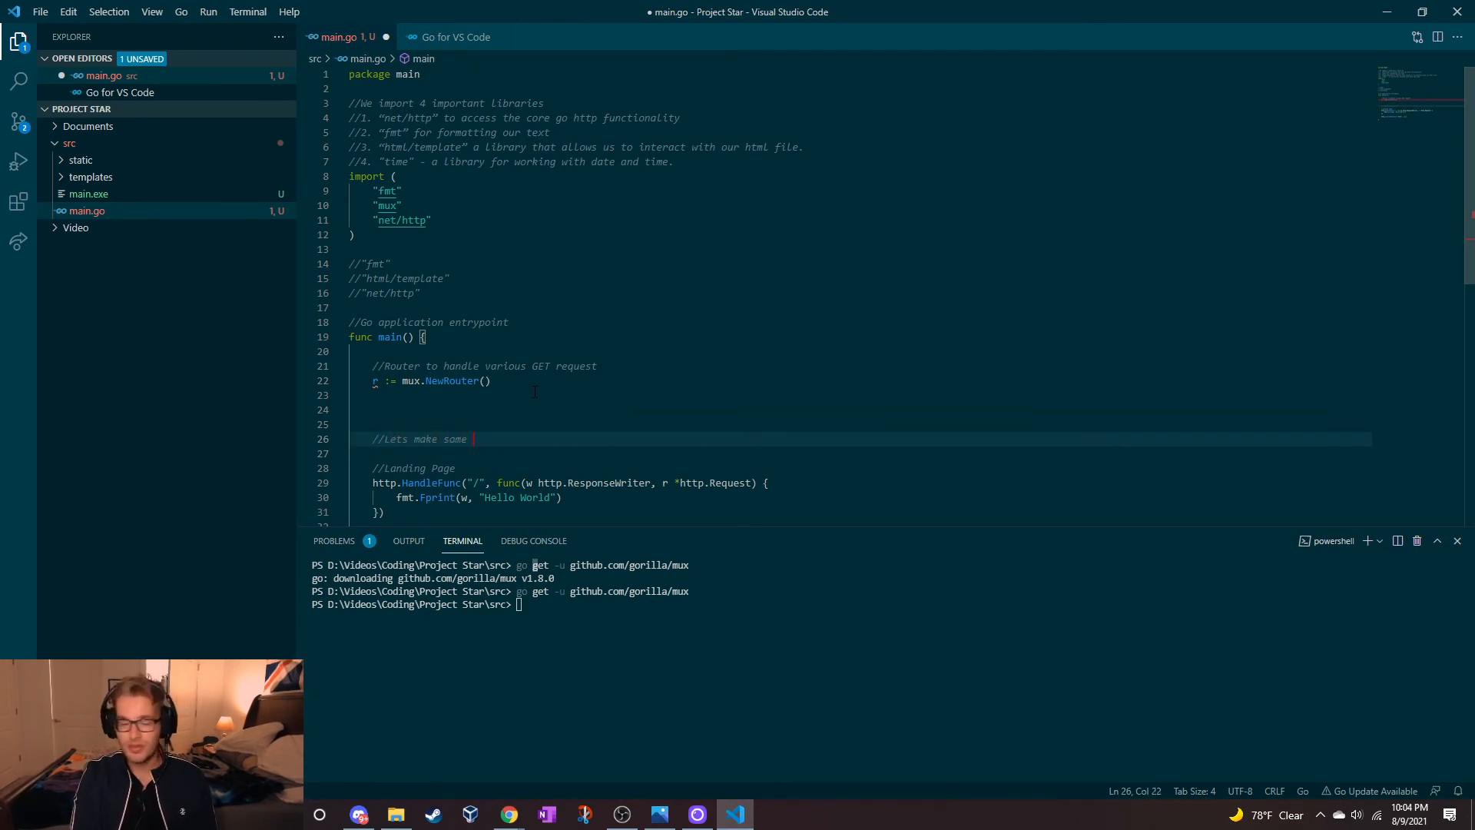
pyautogui.write('Different')
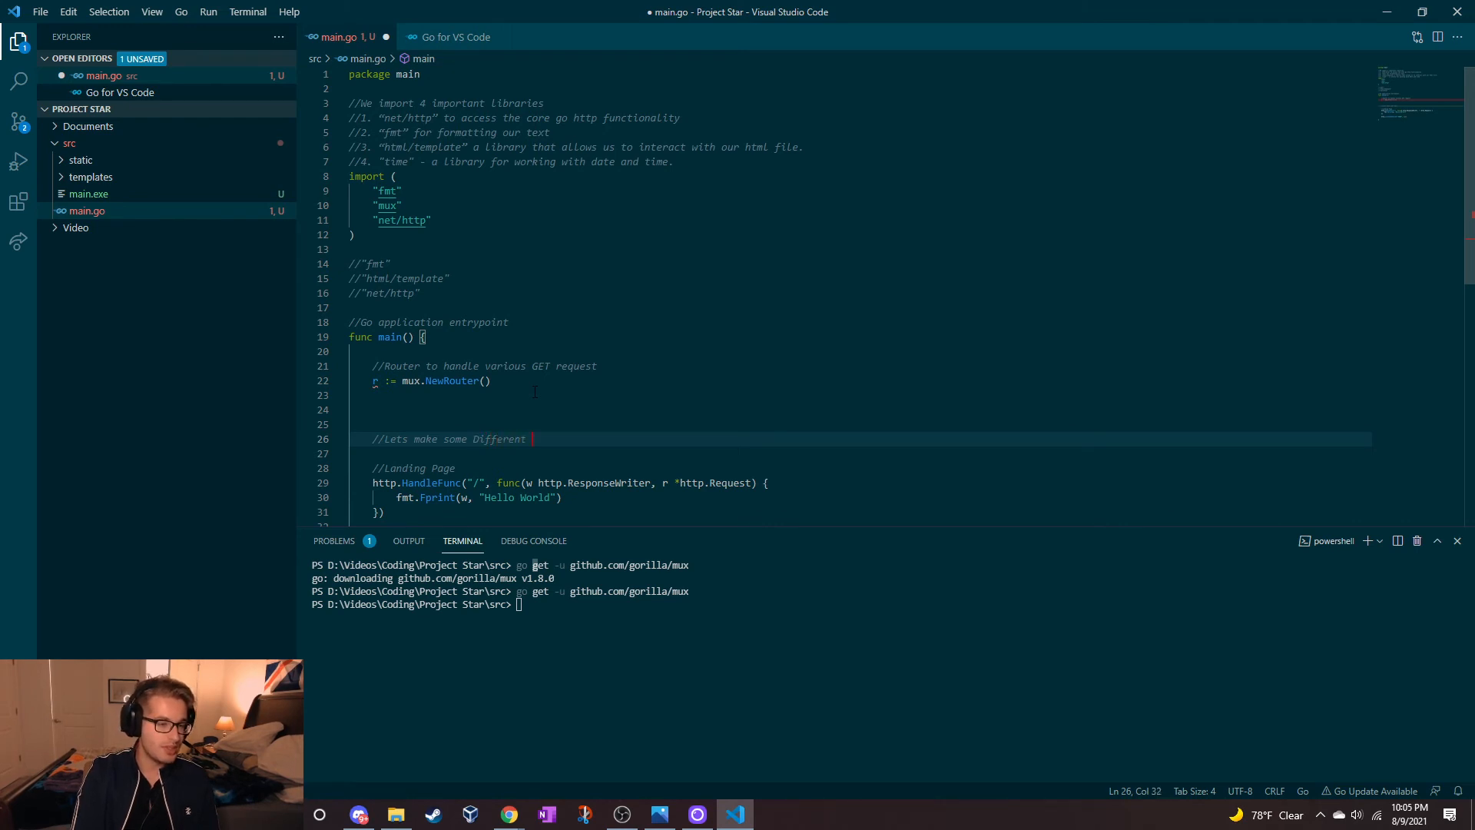
pyautogui.write('URLs')
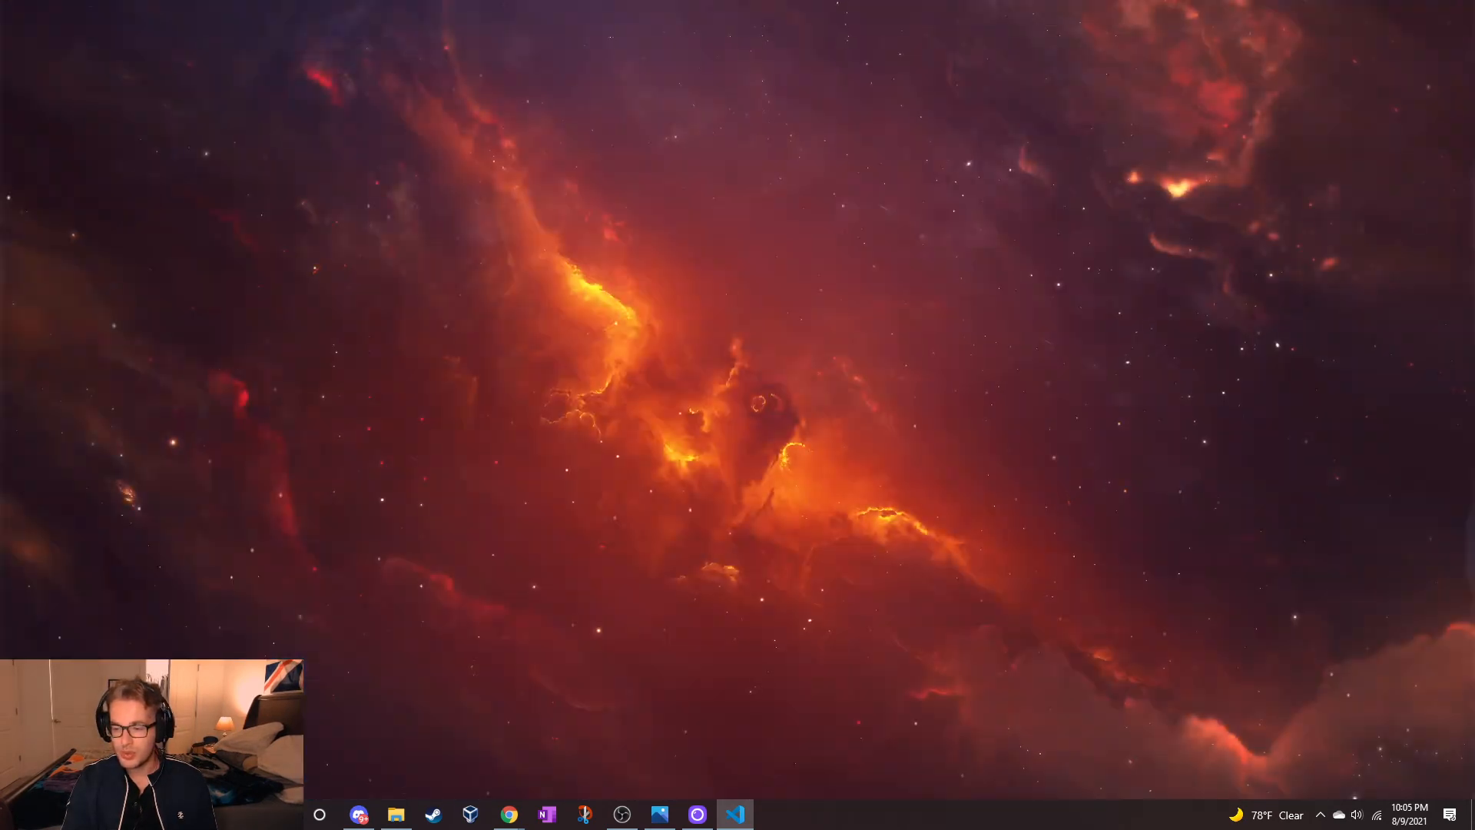
# Step: Bring Chrome's gorilla/mux routing guide back up and scroll down to the Methods section
pyautogui.click(734, 813)
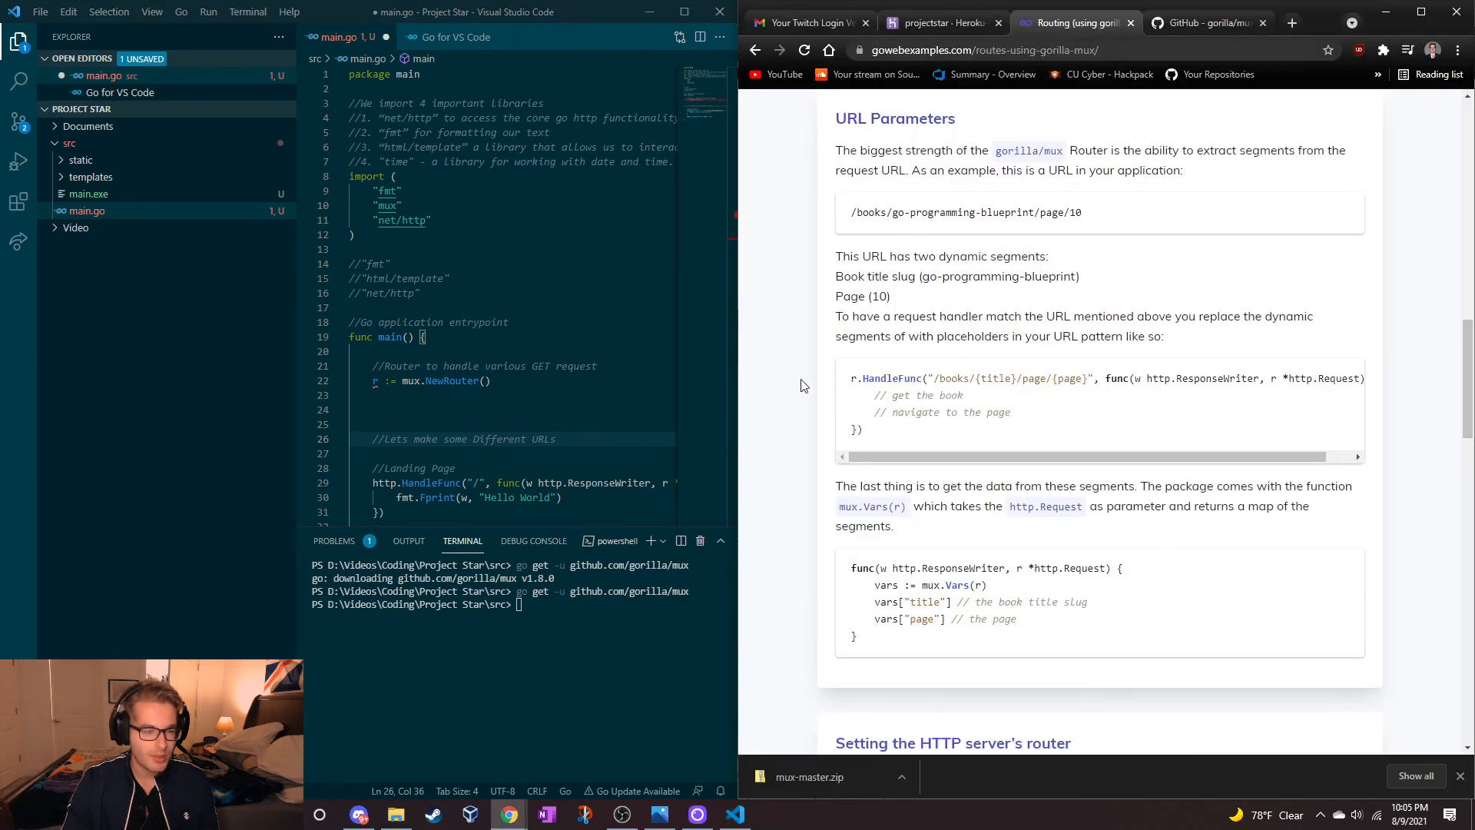
pyautogui.scroll(-3)
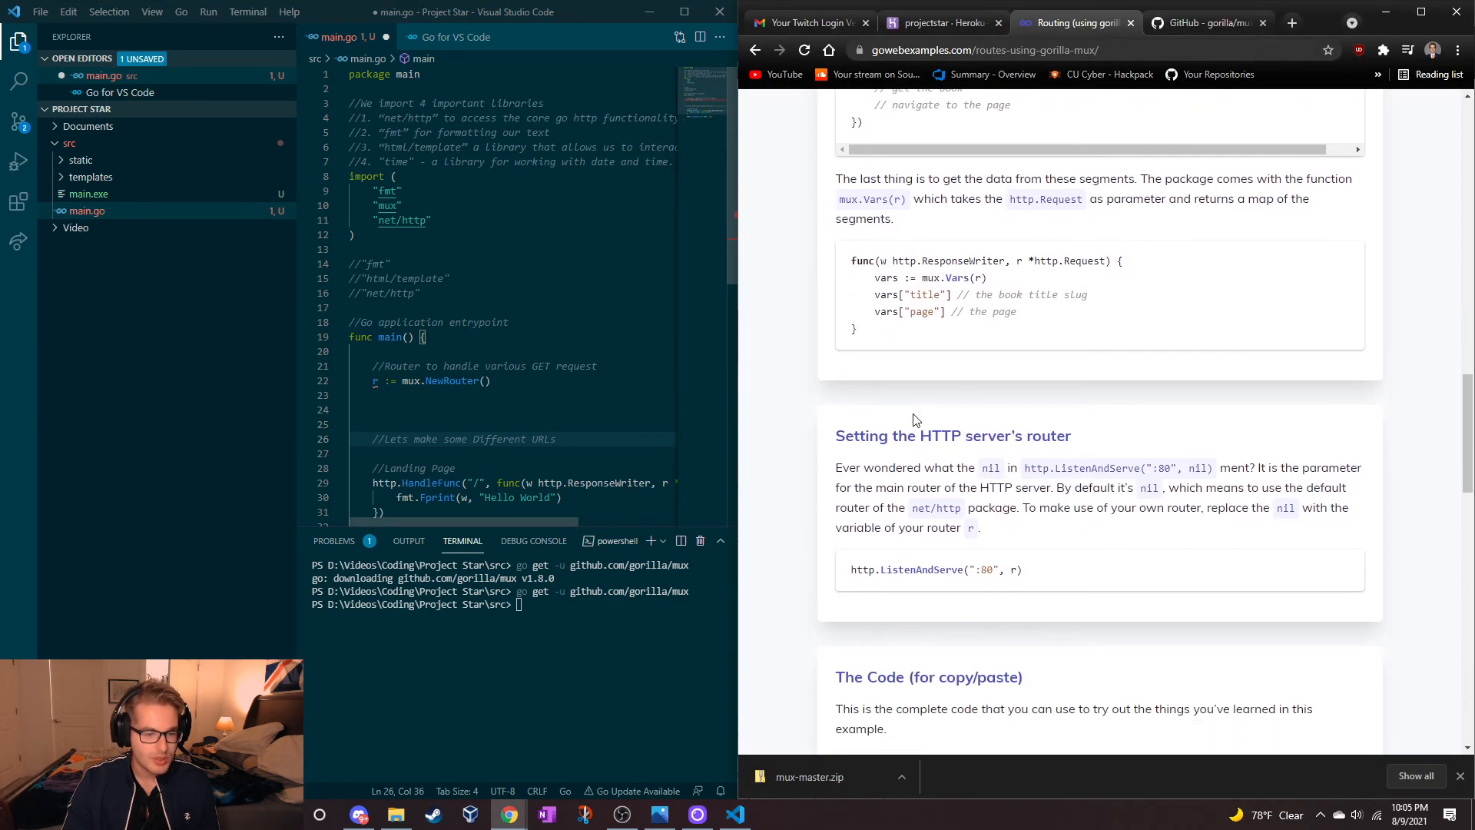
pyautogui.scroll(-3)
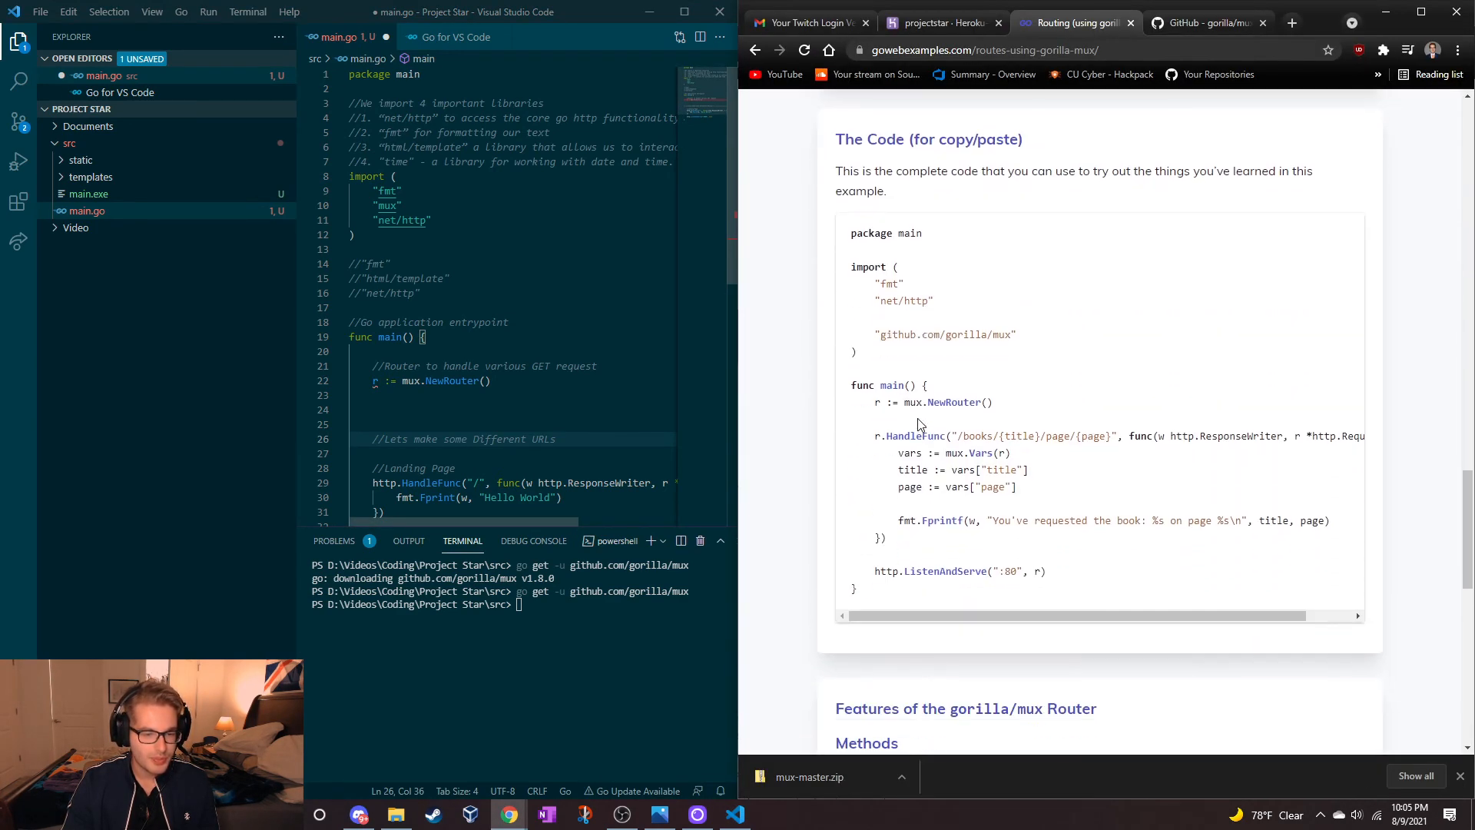
pyautogui.scroll(-3)
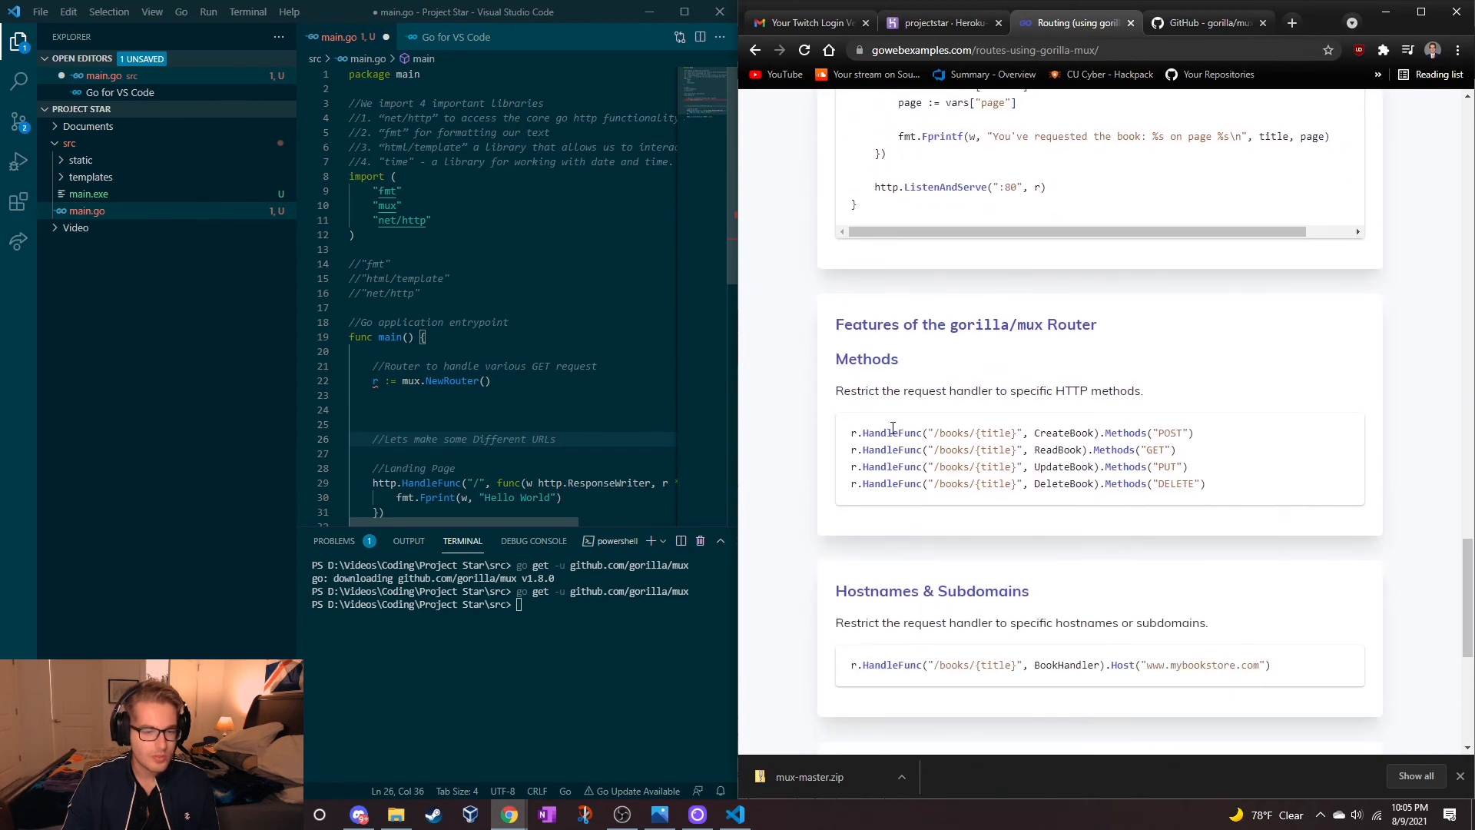
pyautogui.moveTo(920, 403)
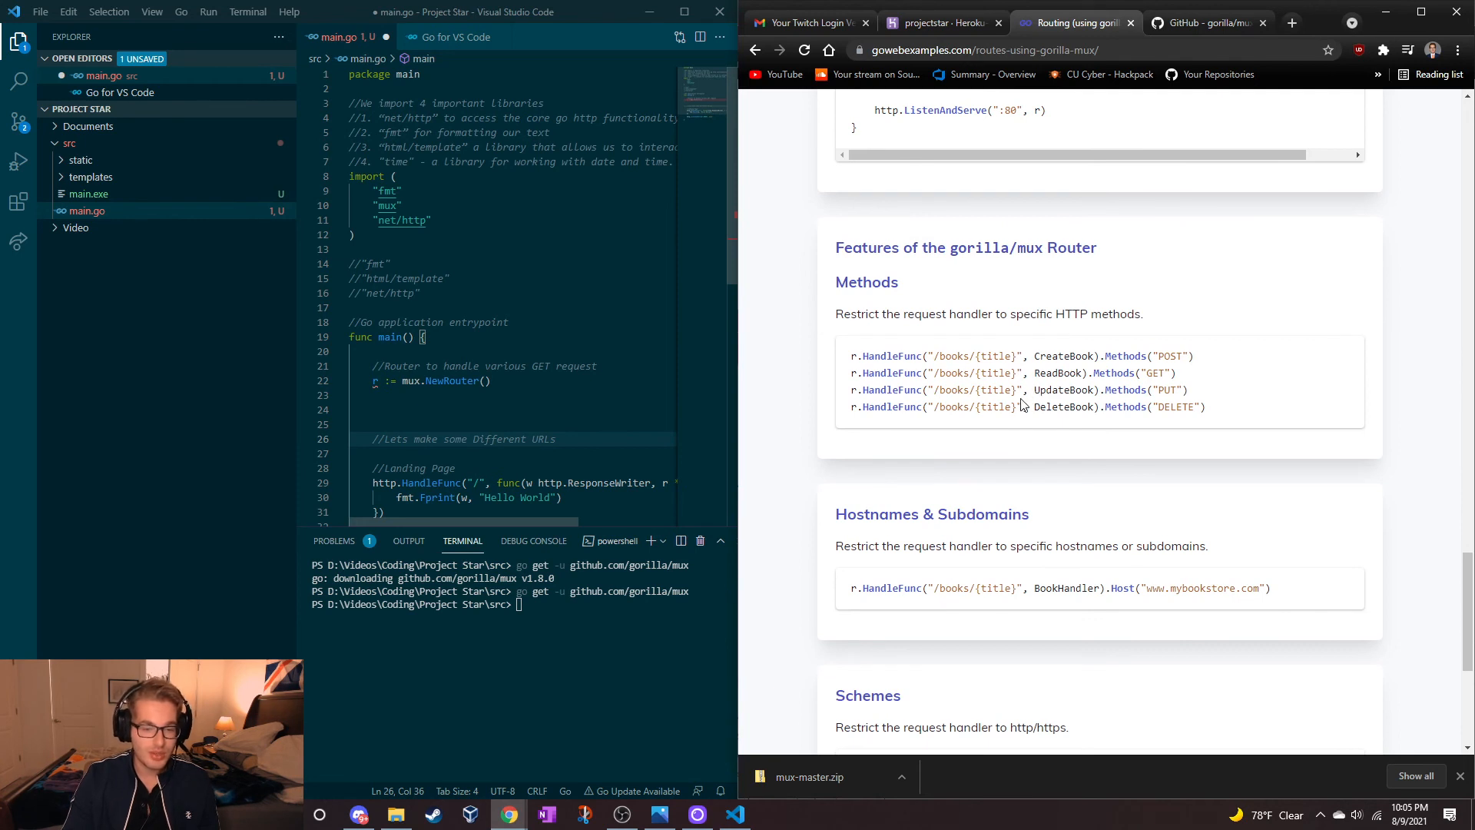
pyautogui.moveTo(974, 465)
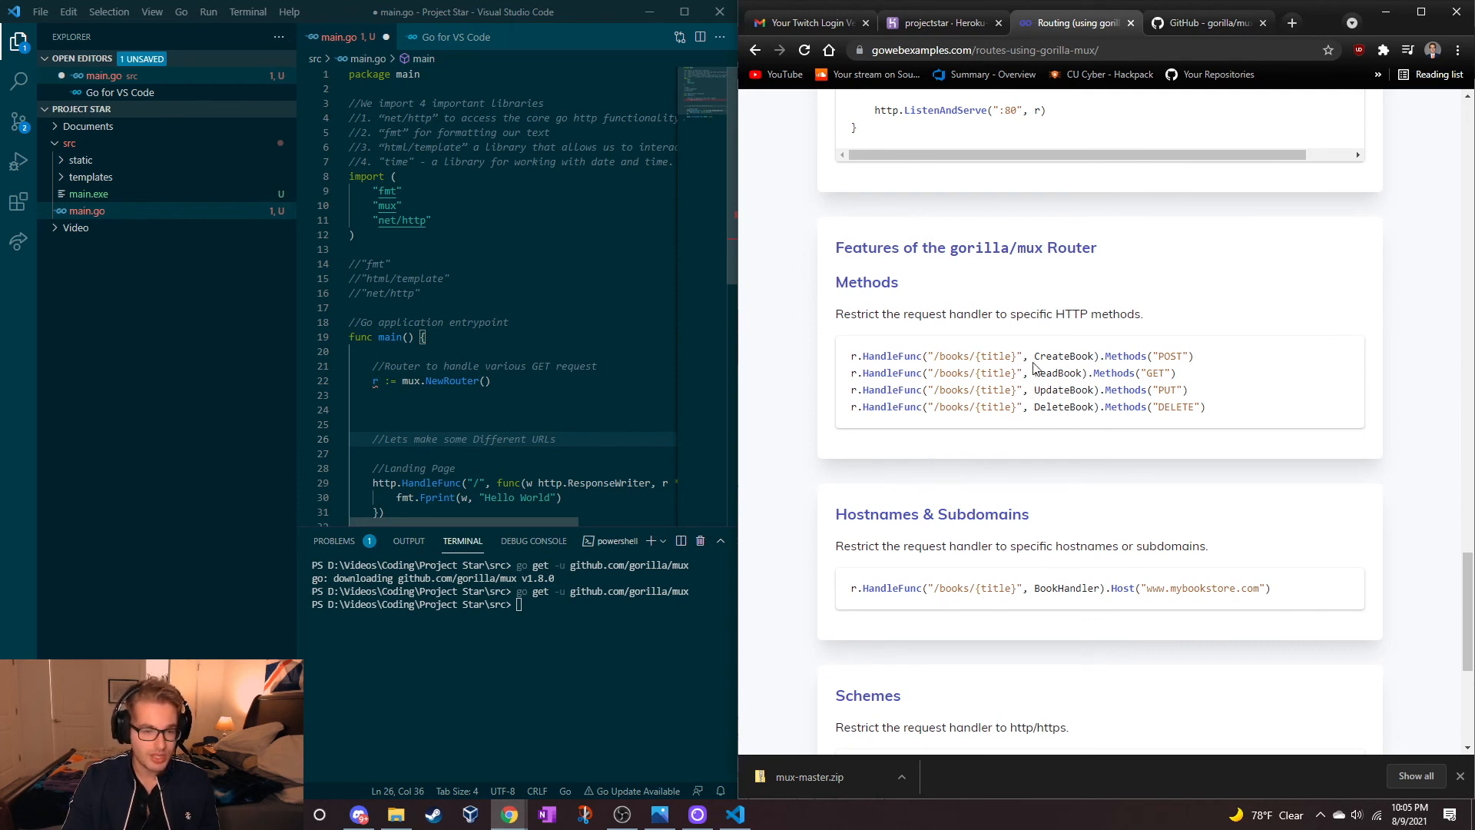
# Step: Select the ReadBook, inline and CreateBook handler examples in the Methods section
pyautogui.doubleClick(1058, 372)
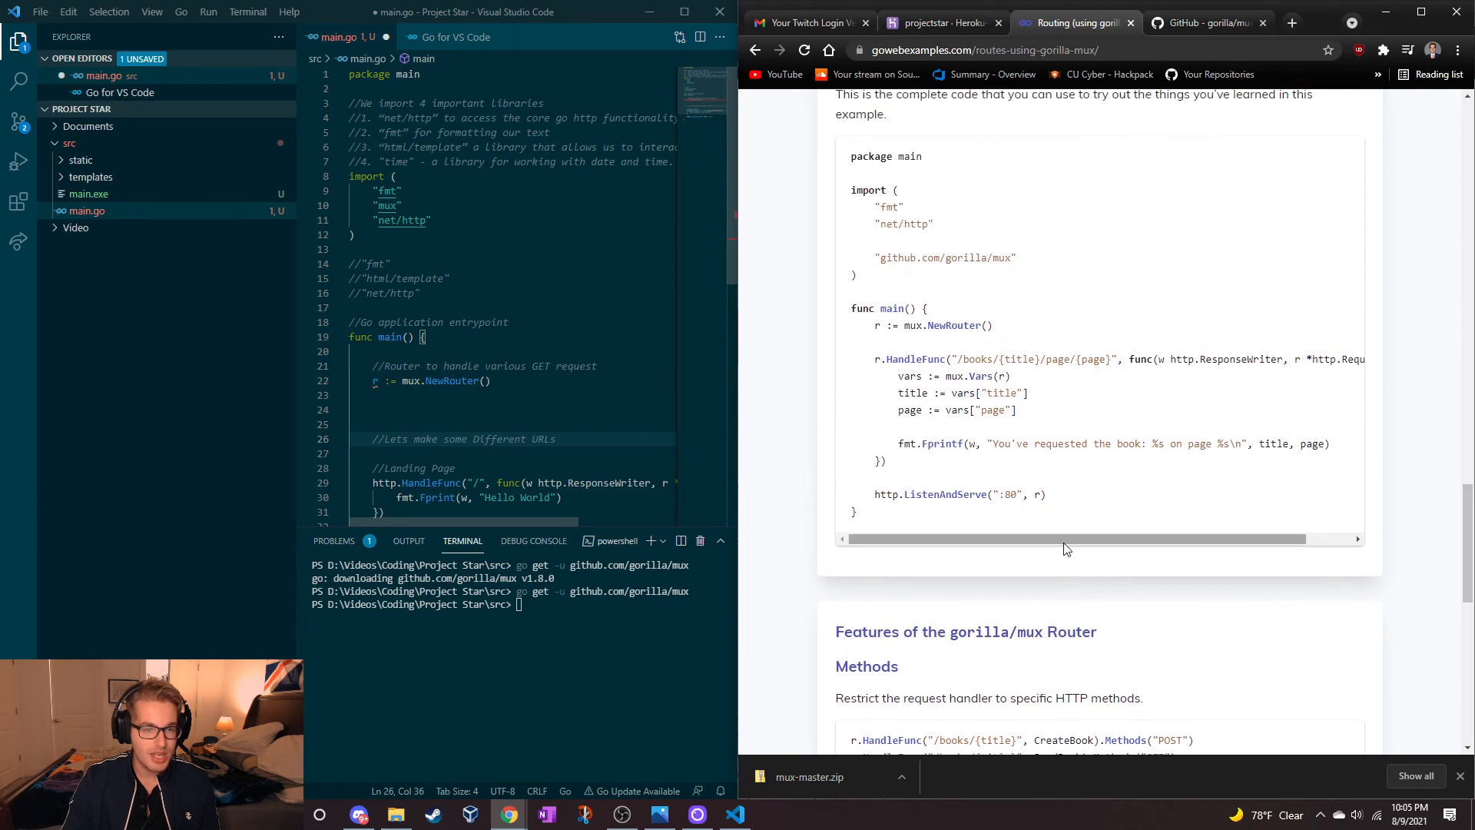
pyautogui.scroll(3)
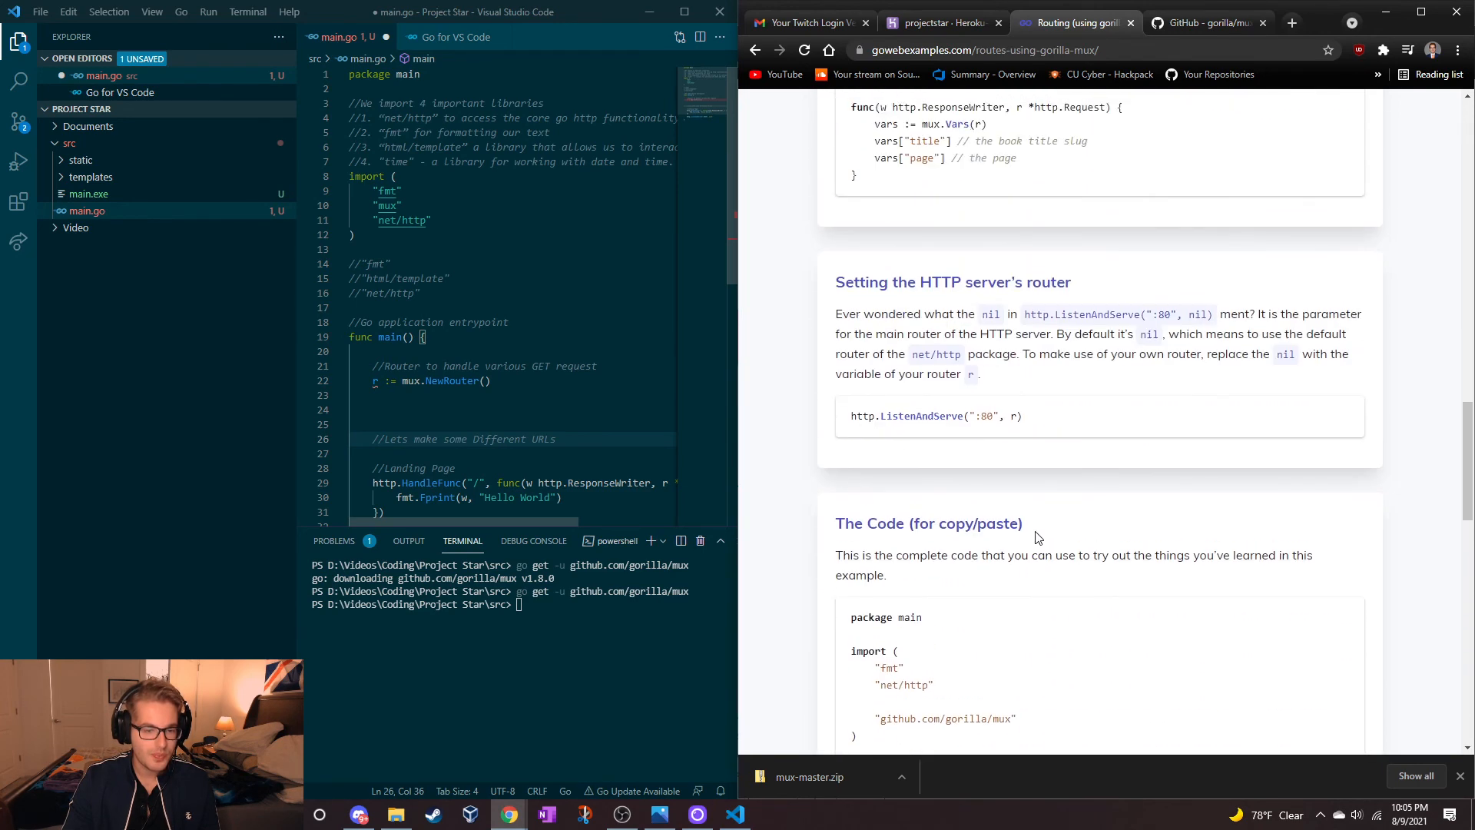
pyautogui.scroll(3)
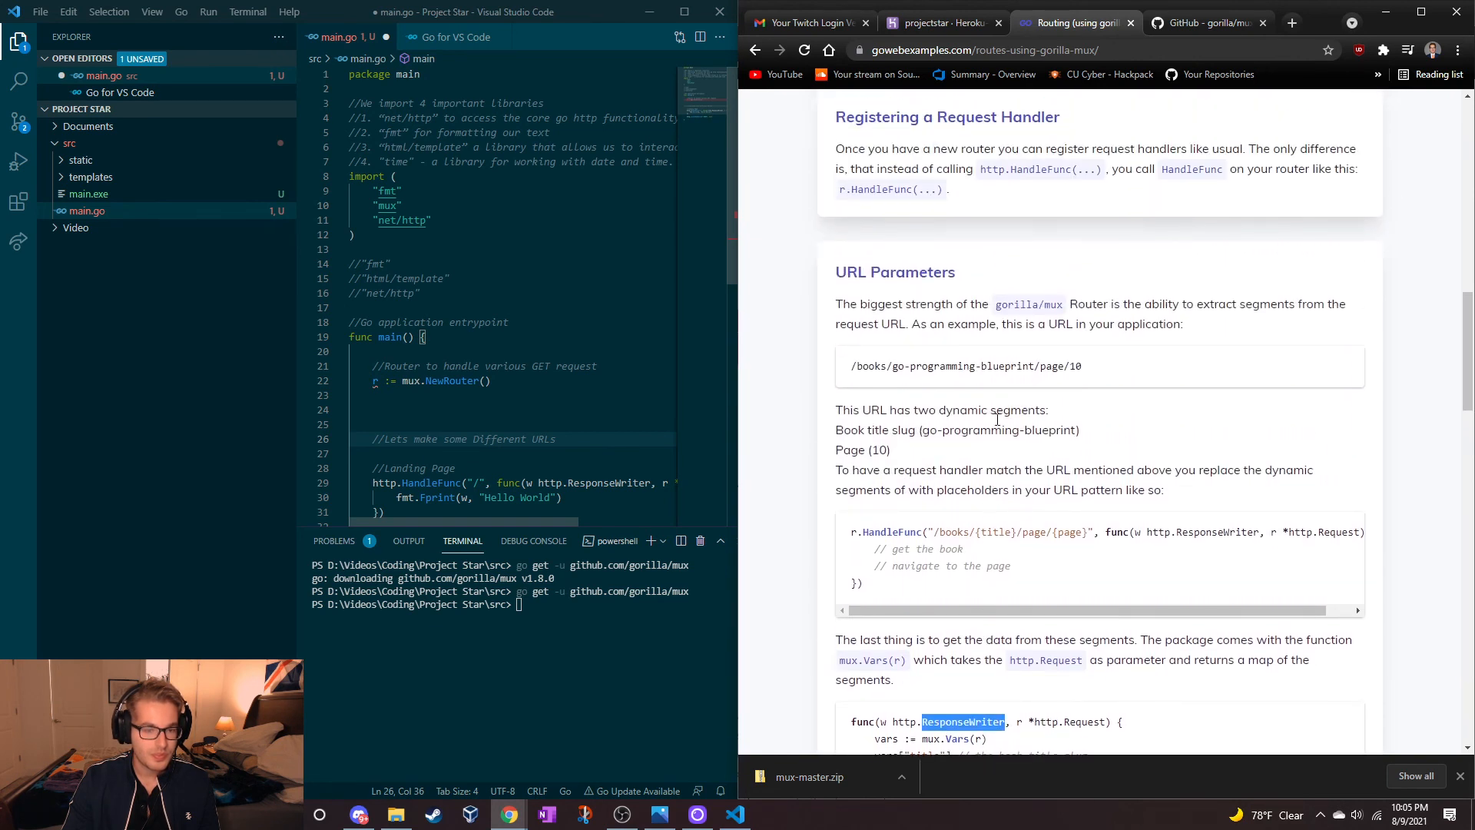
pyautogui.doubleClick(1052, 305)
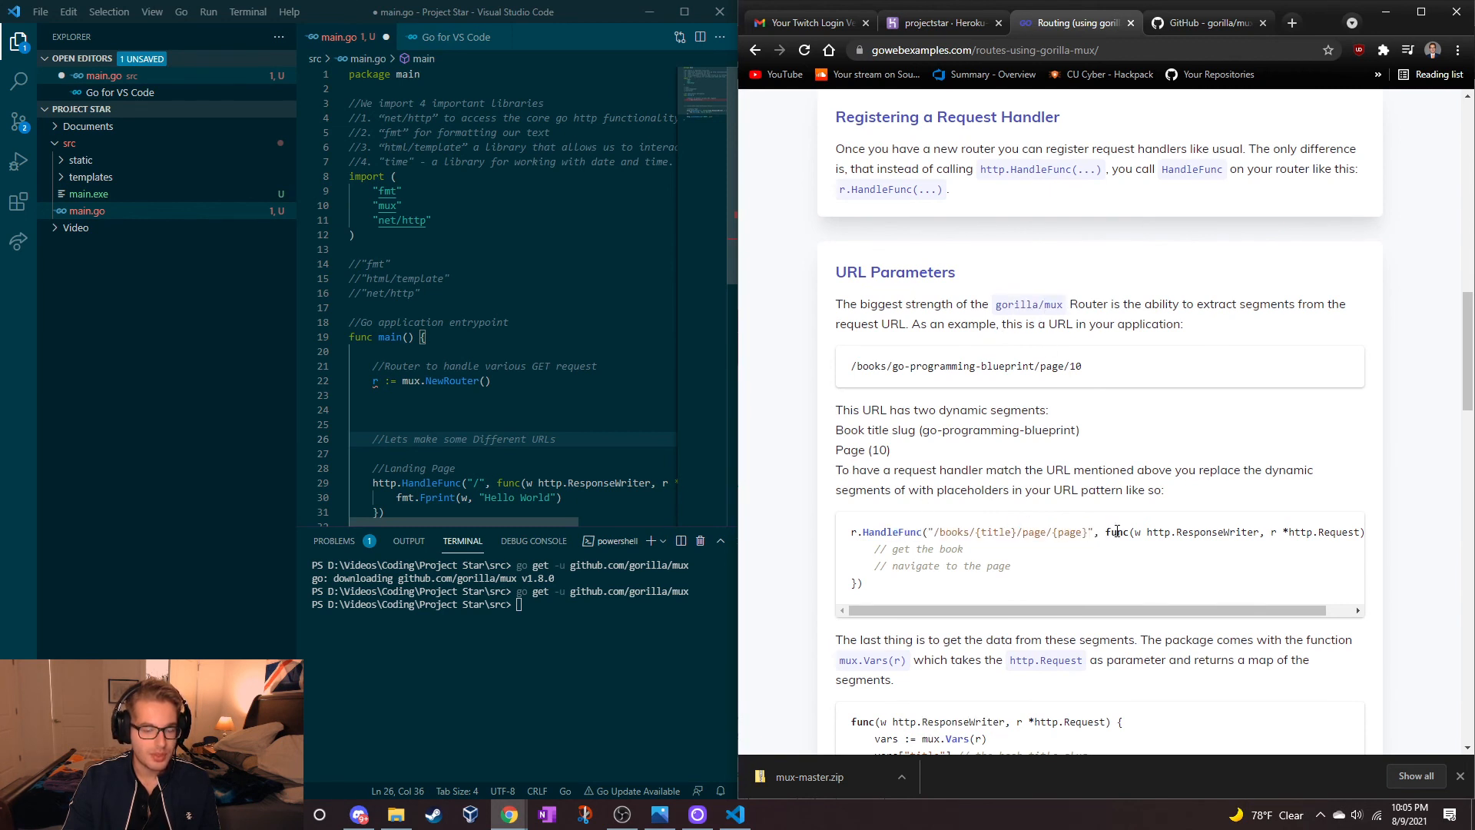
pyautogui.moveTo(1105, 532); pyautogui.dragTo(964, 549)
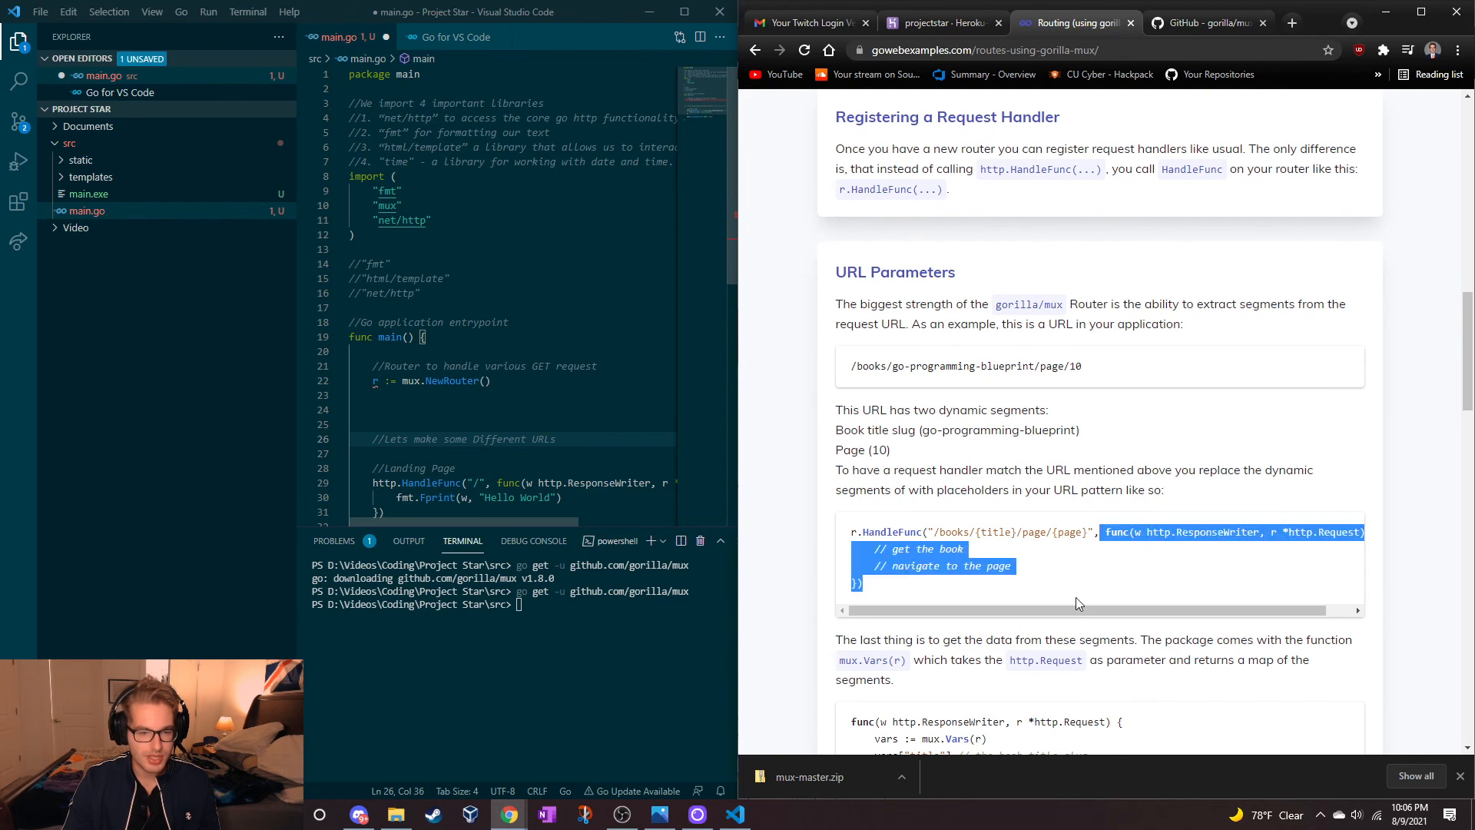
pyautogui.scroll(-3)
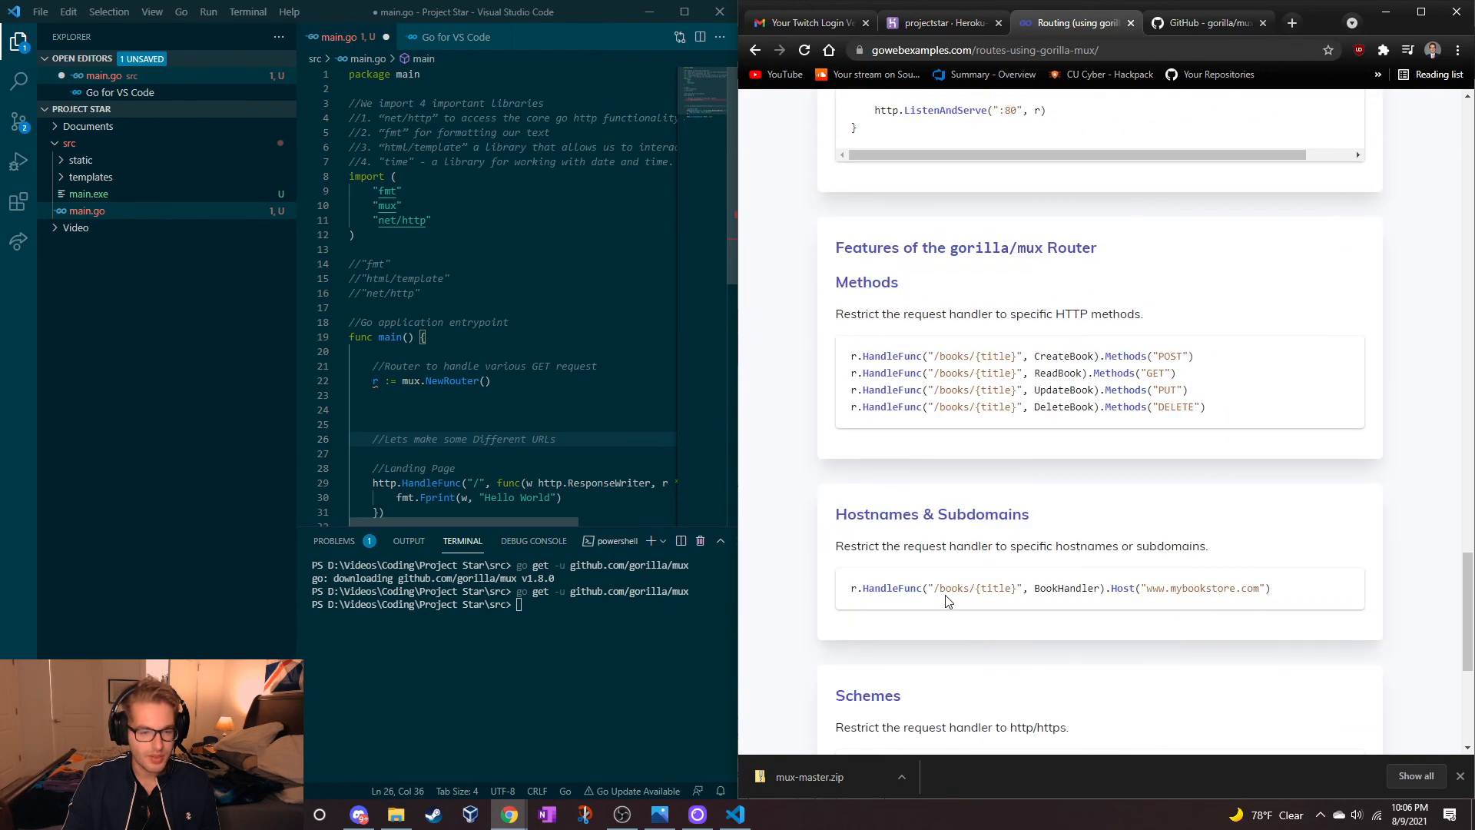
pyautogui.doubleClick(1061, 356)
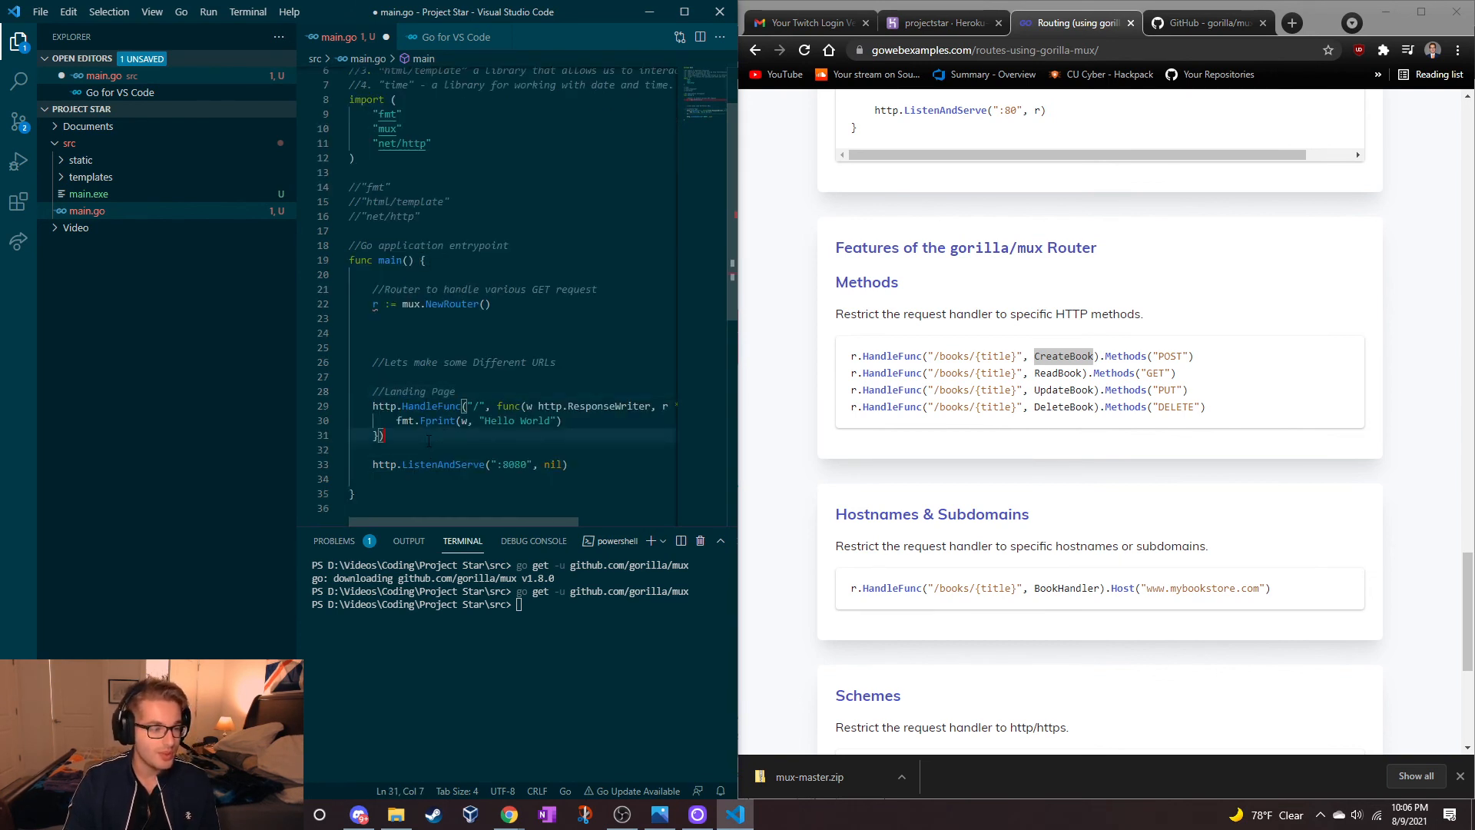
# Step: Fetch gorilla/mux, build main.go, run main.exe, and reopen the project diagram
pyautogui.write('h')
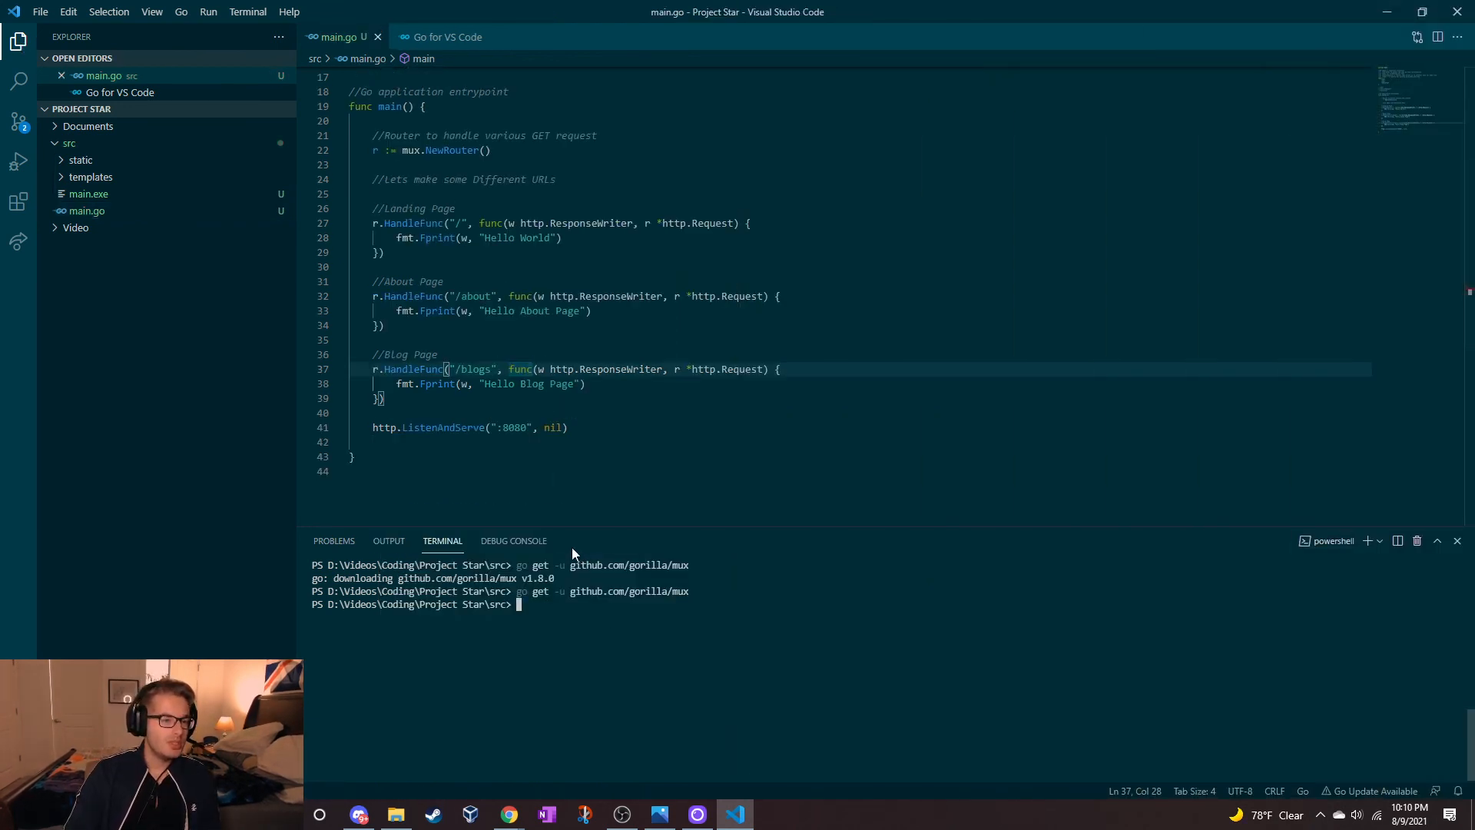
pyautogui.write('go get -u github.com/gorilla/mux')
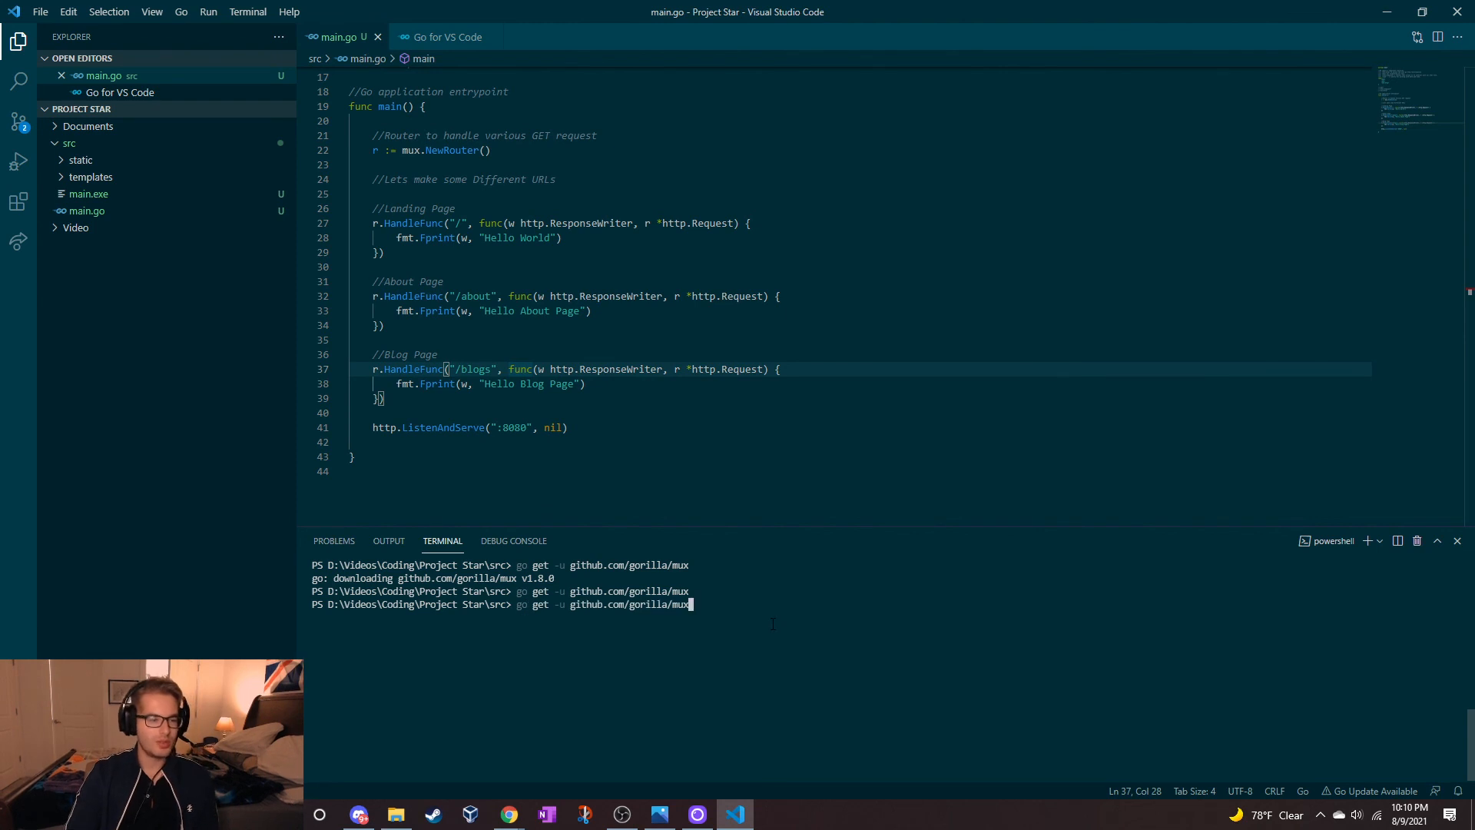
pyautogui.write('go build .\\main.go')
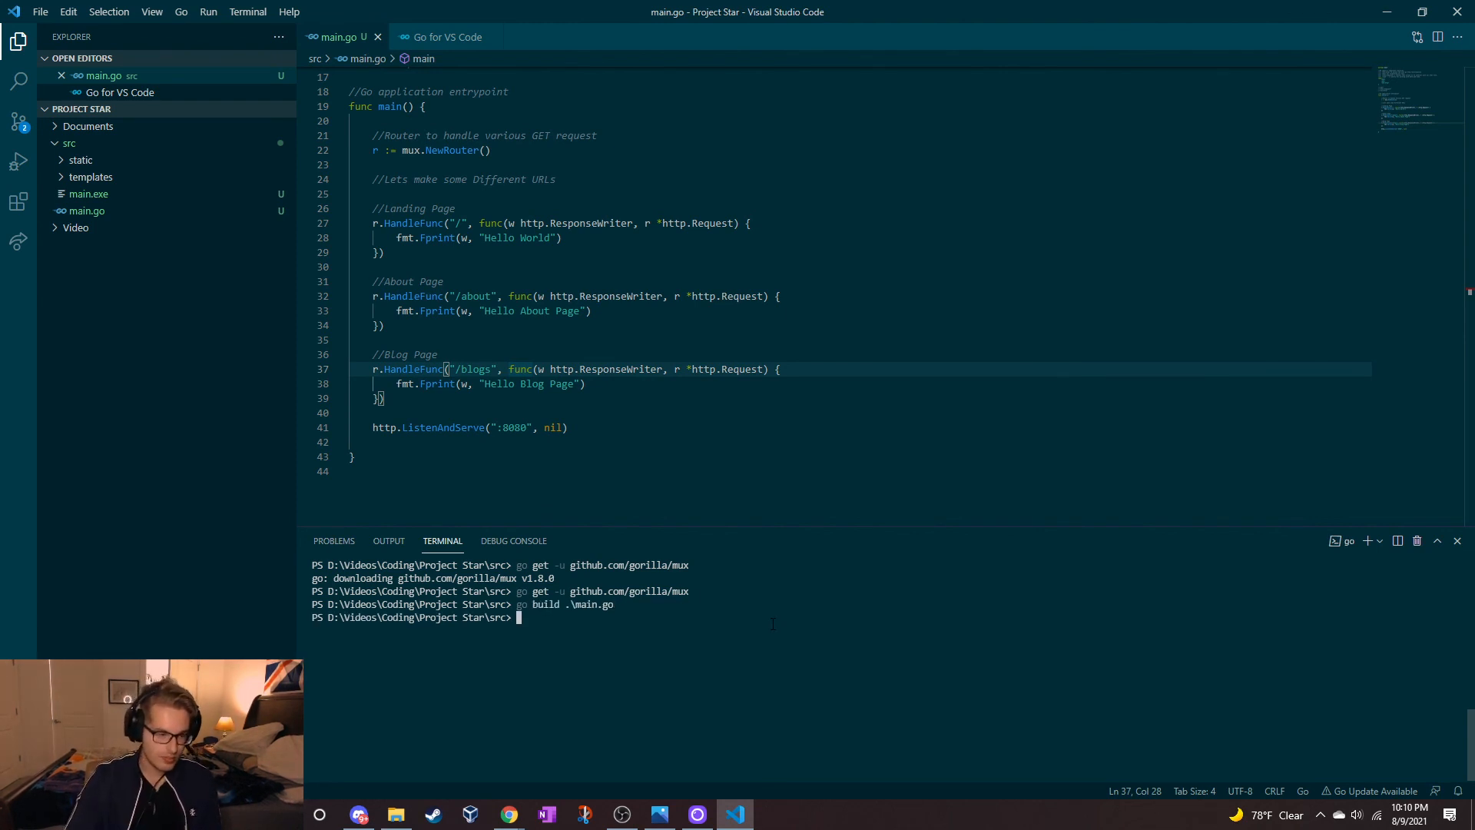
pyautogui.write('.\\main.exe')
pyautogui.click(858, 427)
pyautogui.write('r')
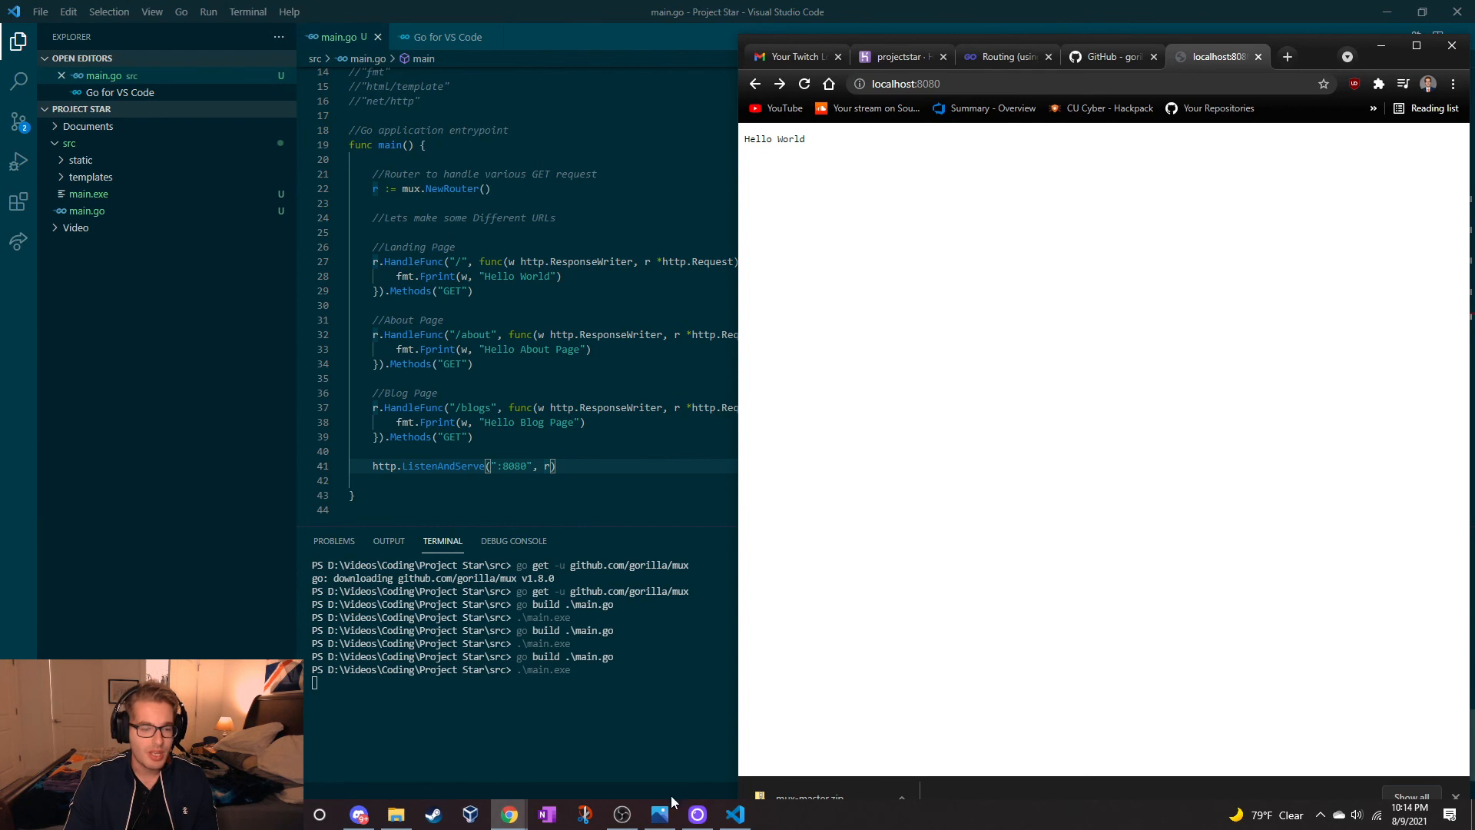
pyautogui.click(658, 814)
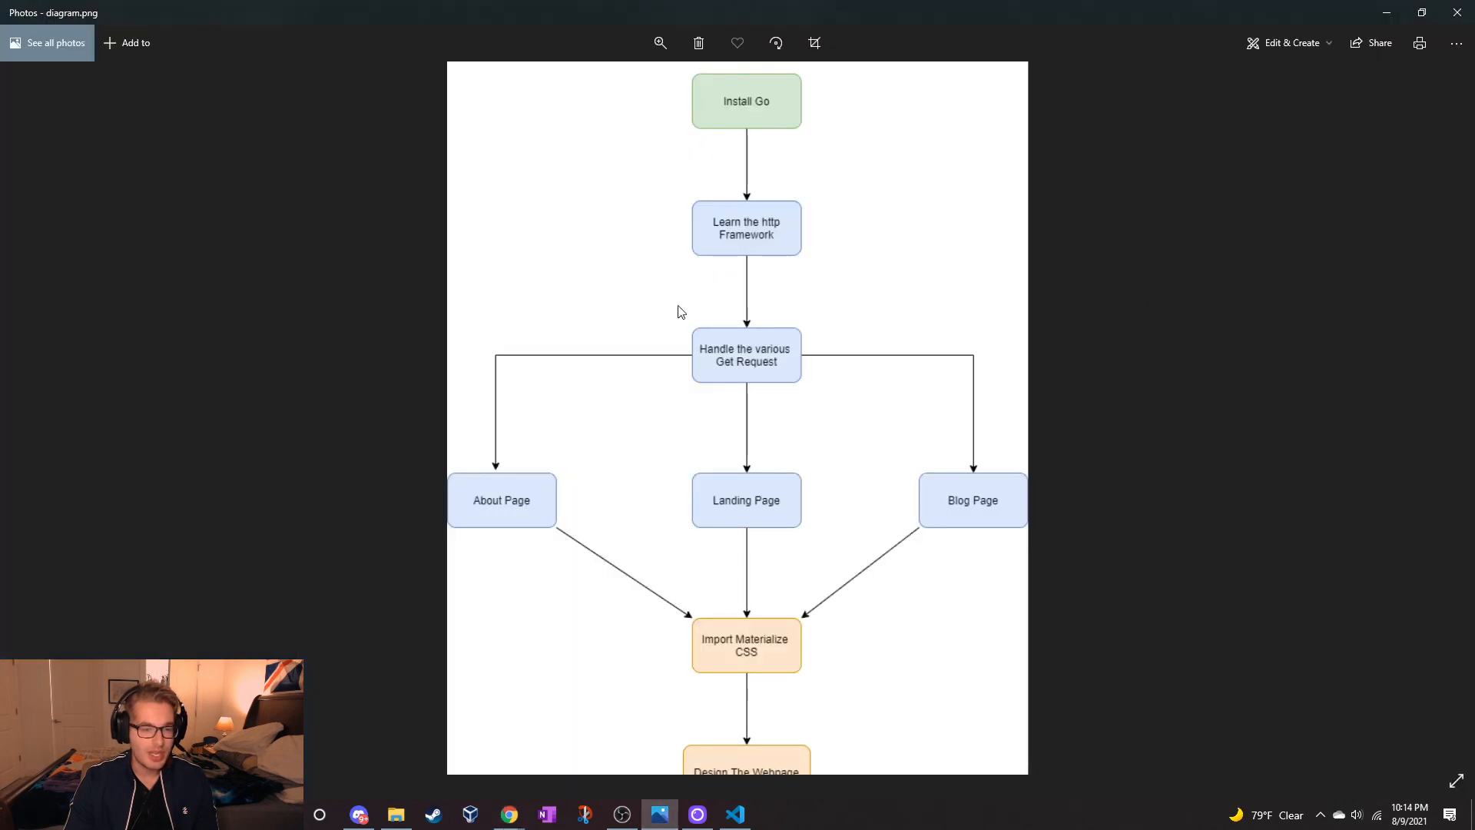